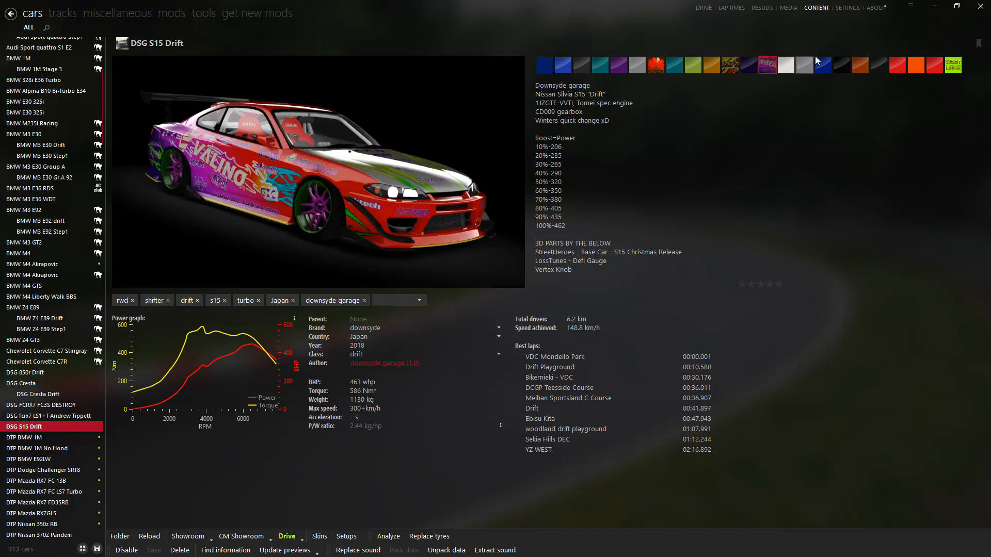
- Preview the blue, Huawei, yellow graffiti and West Lake liveries, settling on Huawei
left_click(841, 64)
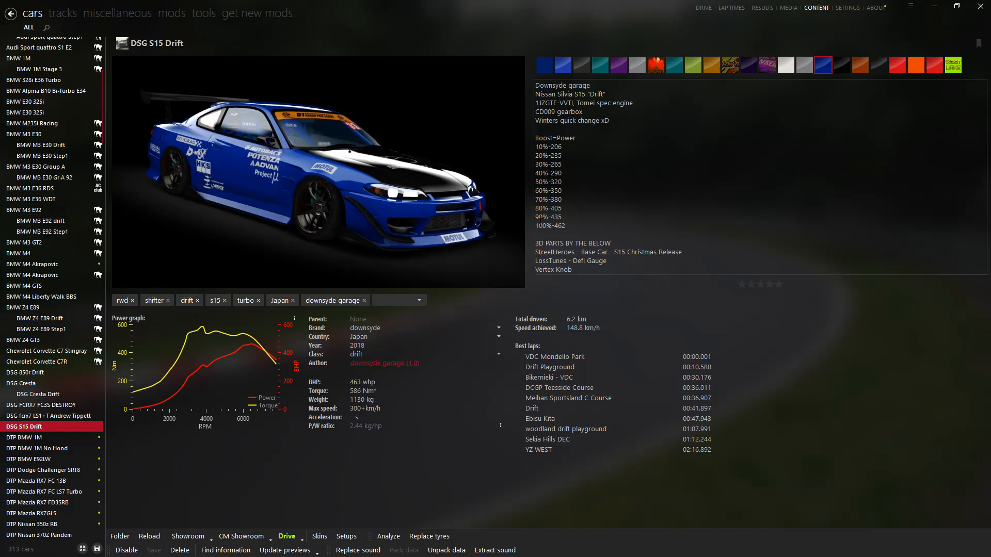
left_click(656, 64)
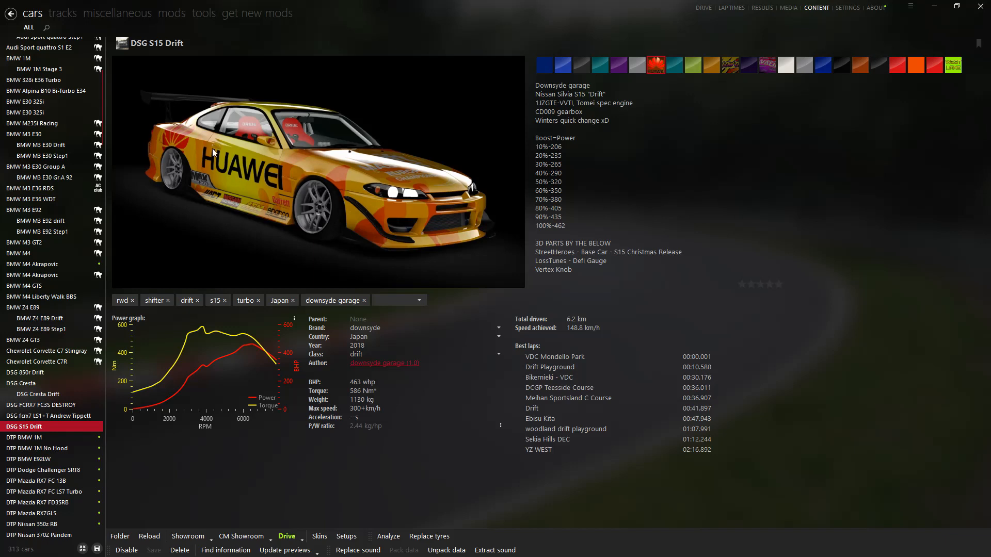
left_click(730, 65)
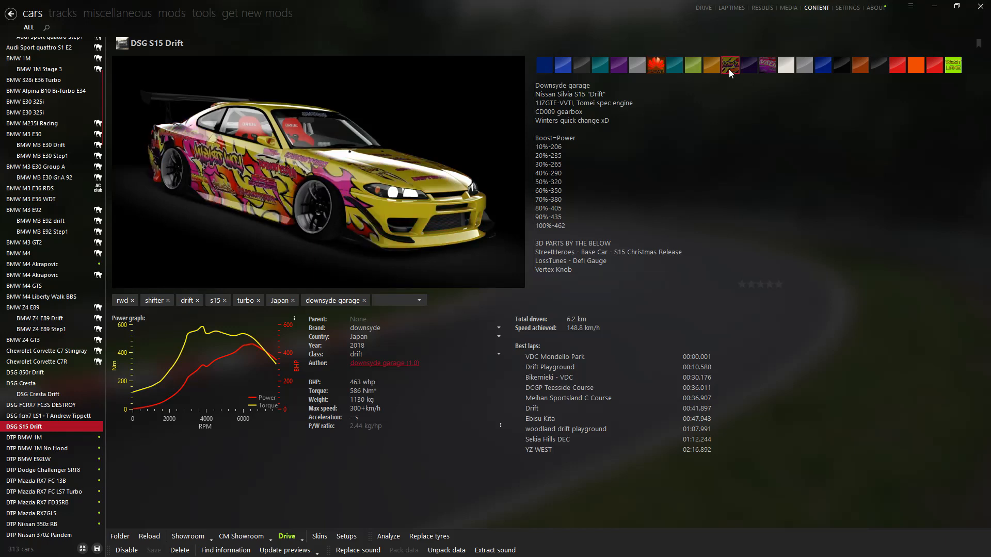
left_click(766, 64)
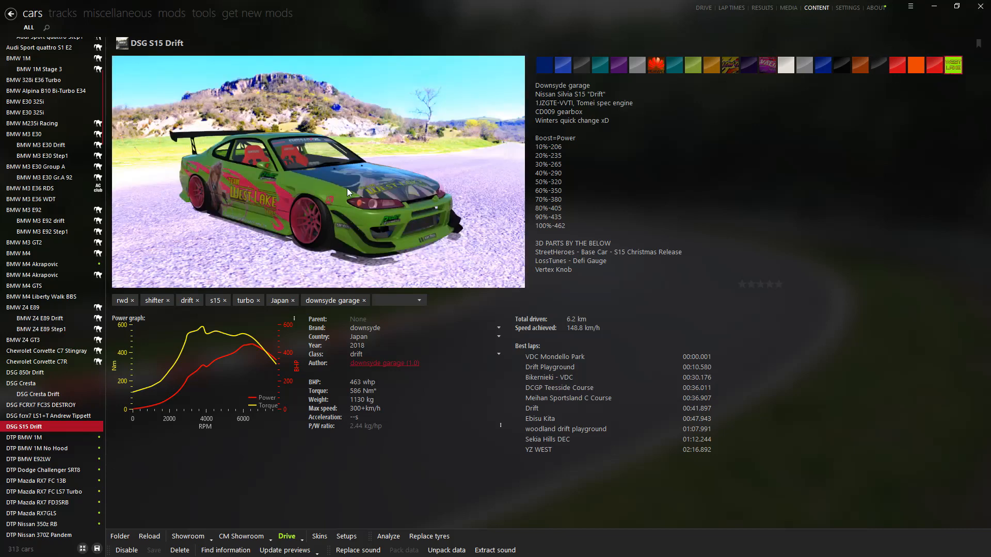
mouse_move(206, 159)
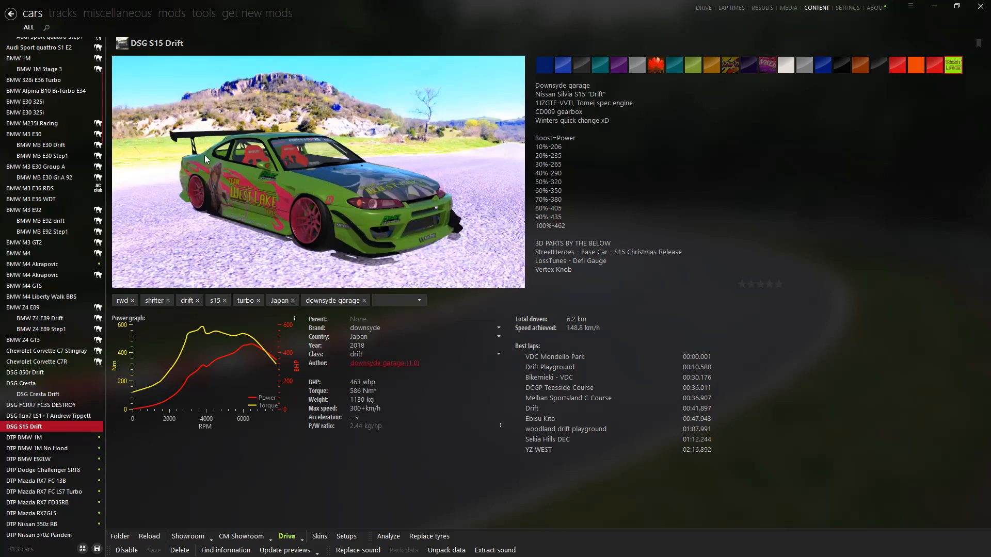
mouse_move(384, 202)
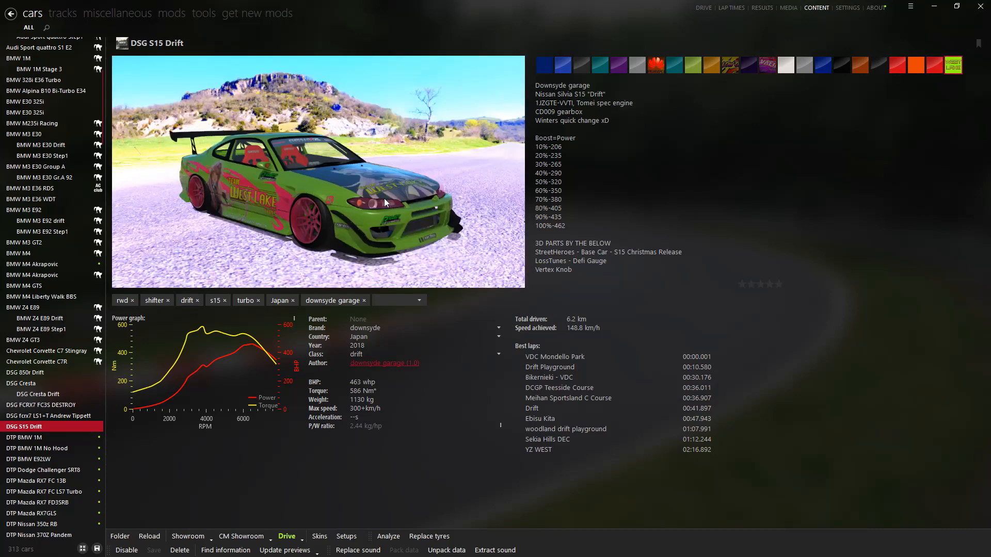
left_click(657, 64)
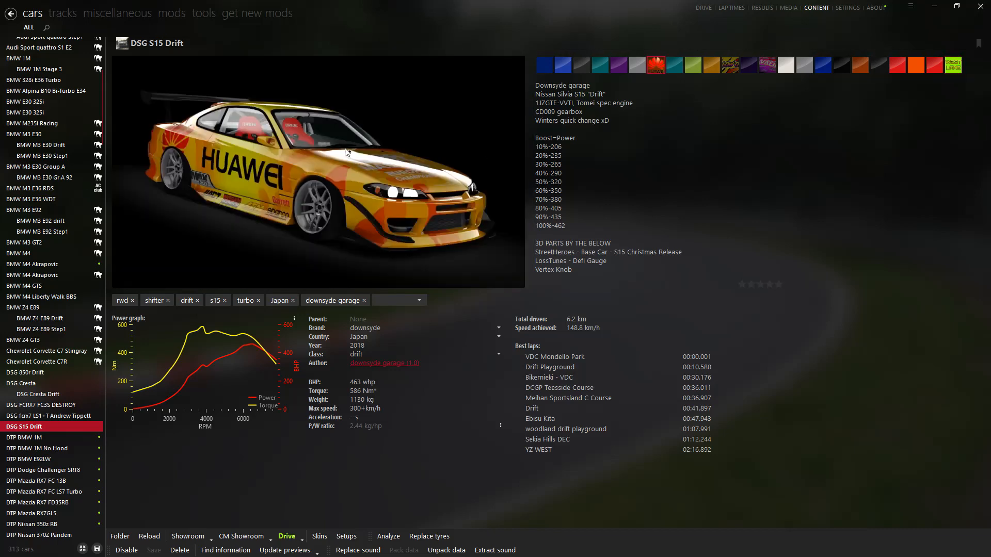
mouse_move(241, 540)
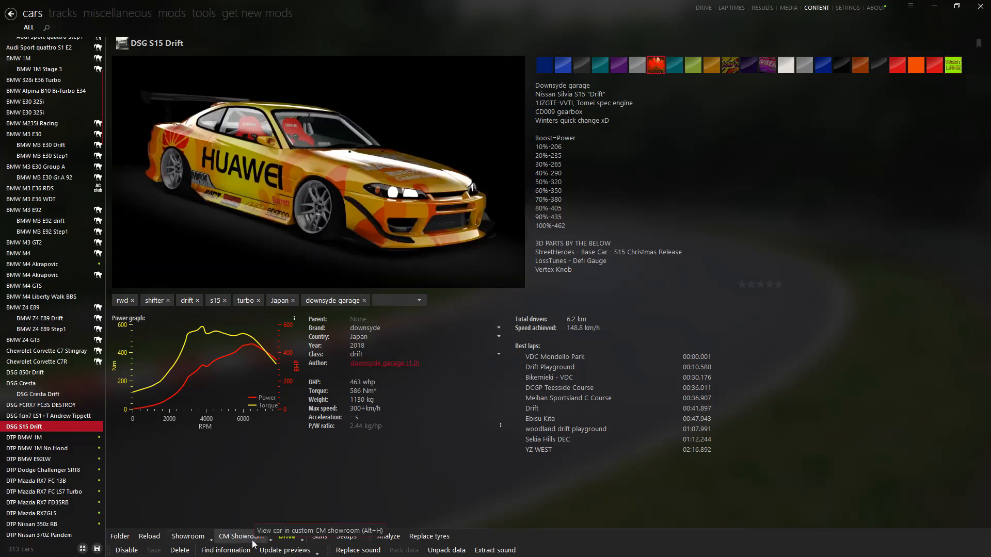
- Open the car in the CM Showroom, pick the windshield's Glass_Ext material and orbit around it
left_click(240, 536)
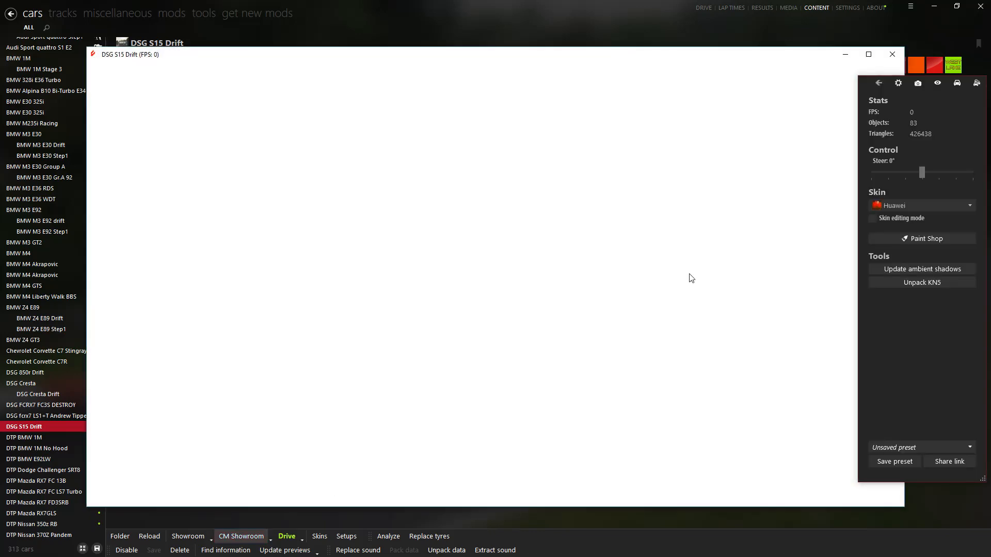
mouse_move(517, 227)
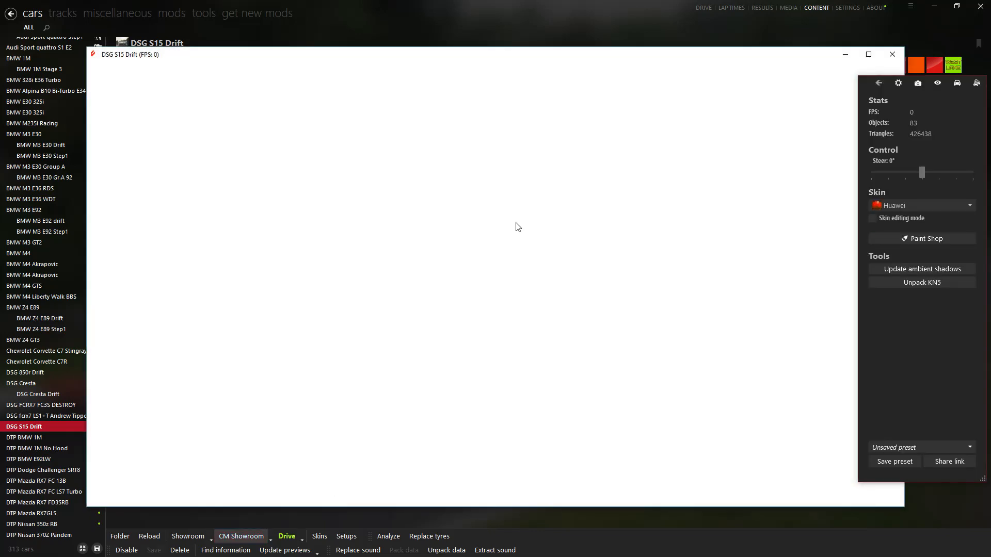
left_click(241, 536)
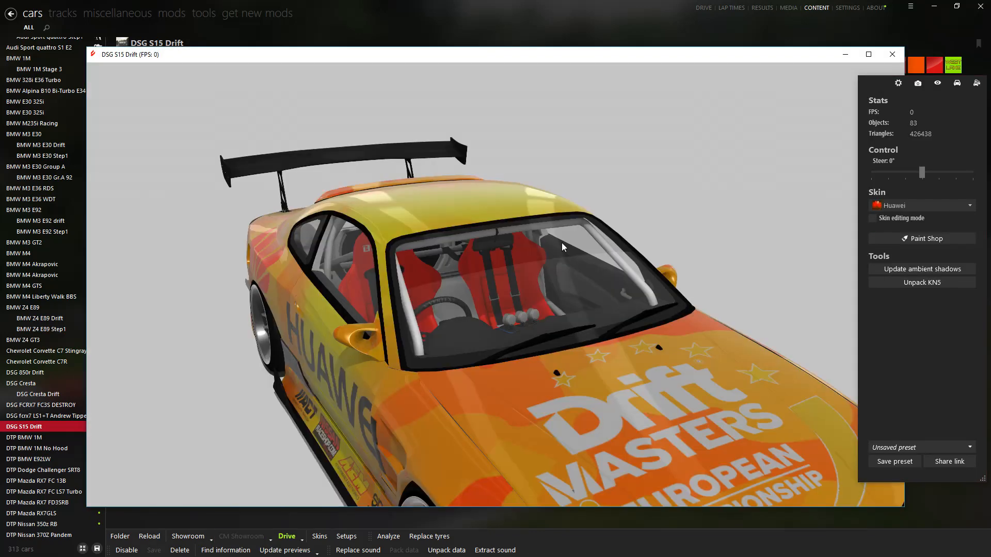
left_click(562, 246)
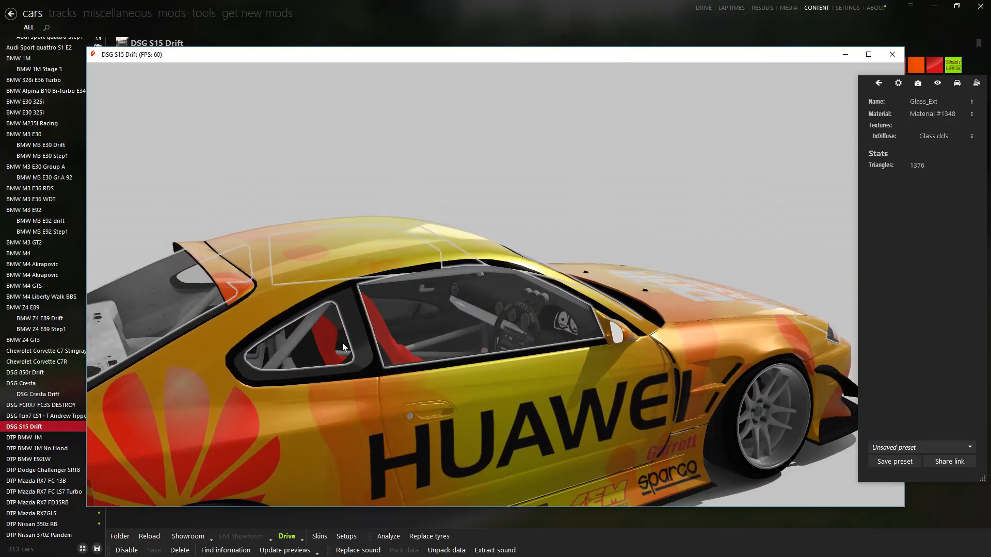
left_click_drag(345, 347, 443, 328)
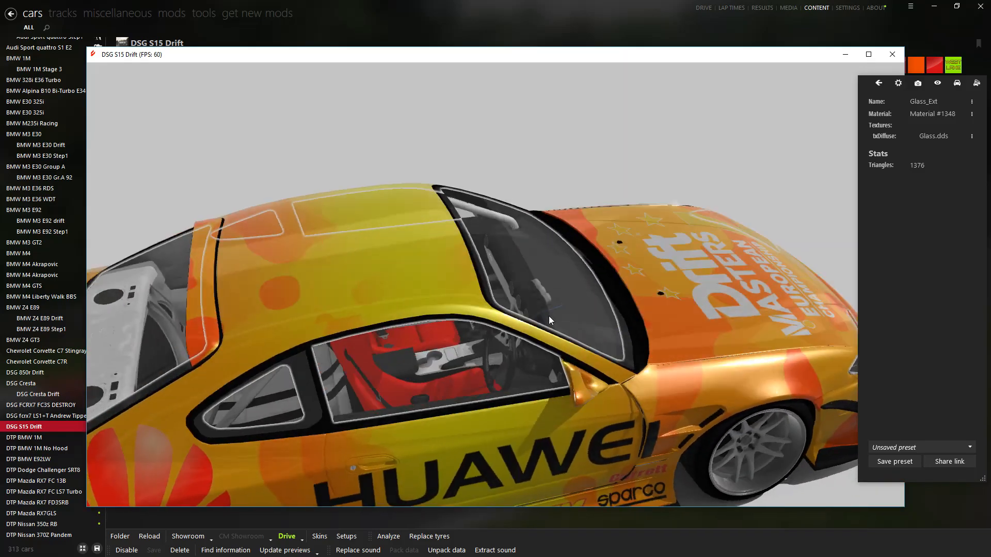
left_click_drag(550, 319, 399, 299)
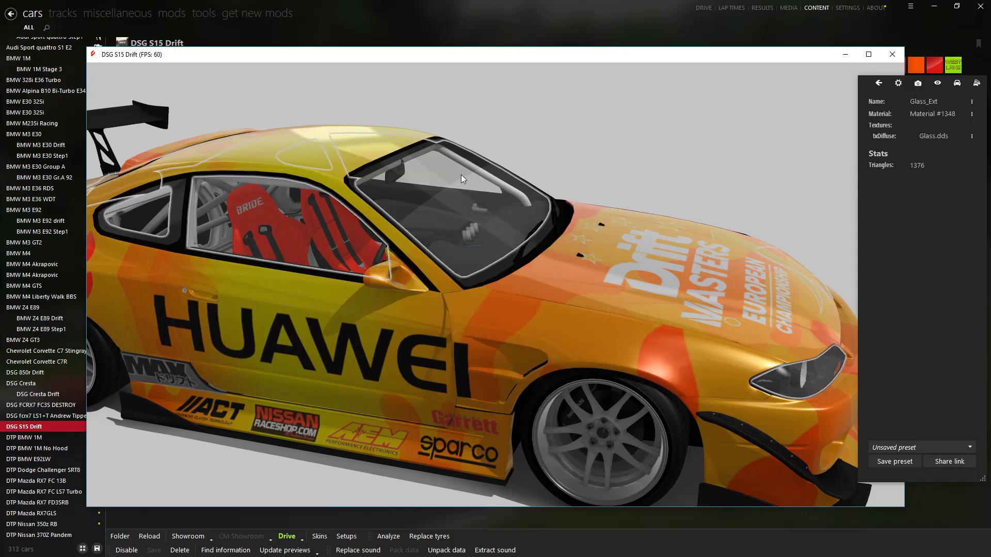
mouse_move(975, 139)
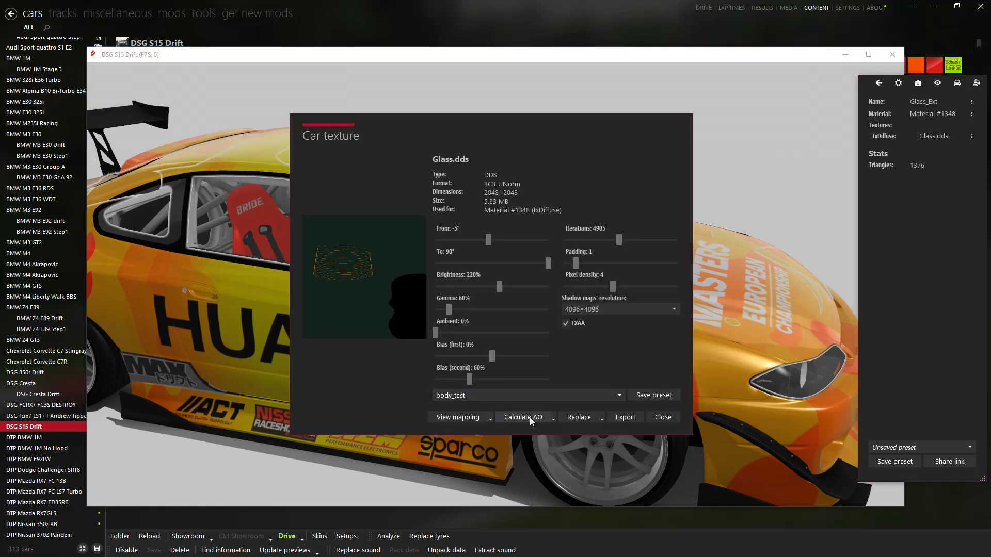
mouse_move(522, 416)
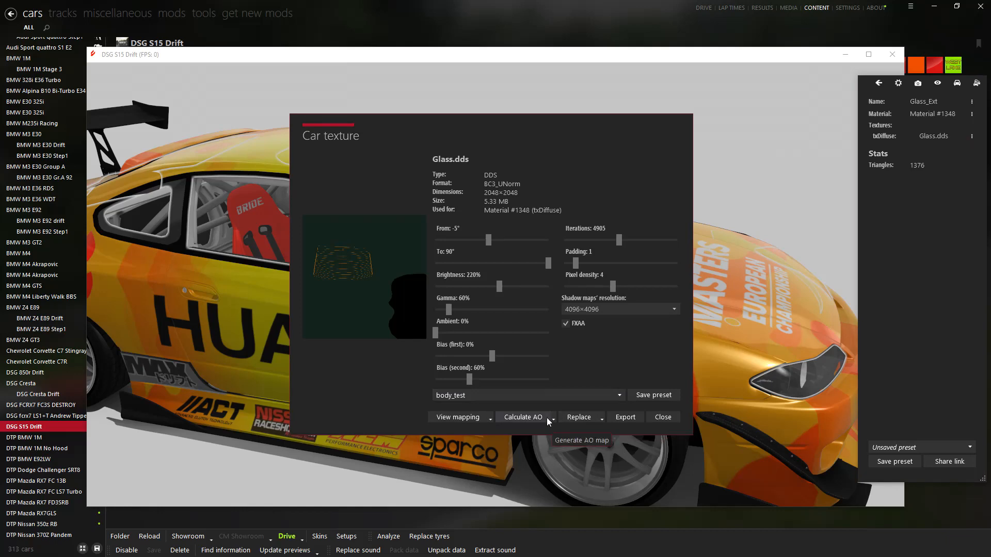
- Generate a 1024×1024 ambient occlusion map for the Glass.dds texture
left_click(550, 416)
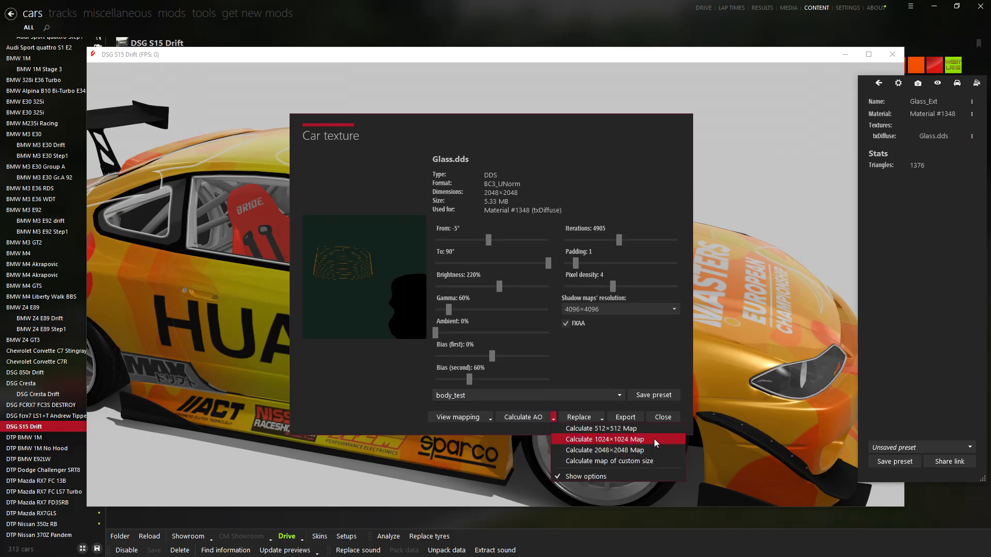
left_click(604, 440)
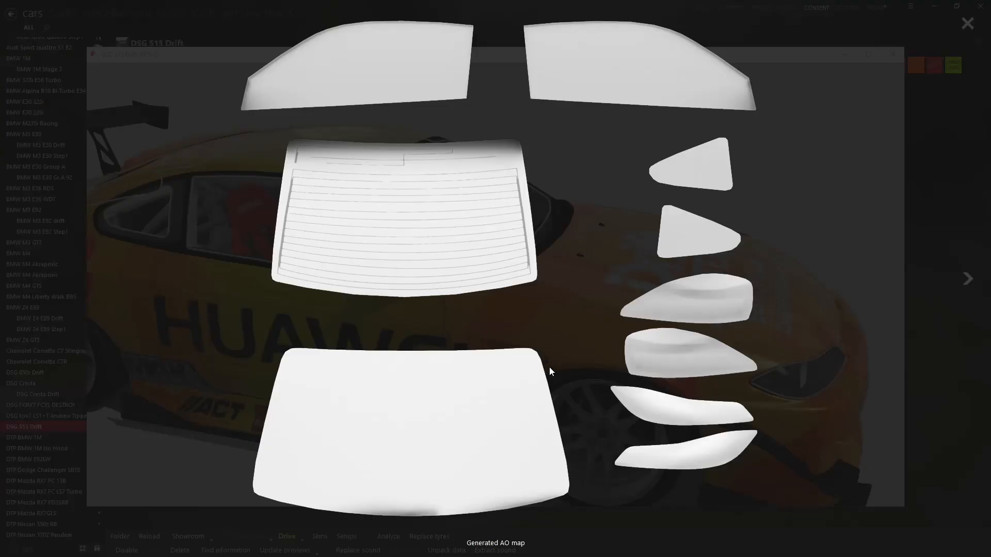
mouse_move(973, 532)
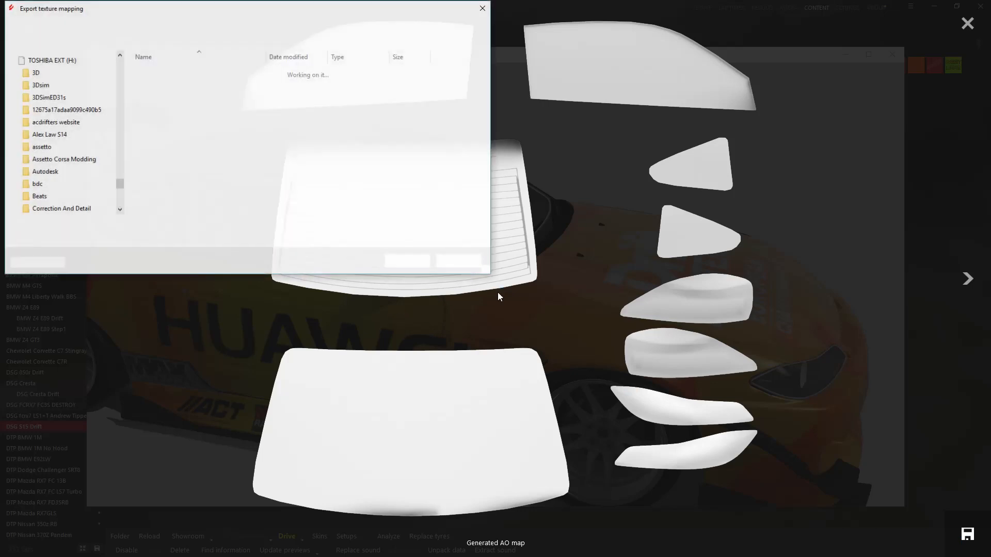
- Save the AO map as Glass in dsg_s15_drift > skins > Huawei
left_click(83, 204)
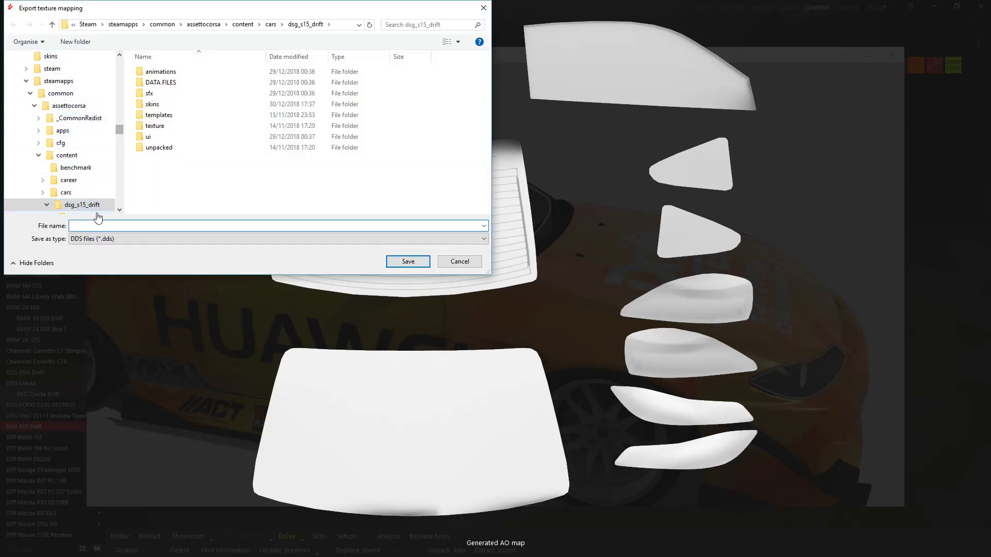
double_click(152, 103)
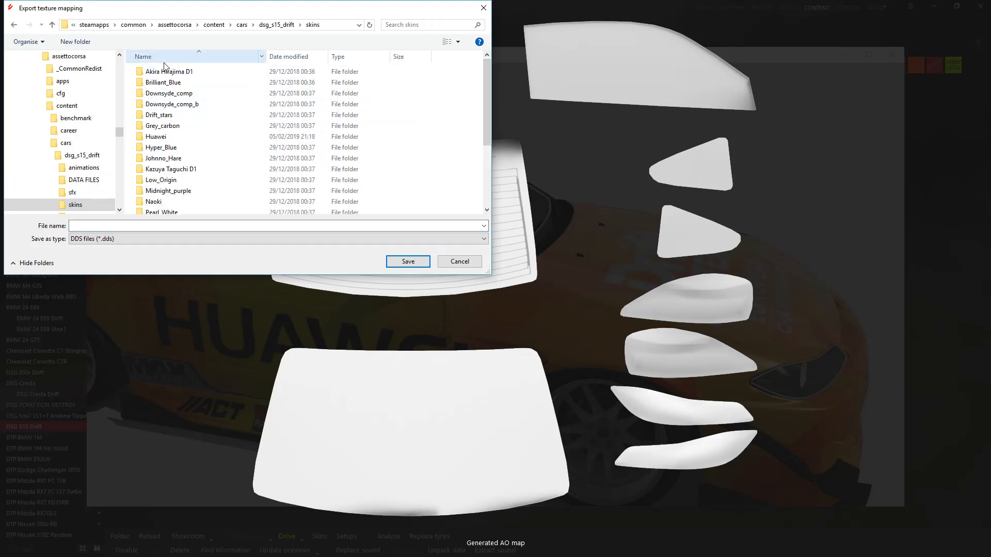
double_click(156, 136)
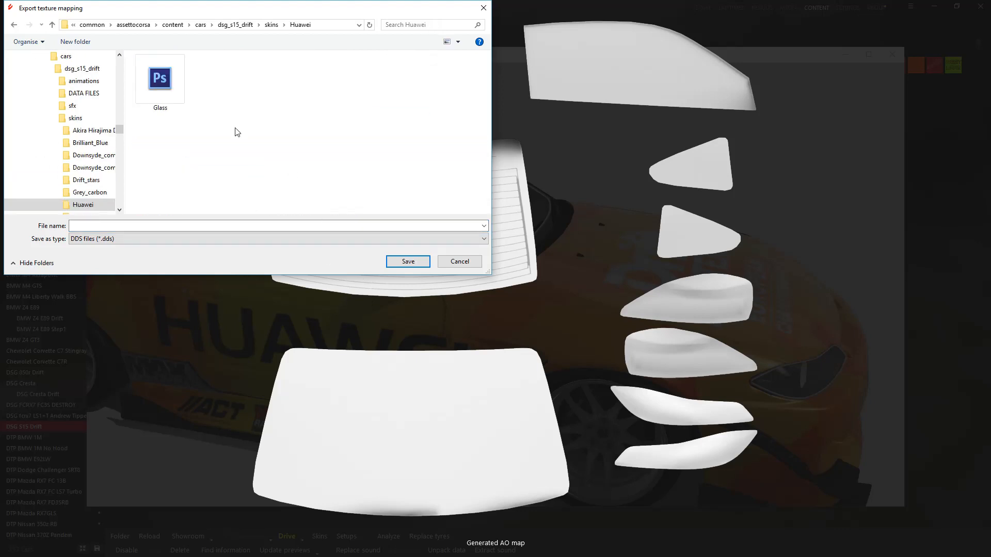
mouse_move(862, 263)
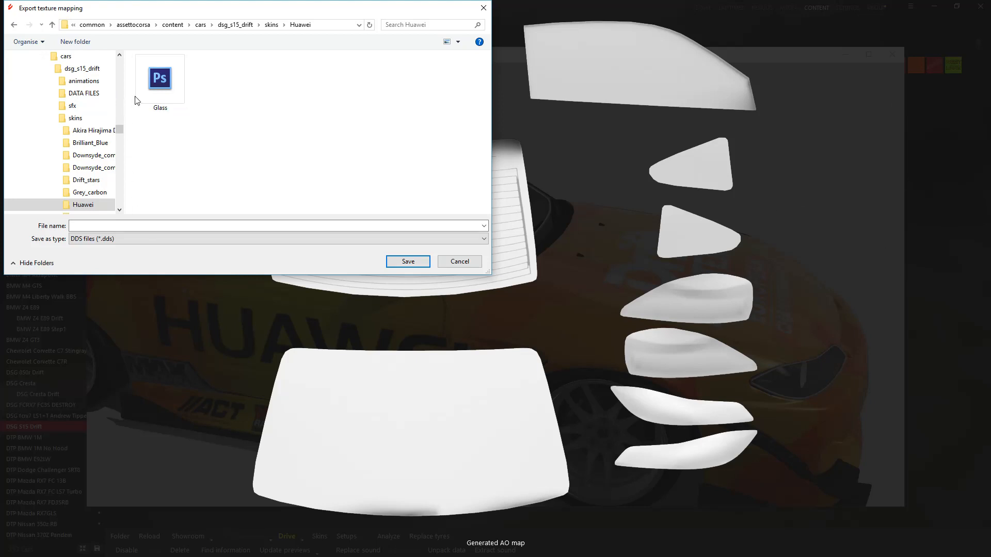
left_click(159, 79)
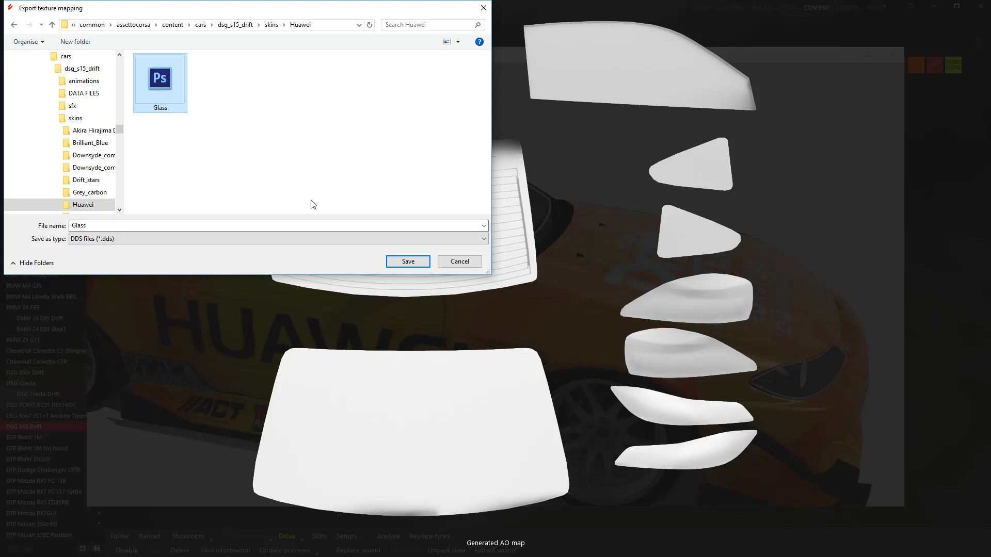
left_click(408, 261)
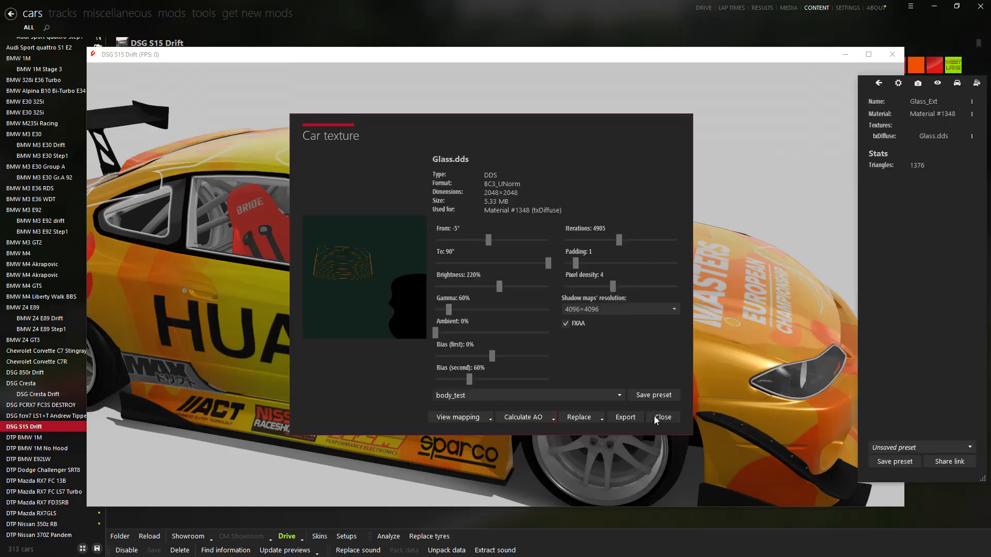
- Close the Car texture window and switch back to Photoshop
left_click(663, 416)
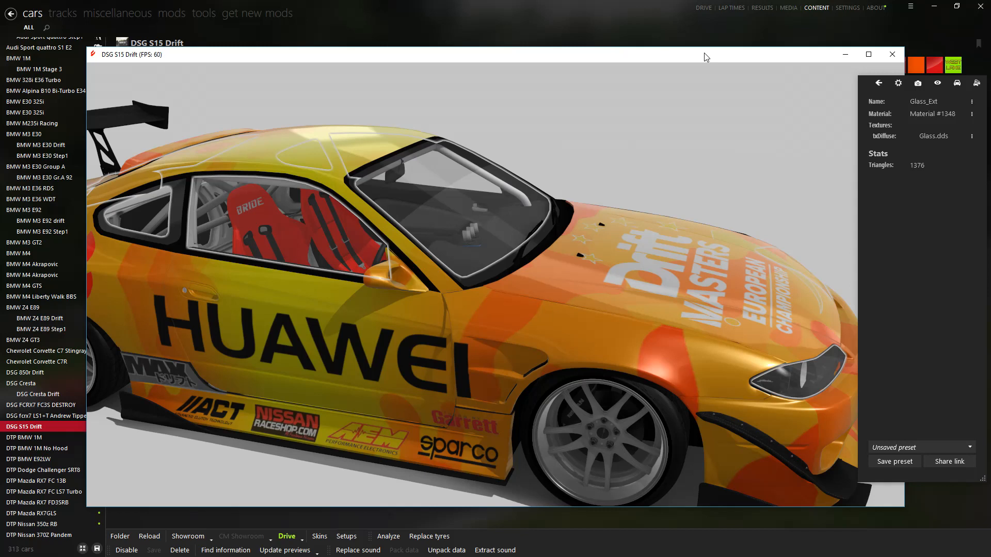
mouse_move(659, 148)
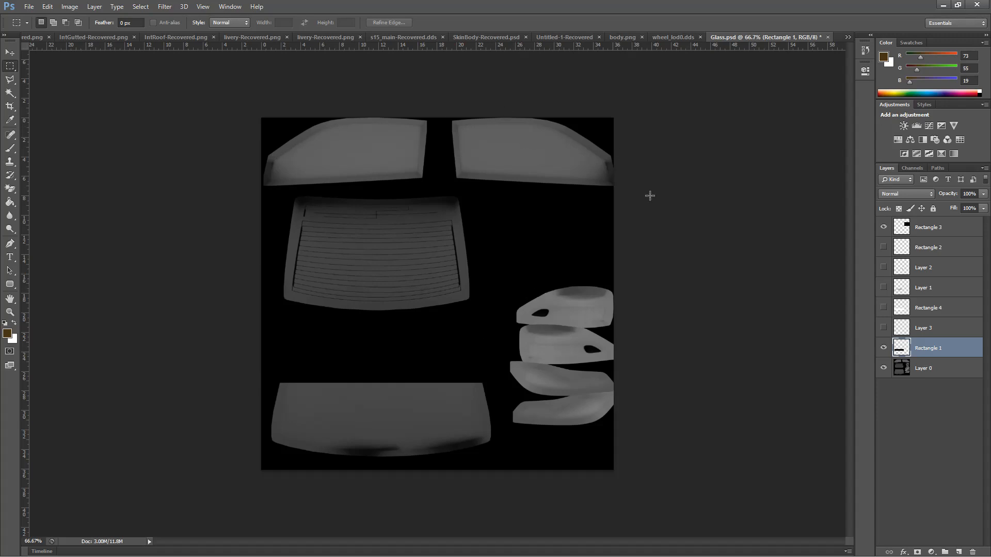
key("alt+tab")
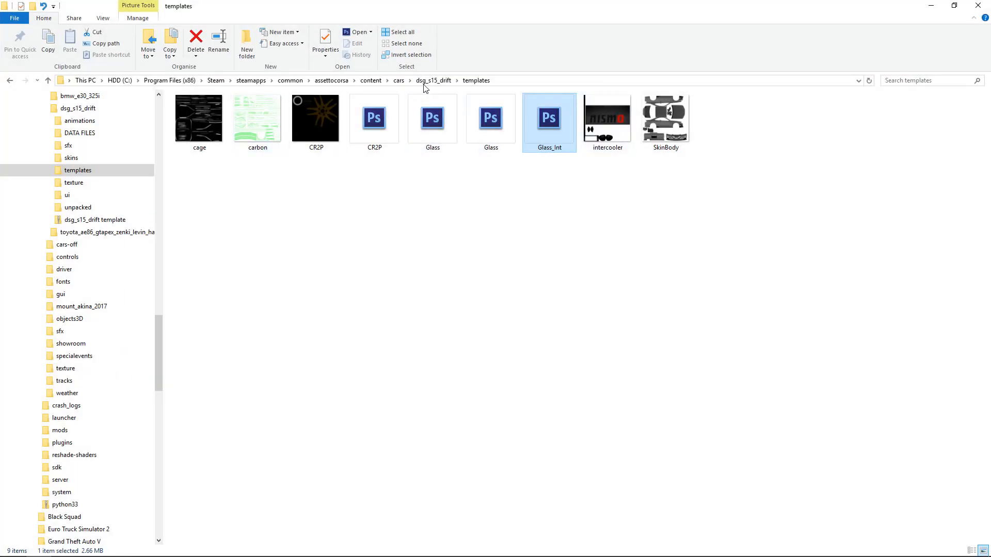
mouse_move(440, 89)
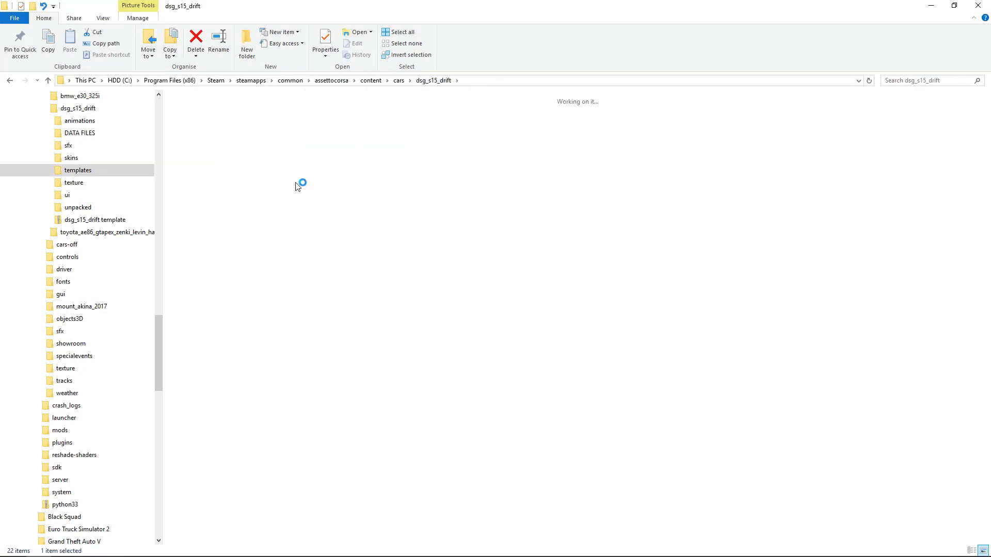
- Open the Glass DDS file from the dsg_s15_drift templates folder into Photoshop
double_click(77, 170)
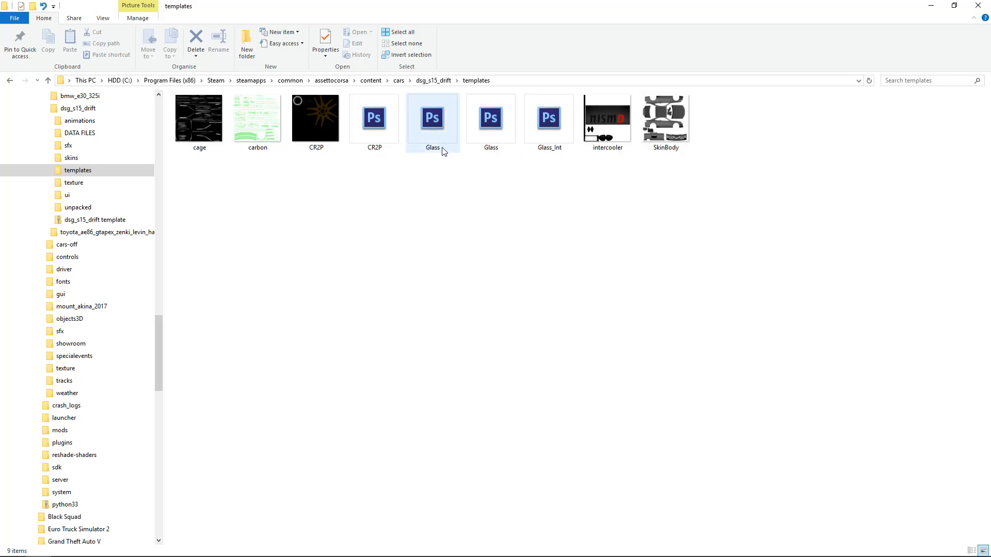
left_click(432, 117)
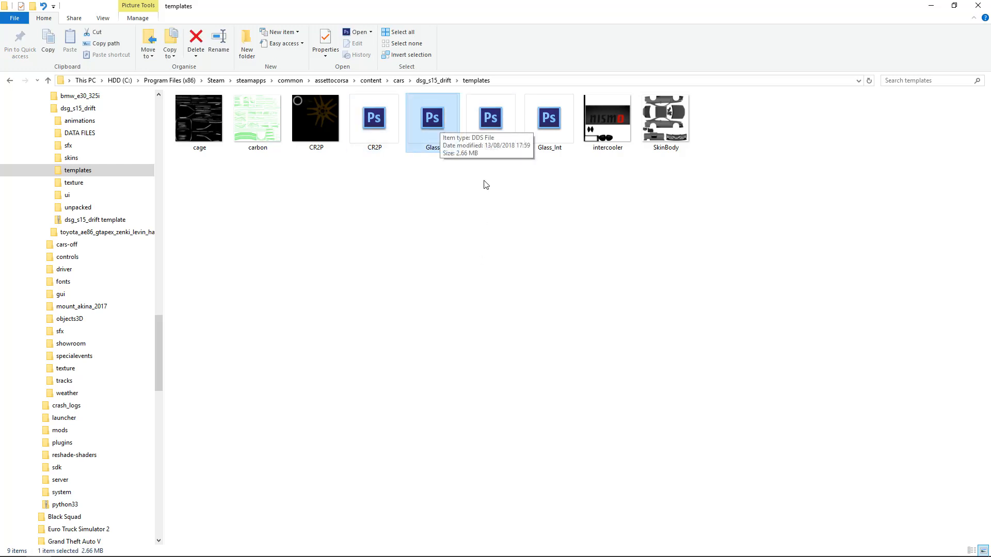
double_click(432, 117)
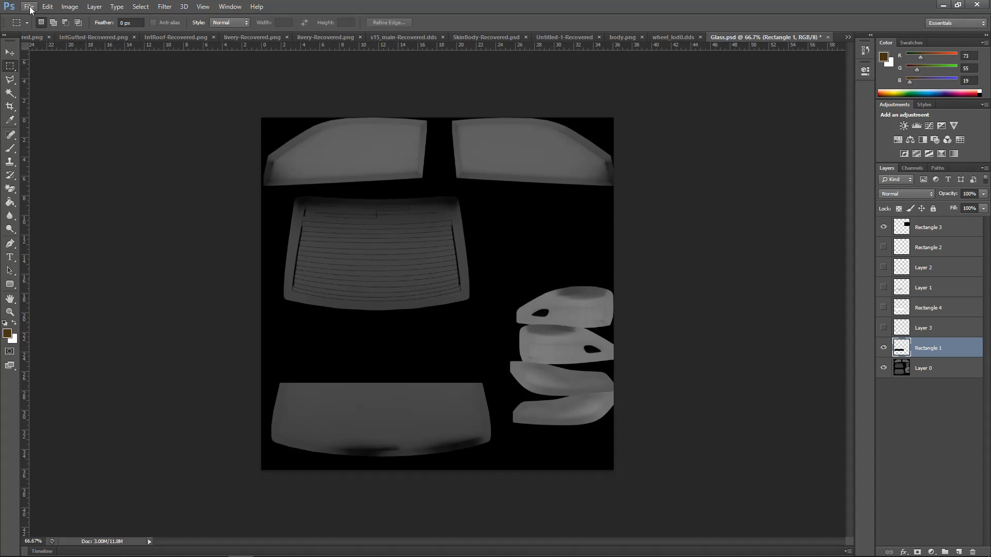
mouse_move(325, 223)
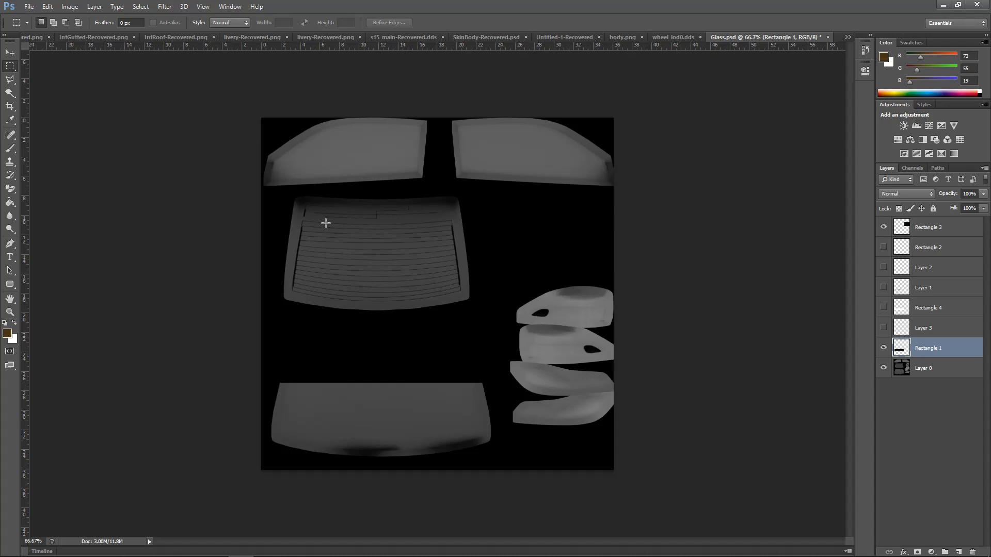
mouse_move(475, 351)
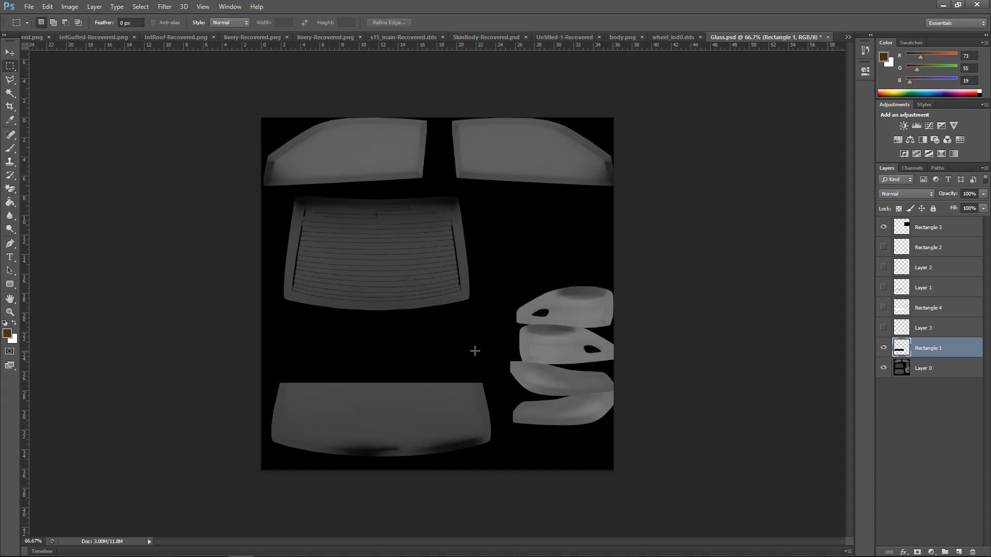
key("alt+tab")
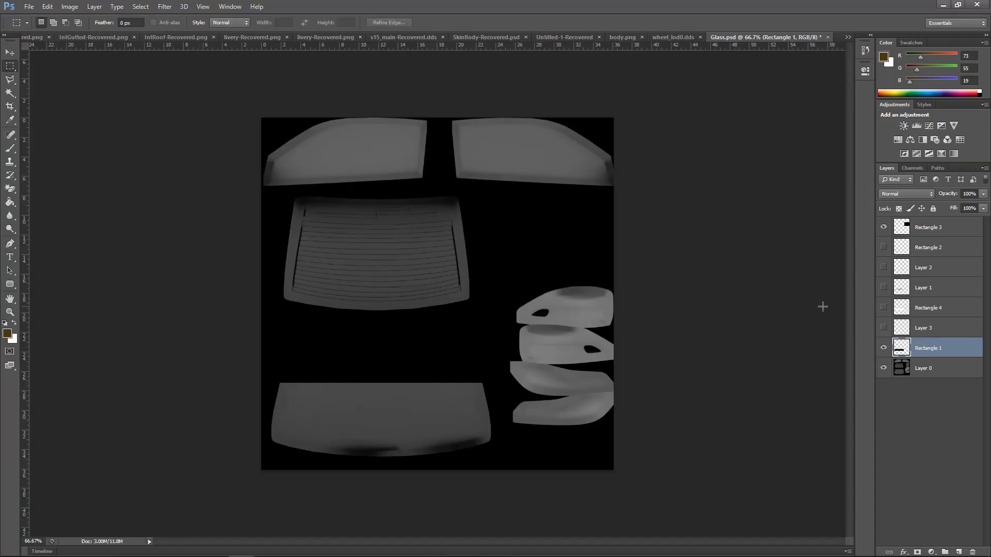
mouse_move(63, 78)
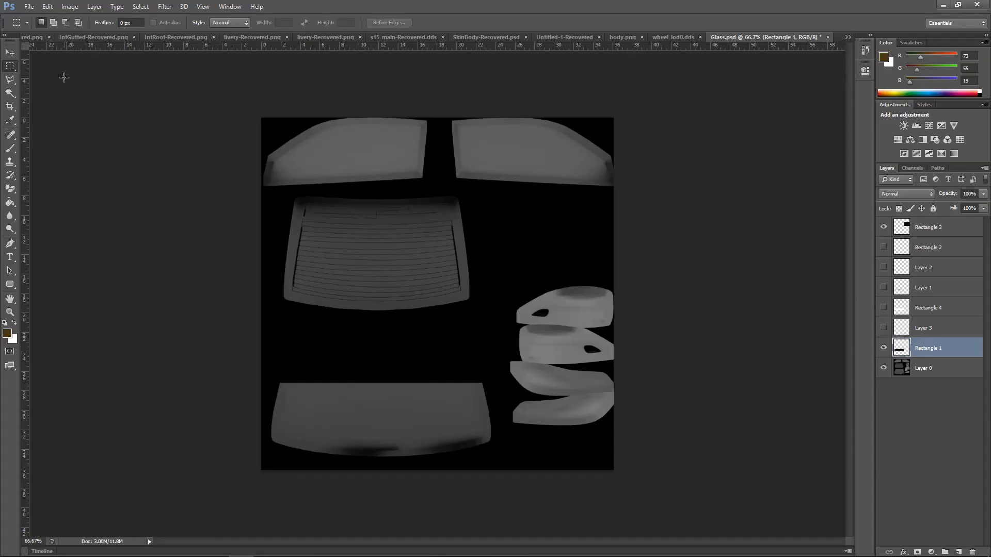
left_click(11, 52)
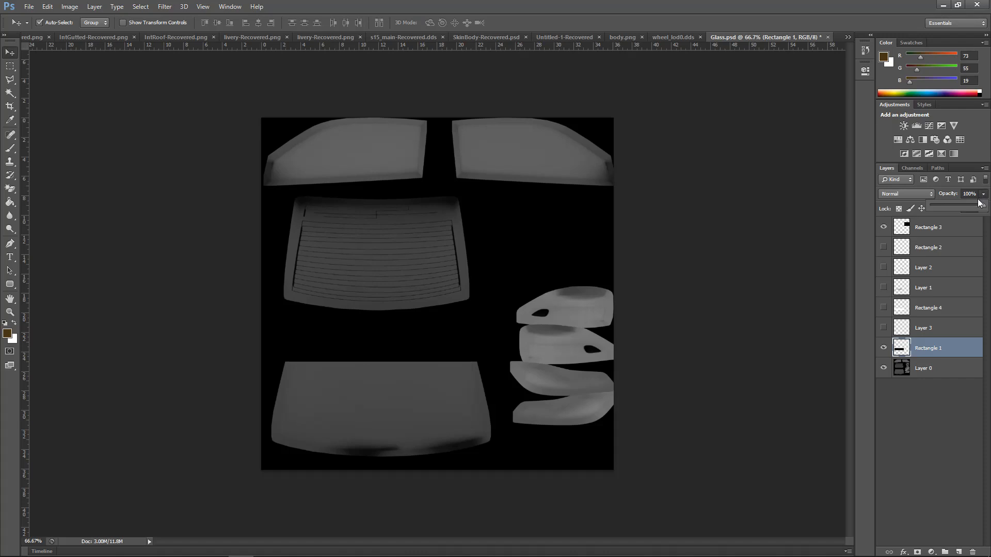
- Lower the Rectangle 1 windshield band layer to about 32% opacity
left_click_drag(976, 202, 951, 202)
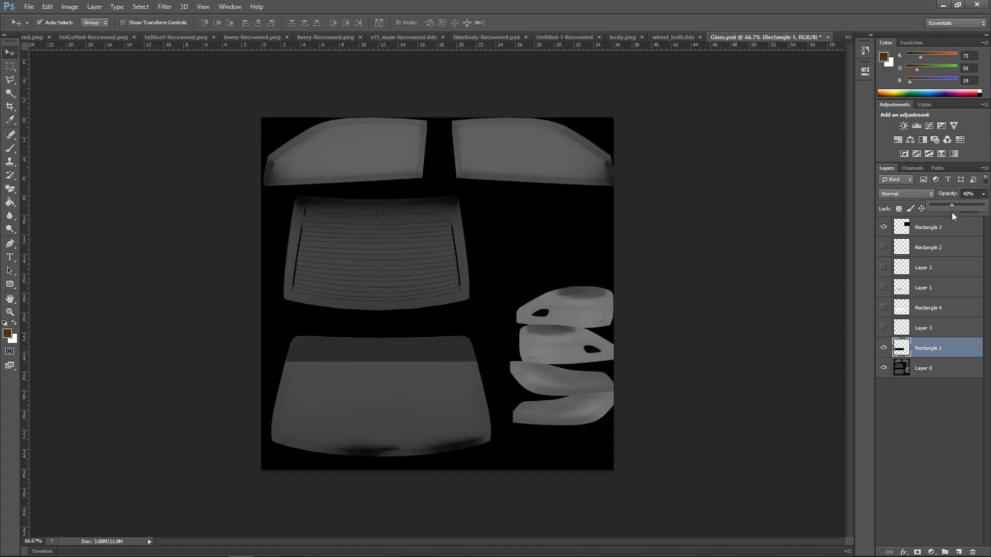
left_click_drag(958, 204, 947, 204)
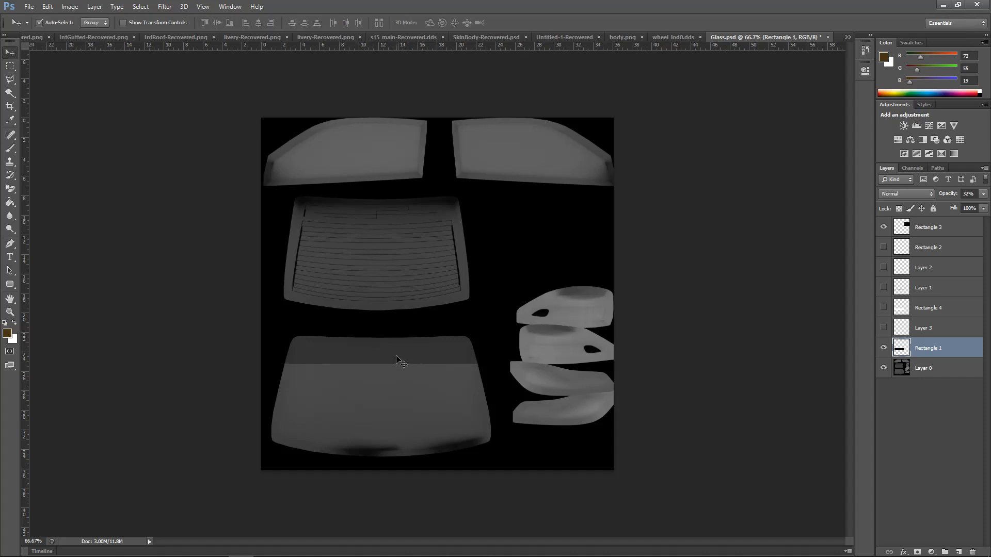
mouse_move(789, 286)
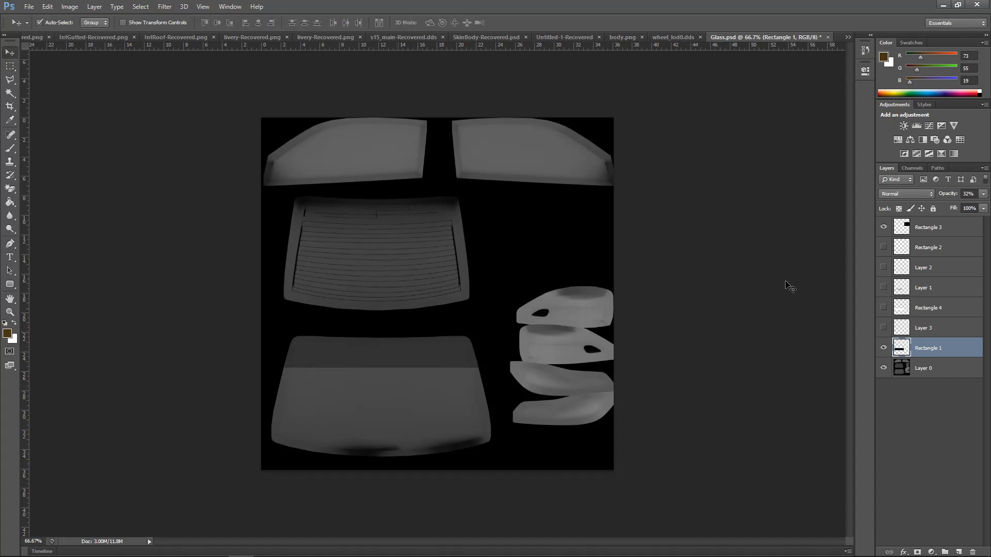
left_click(911, 168)
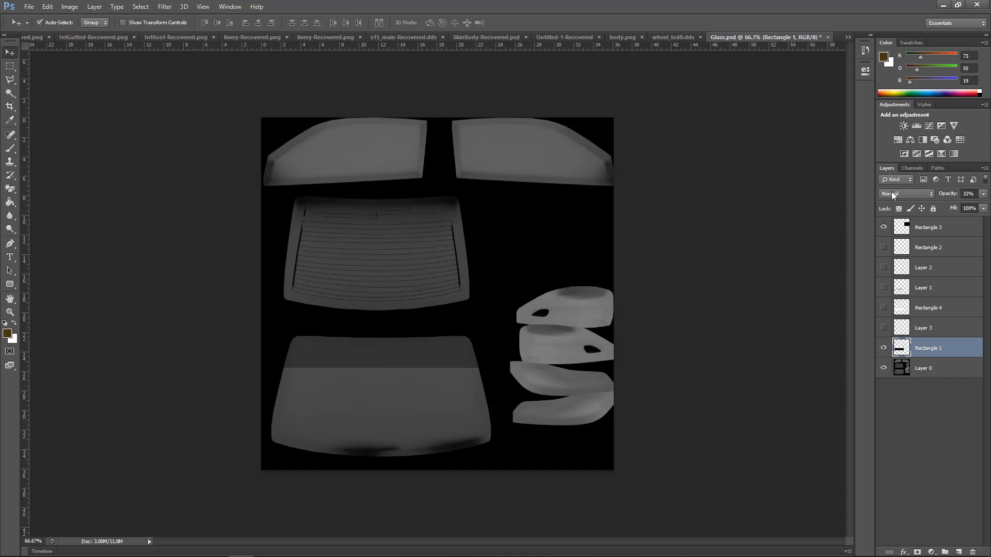
mouse_move(303, 373)
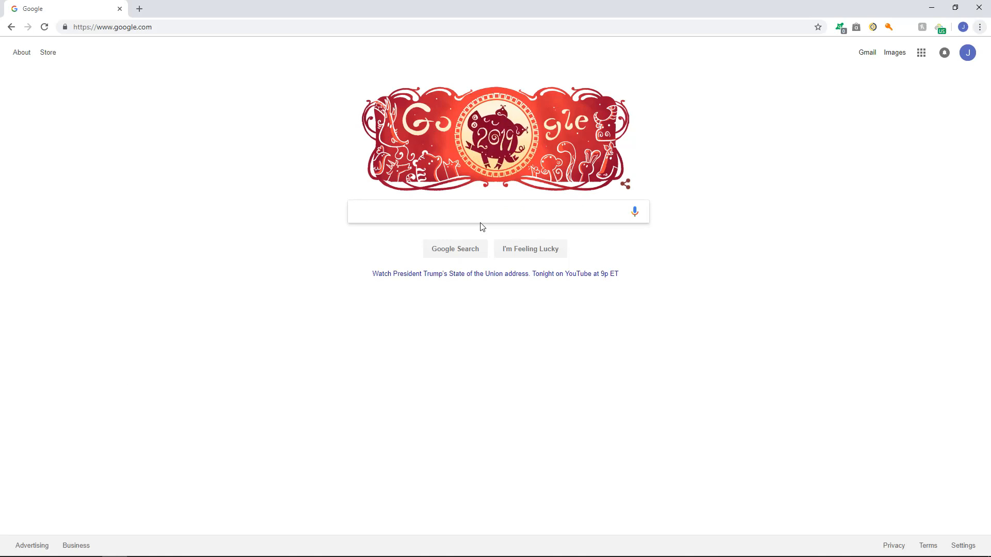
- Search Google Images for 'huawei logo png' and open the white transparent logo result
left_click(480, 210)
type("huawei logo png")
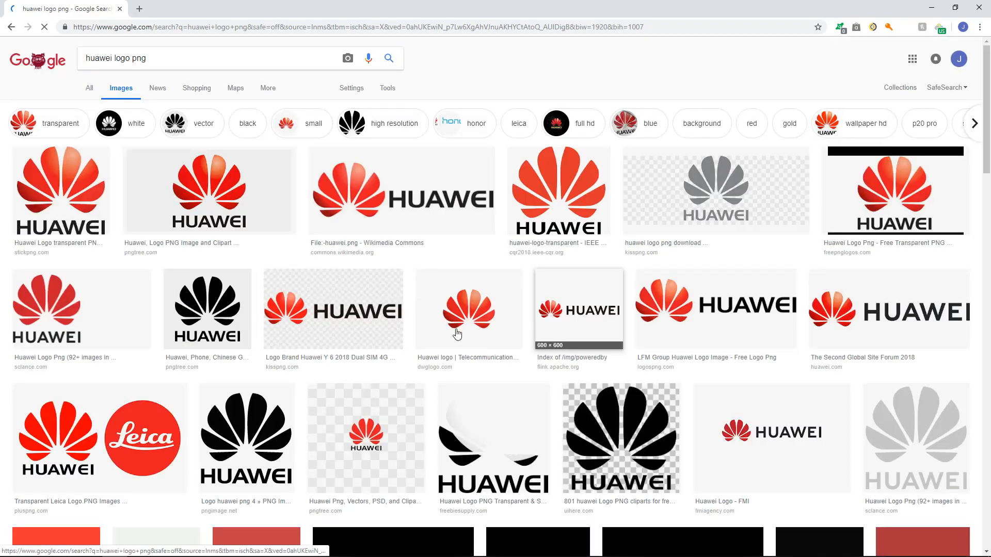
scroll("down", 3)
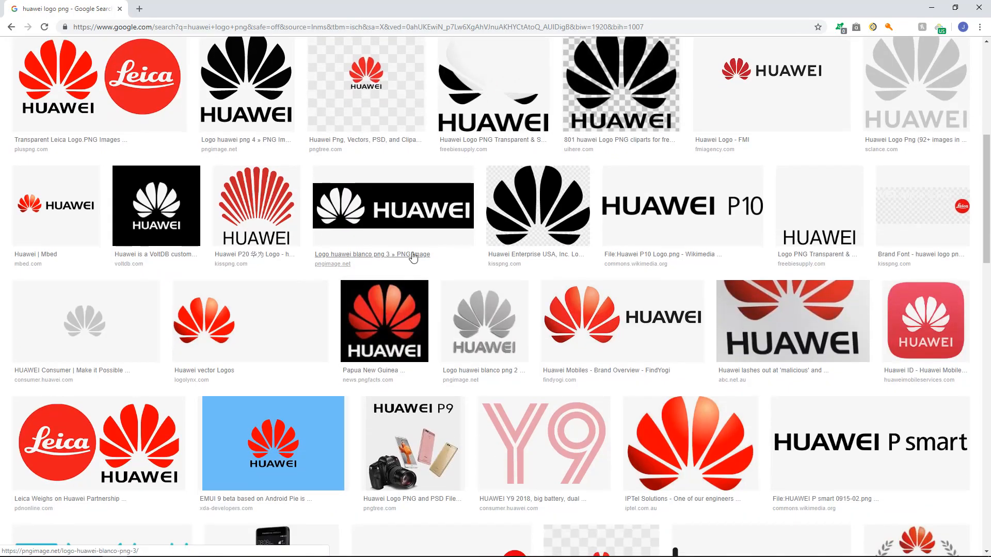
left_click(392, 206)
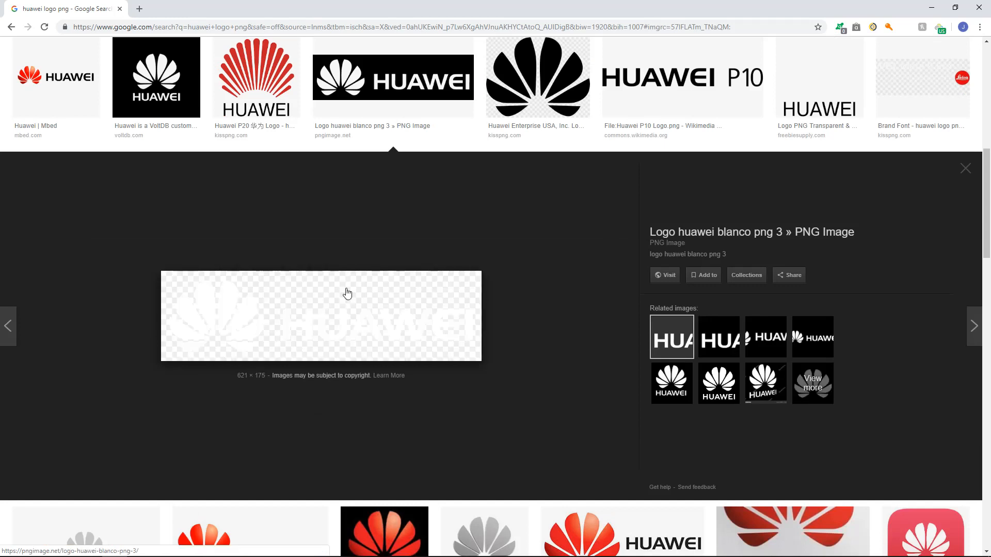
mouse_move(386, 395)
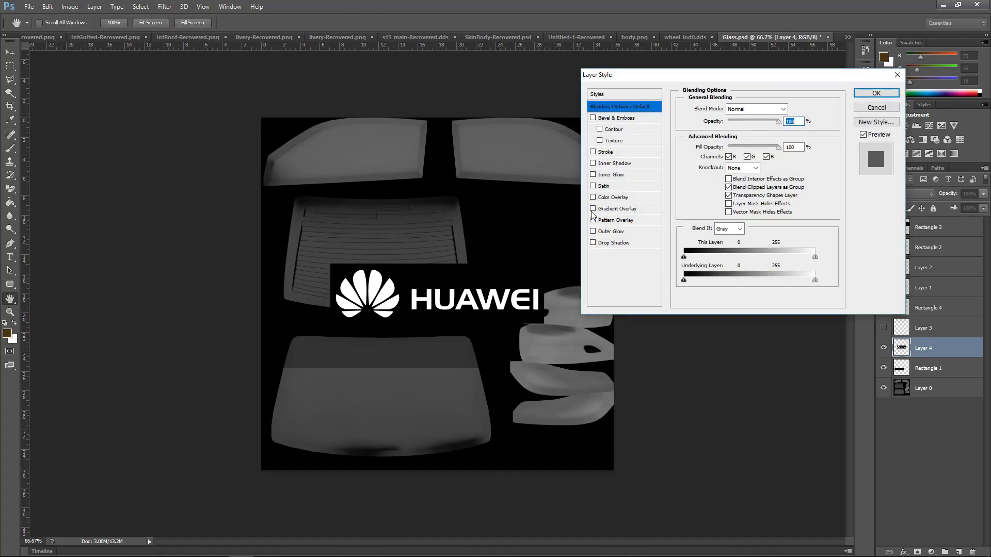
- Remove the logo's black background with the Magic Wand and recolour it red via Color Overlay
left_click(592, 197)
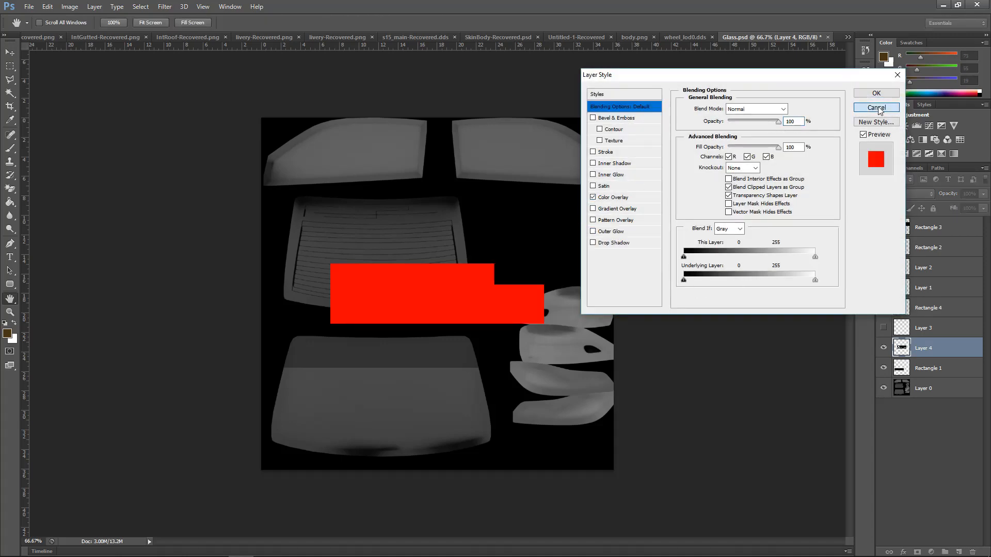
left_click(876, 108)
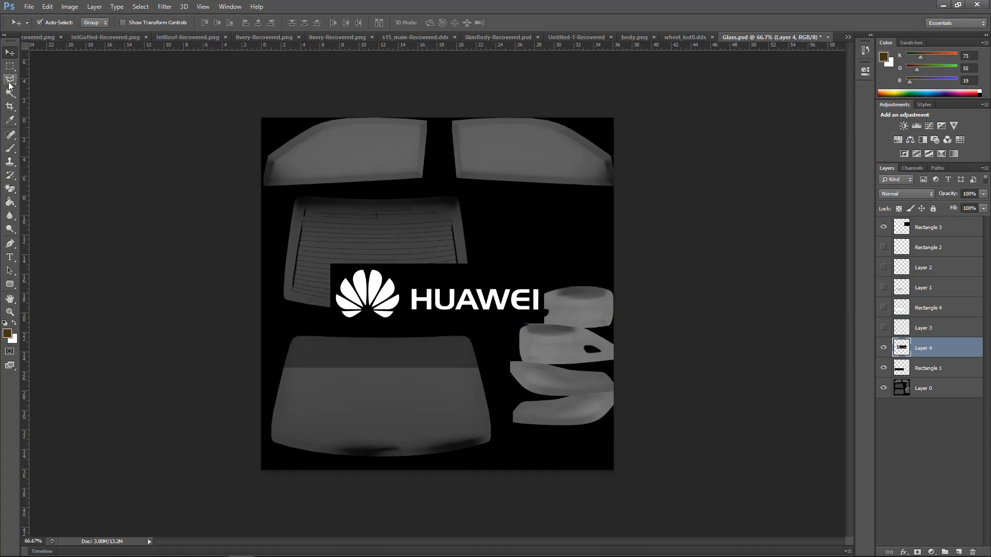
left_click(11, 79)
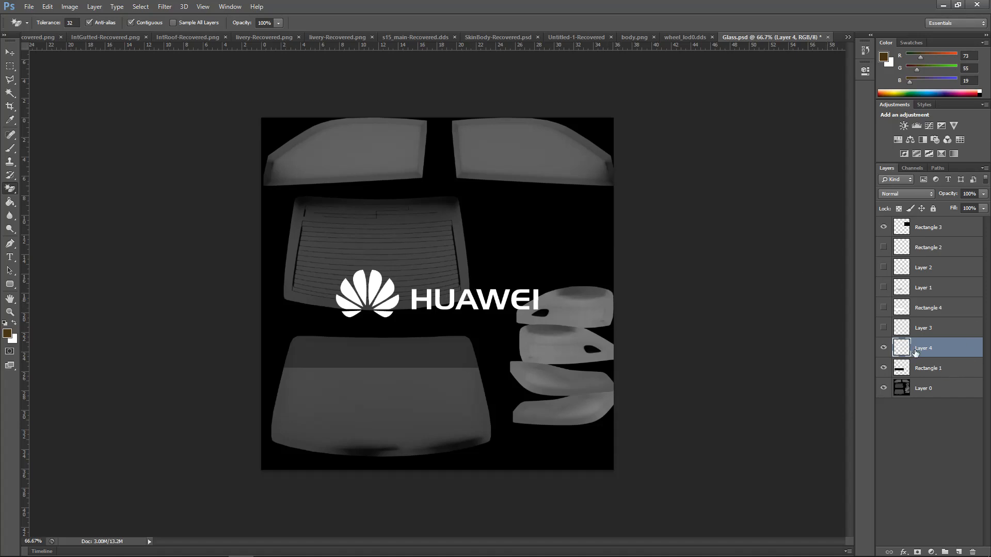
double_click(923, 348)
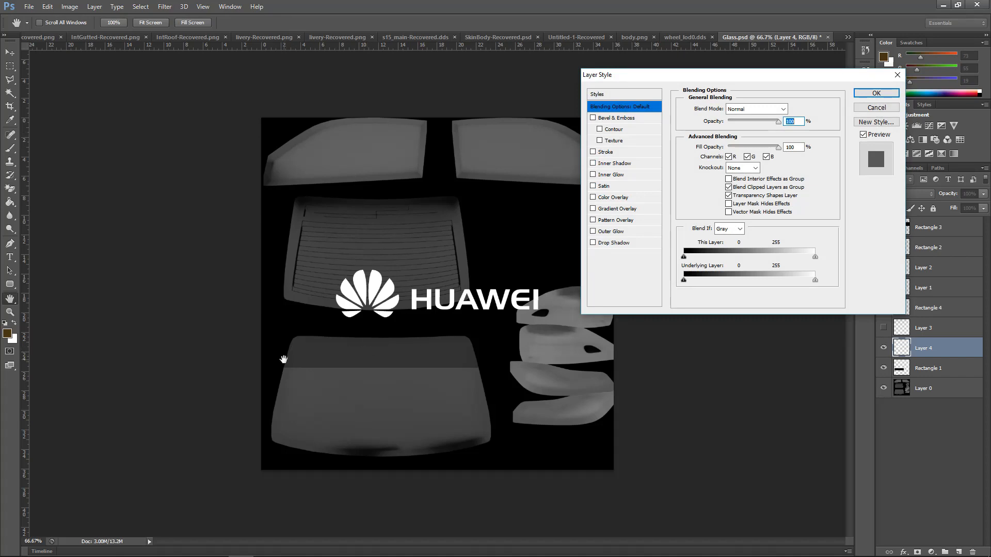
mouse_move(586, 183)
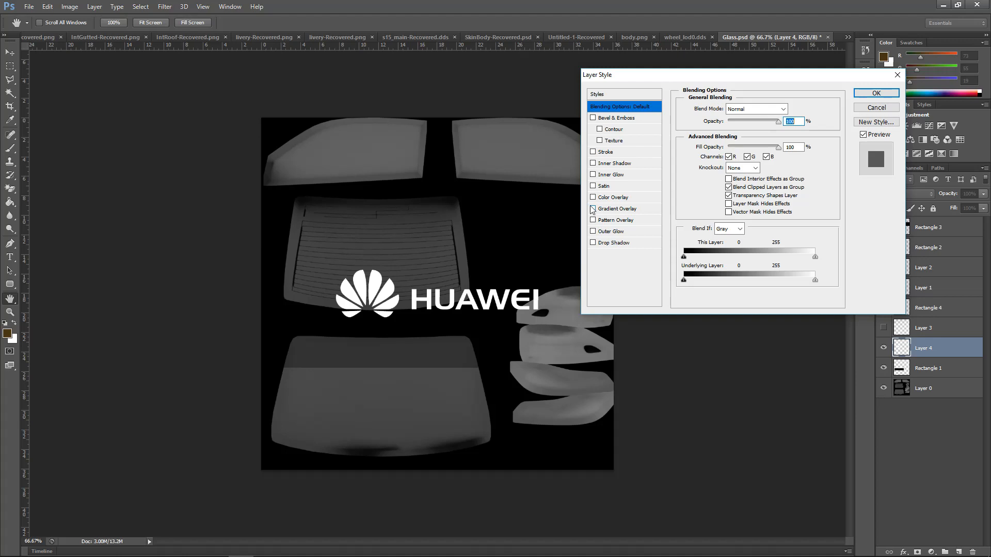
left_click(875, 93)
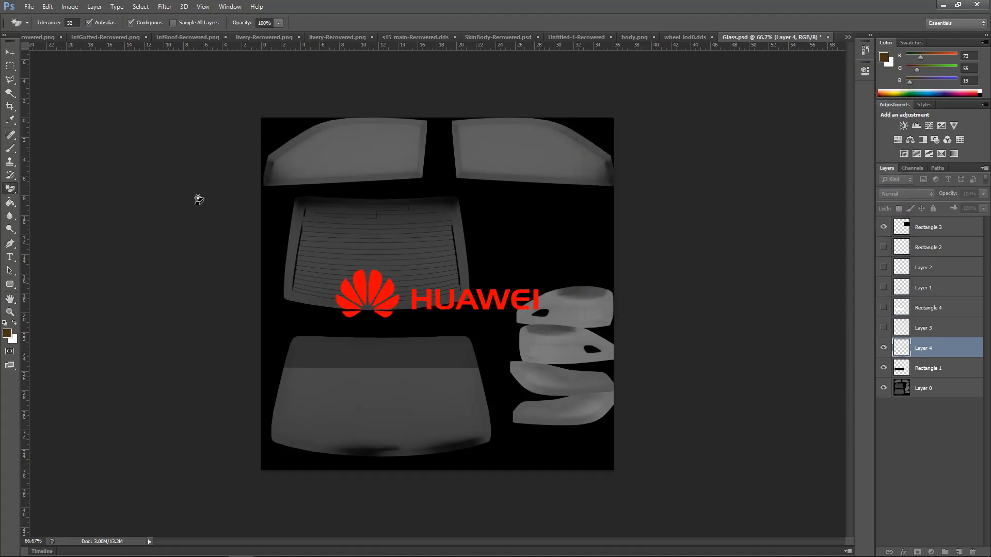
- Delete the petal emblem and scale the HUAWEI lettering down onto the windshield band
left_click_drag(274, 218, 424, 358)
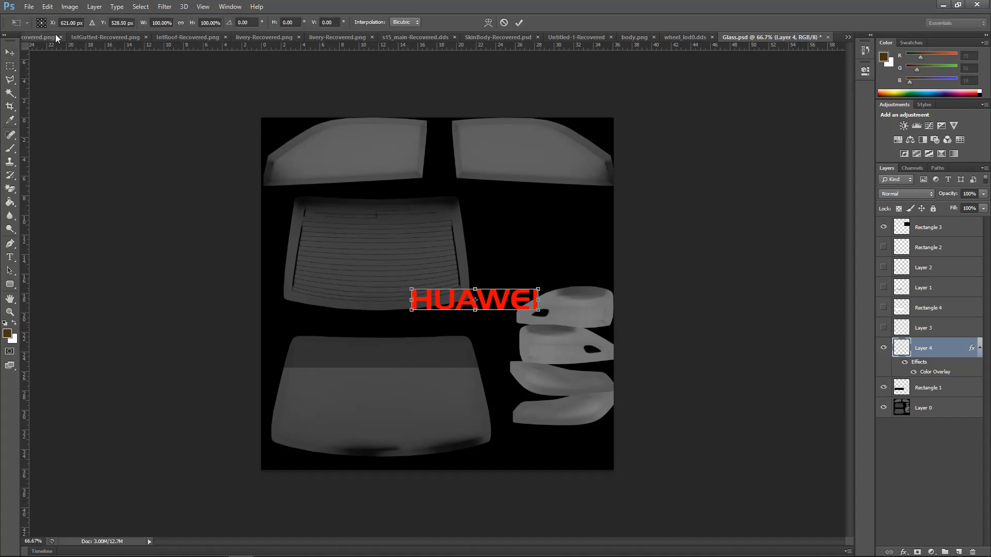
left_click(46, 6)
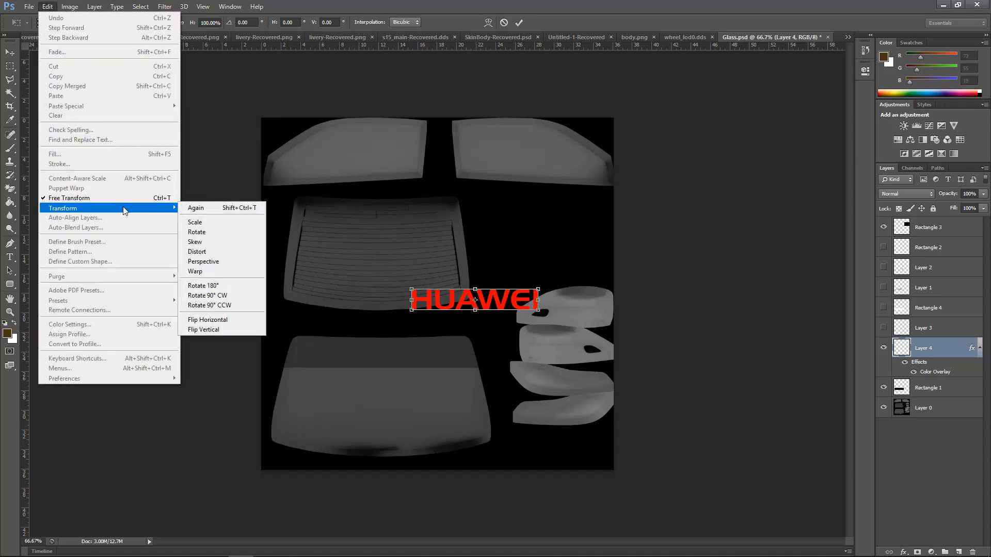
left_click(195, 221)
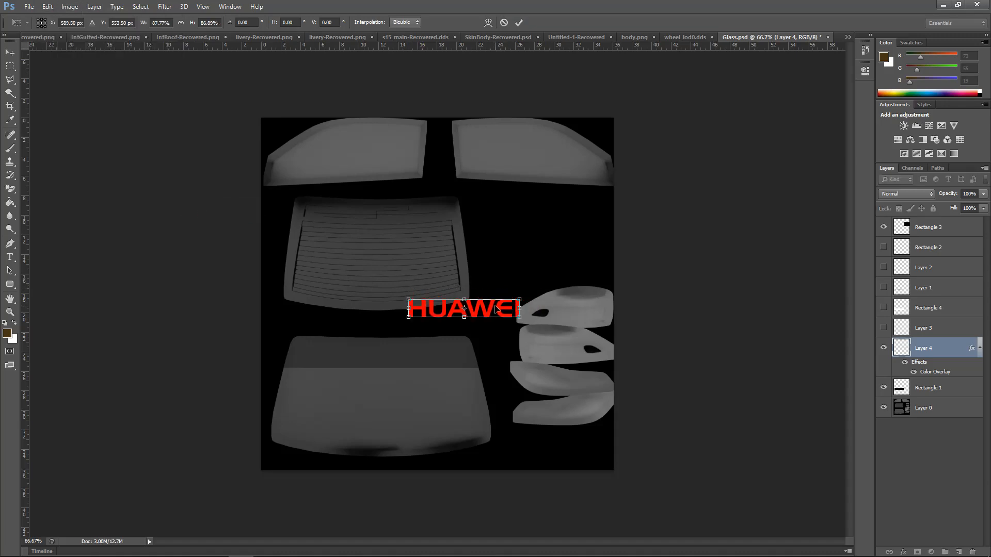
left_click_drag(461, 309, 379, 354)
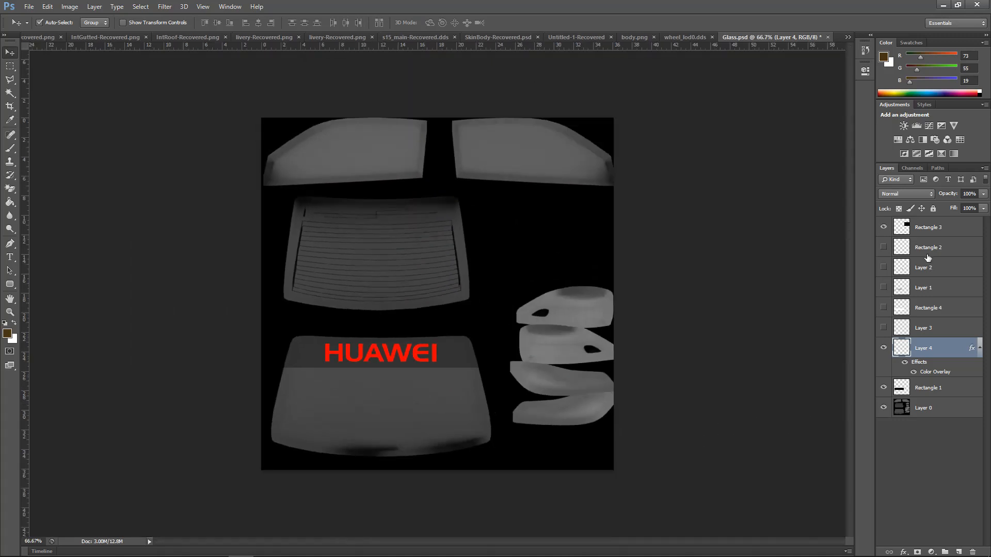
- Make the black Rectangle 1 band behind HUAWEI visible and select that layer
left_click(928, 227)
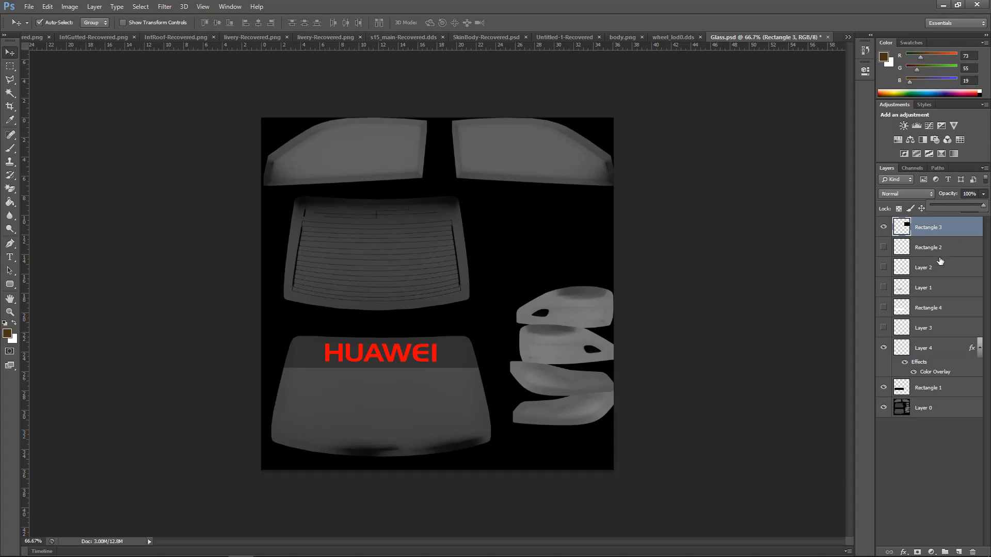
left_click(927, 387)
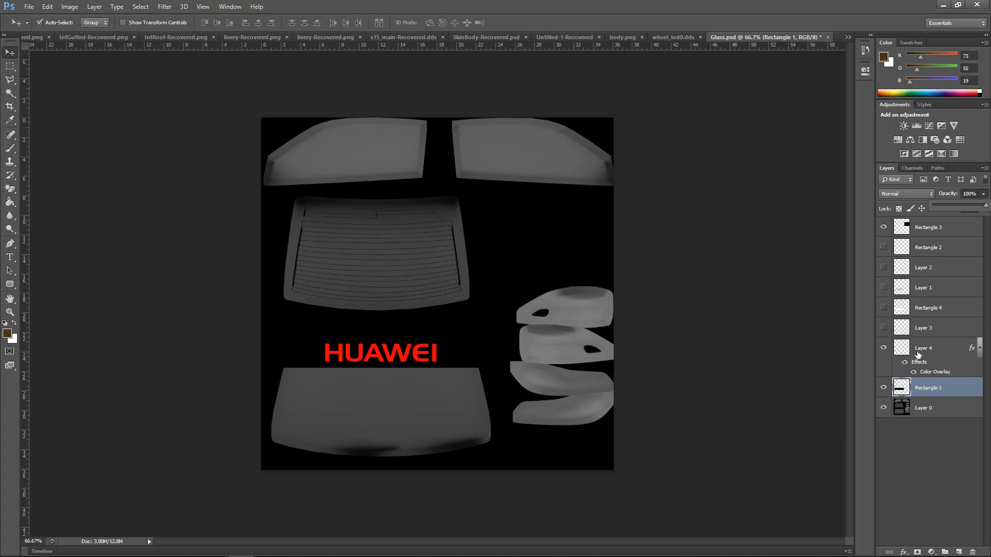
mouse_move(291, 418)
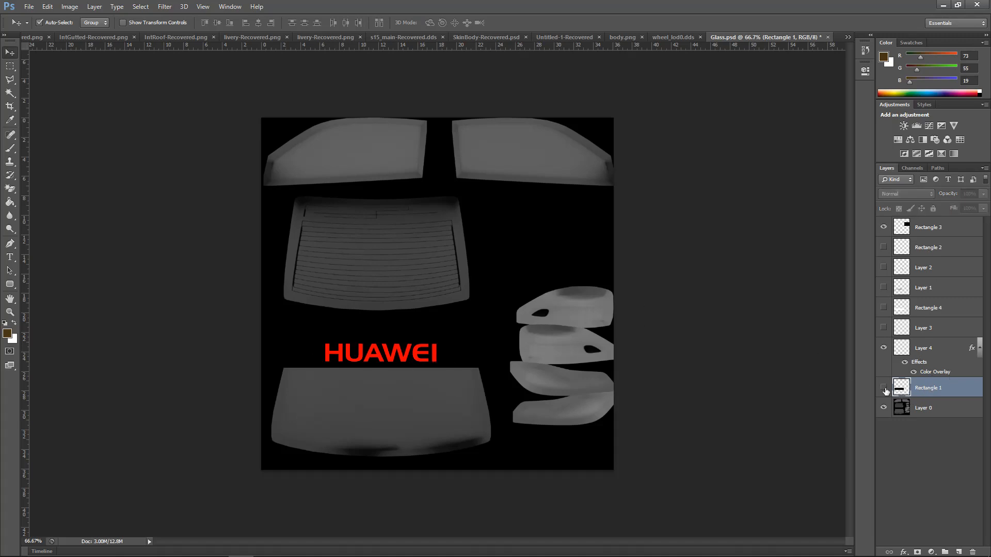
left_click(884, 388)
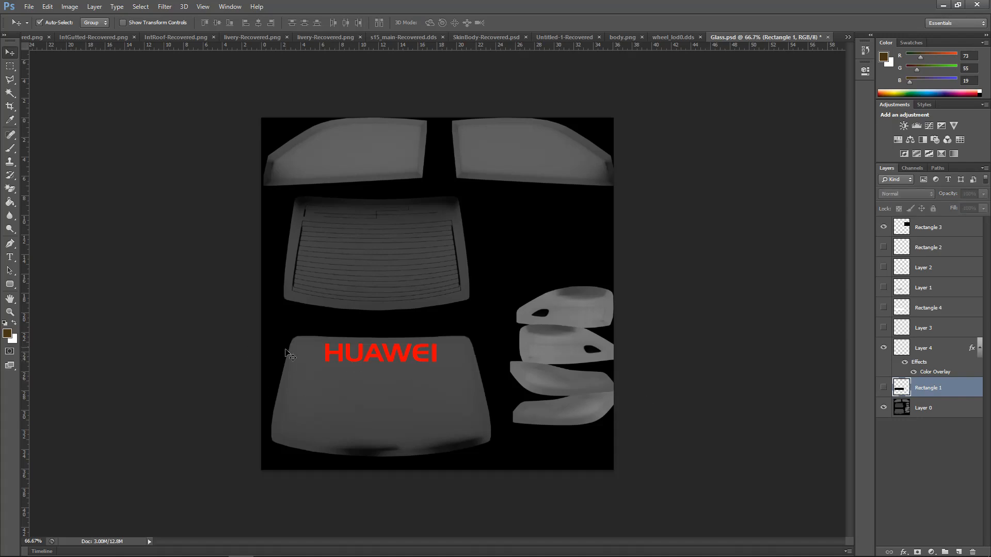
left_click(925, 408)
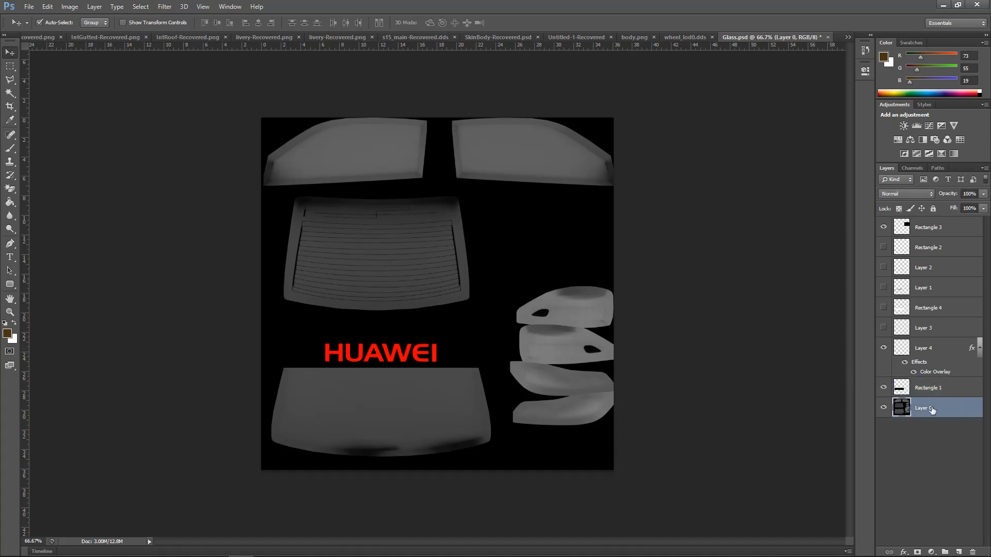
left_click(928, 387)
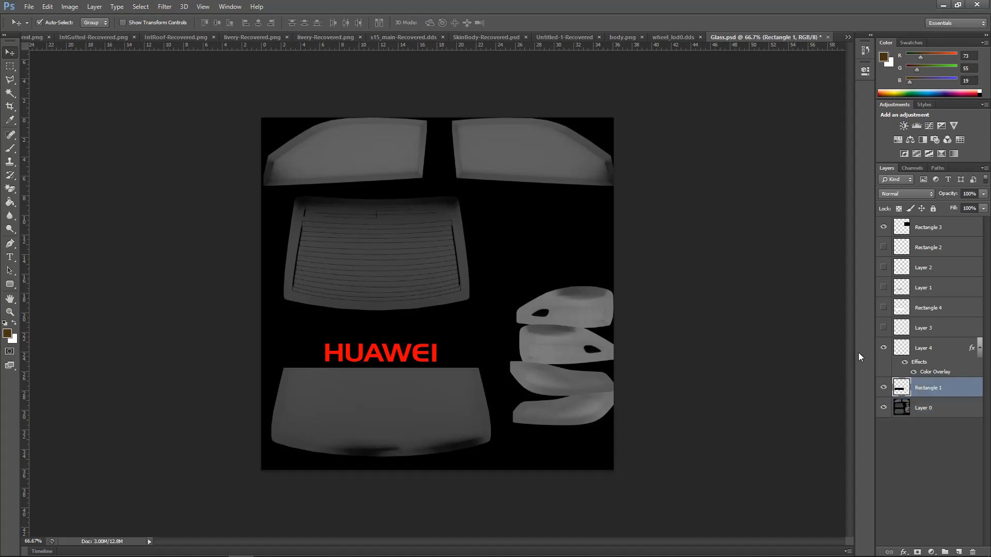
mouse_move(911, 168)
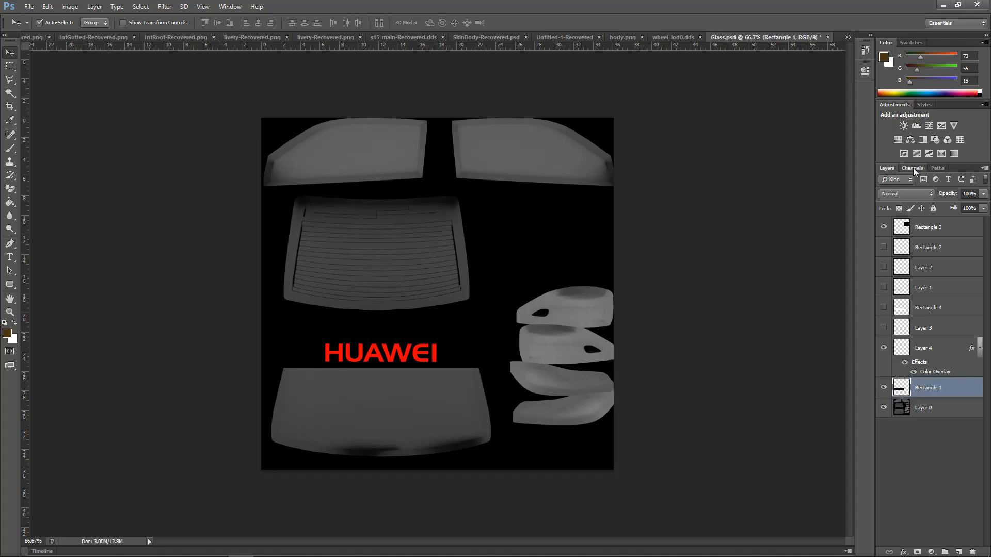
- Magic-wand select the HUAWEI letter shapes on Layer 4
left_click(911, 167)
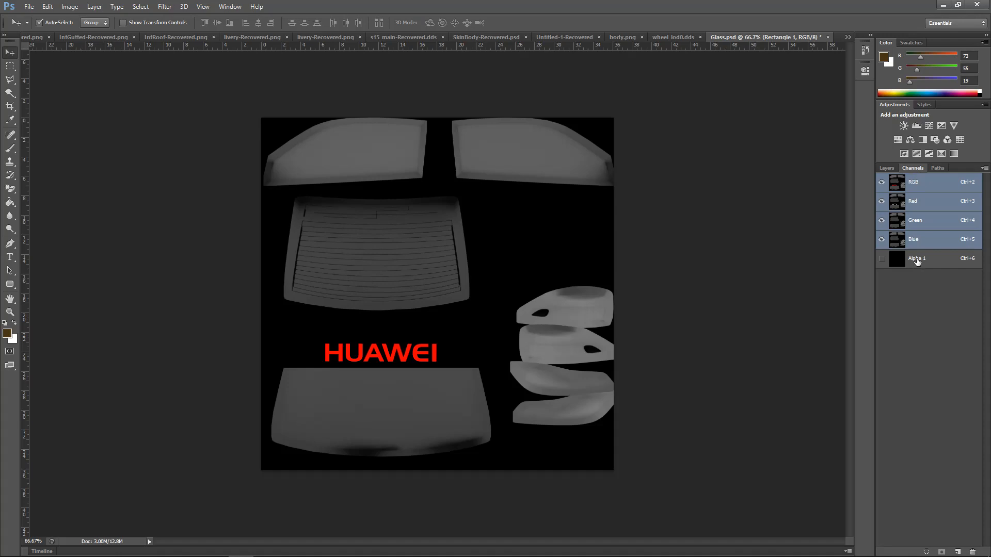
left_click(886, 168)
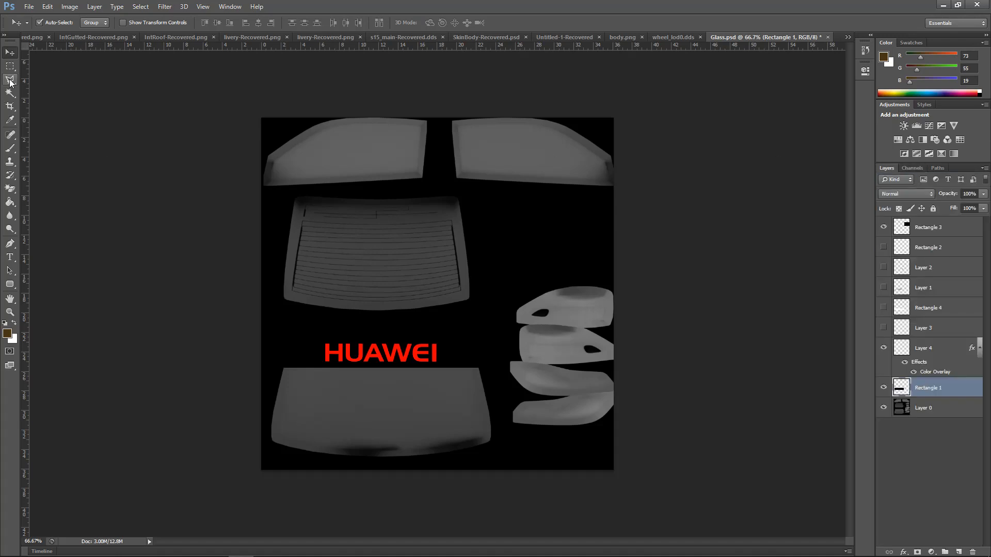
mouse_move(11, 102)
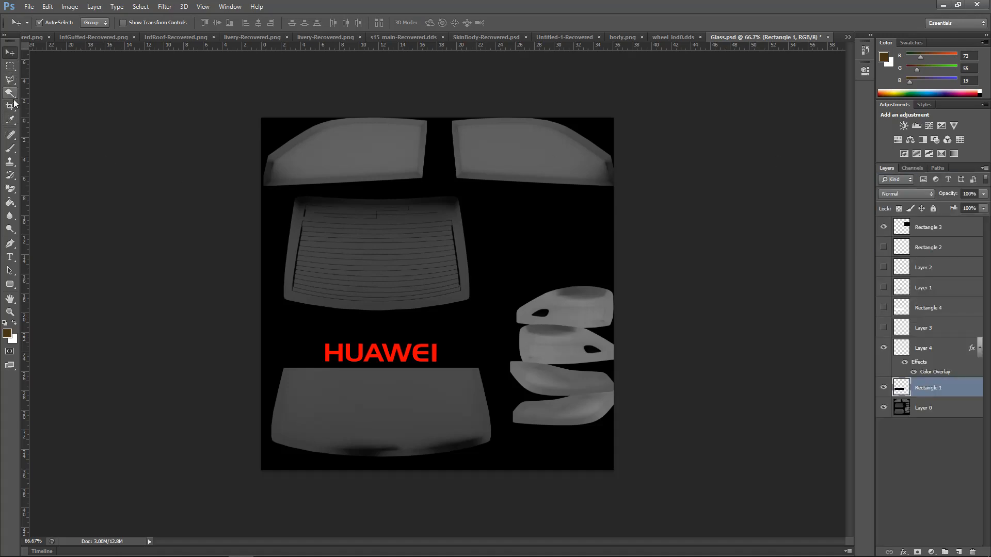
left_click(11, 93)
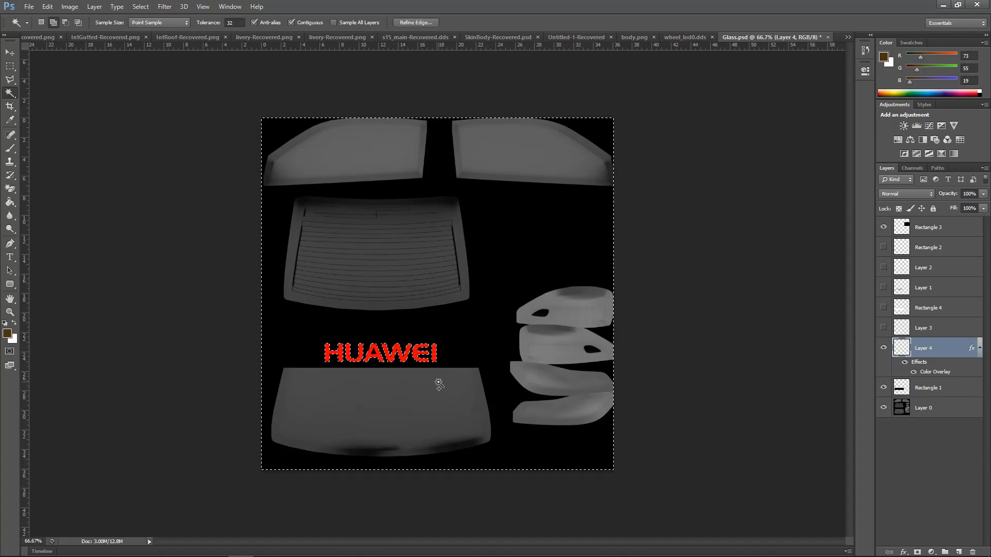
mouse_move(455, 344)
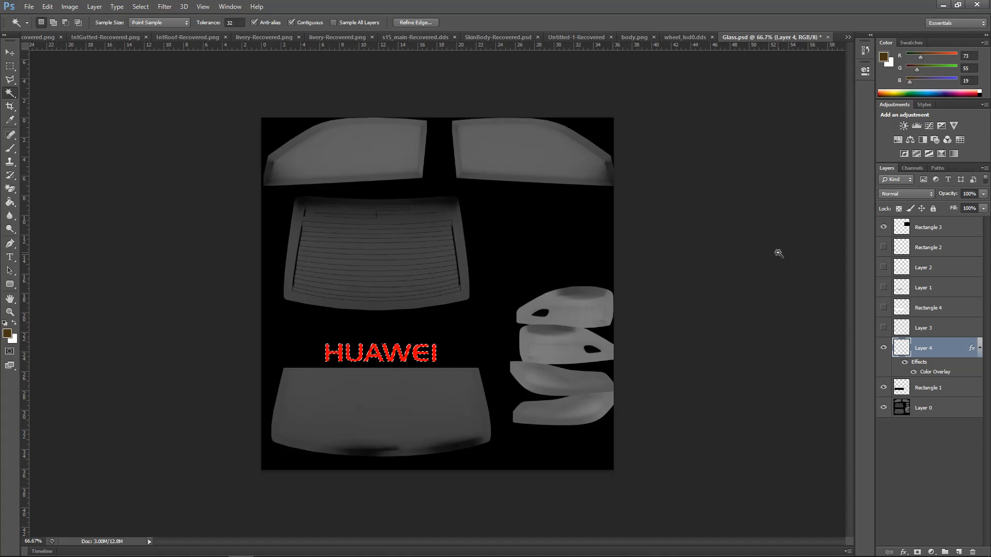
- Target the Alpha 1 channel and fill the letter selection white in the mask
left_click(912, 168)
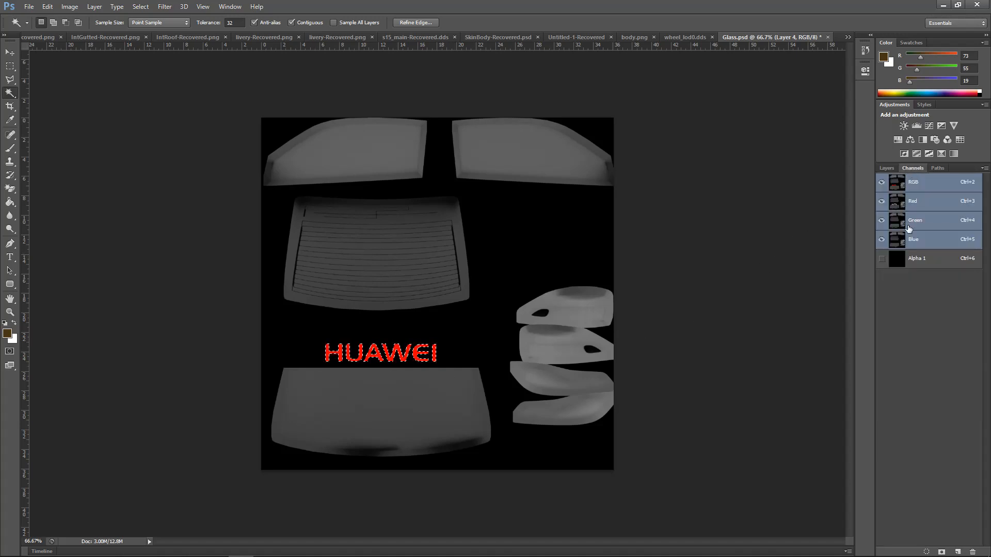
left_click(880, 258)
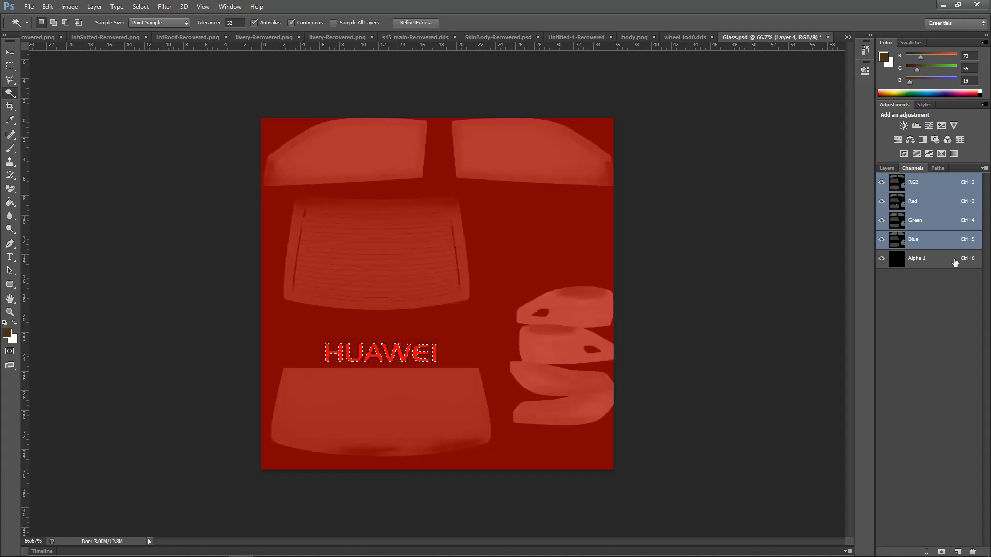
left_click(915, 258)
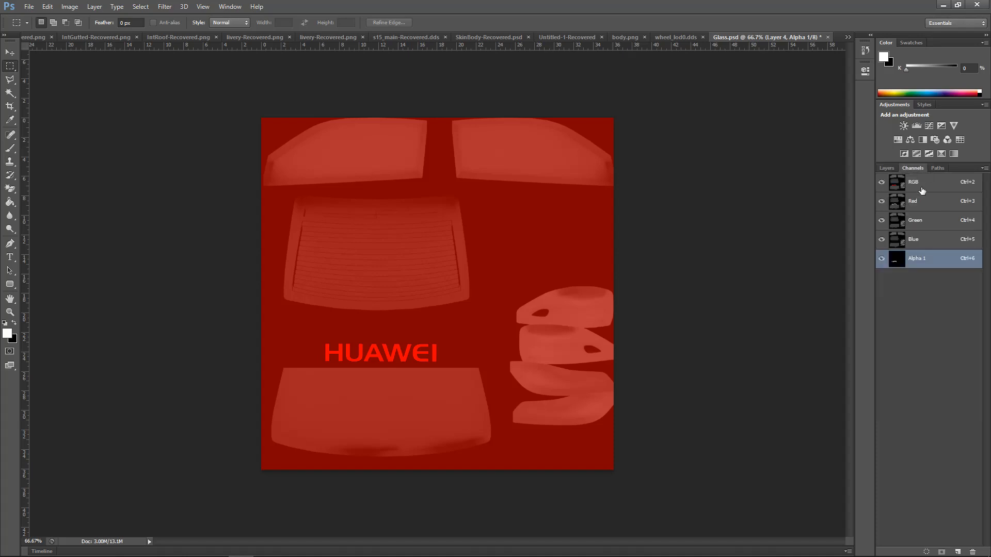
- Save As into the Huawei folder in D3D/DDS format, choosing the existing Glass file
left_click(913, 182)
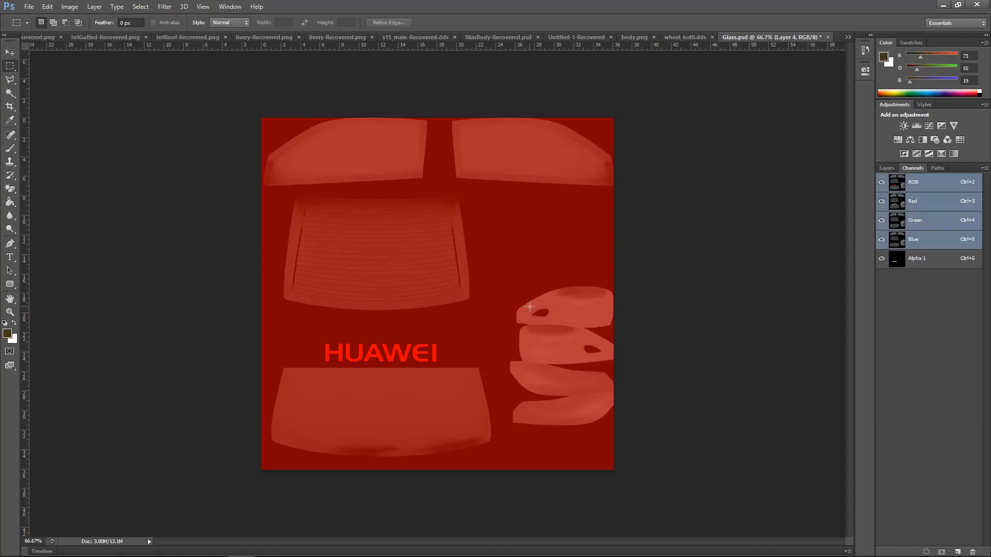
mouse_move(300, 442)
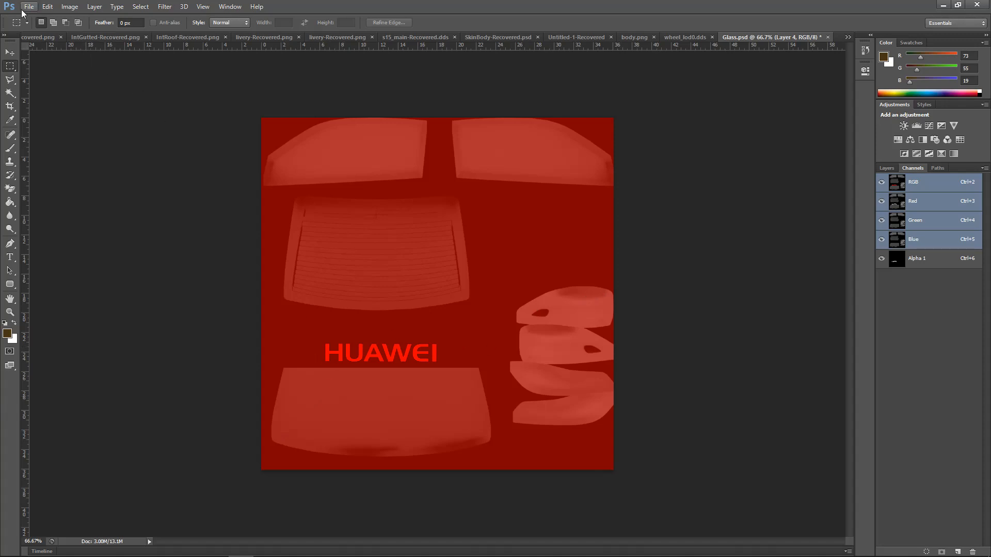
left_click(29, 6)
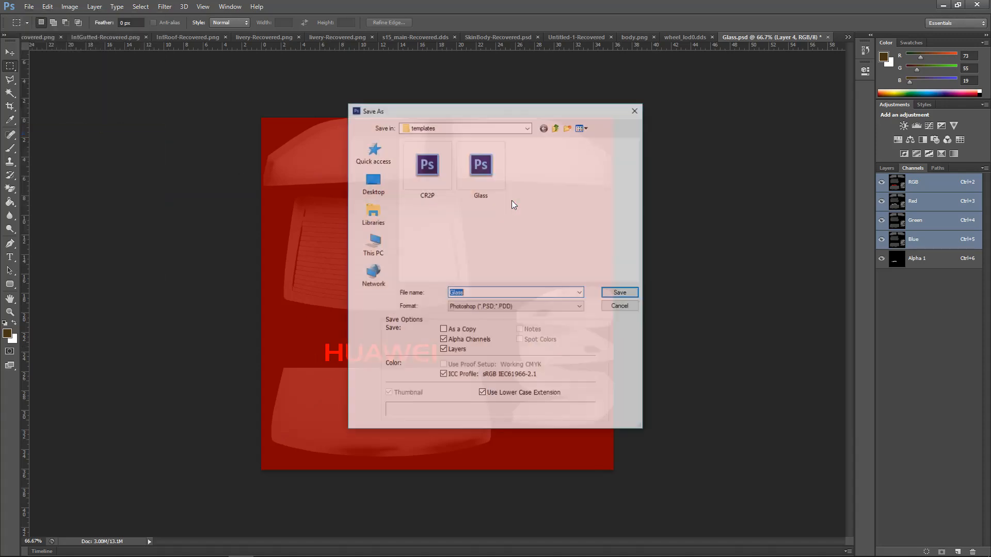
left_click(373, 182)
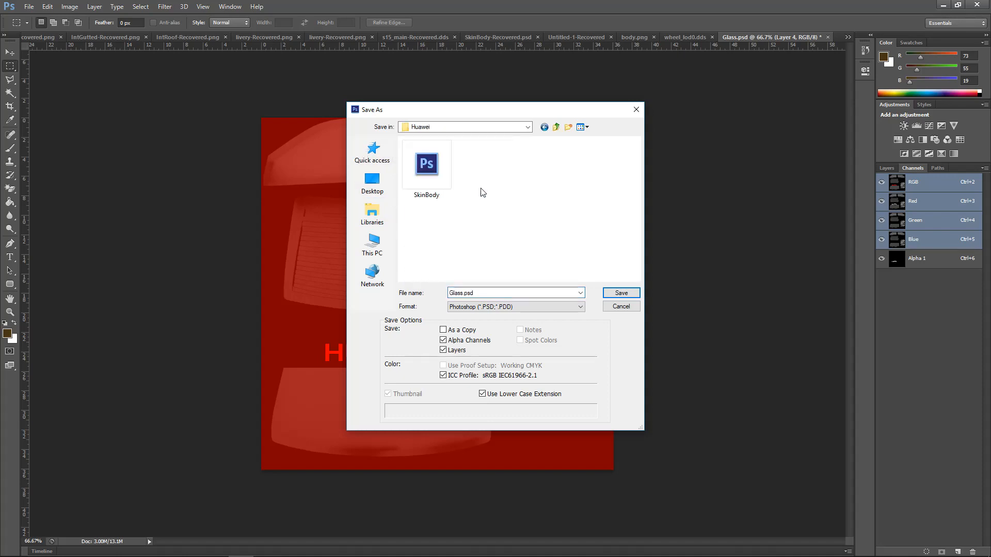
left_click(515, 307)
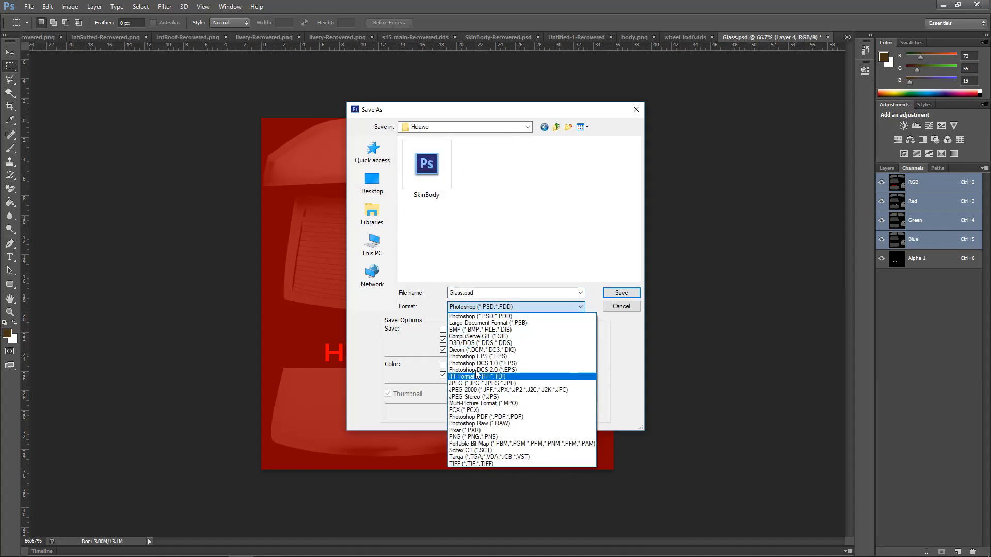
left_click(482, 342)
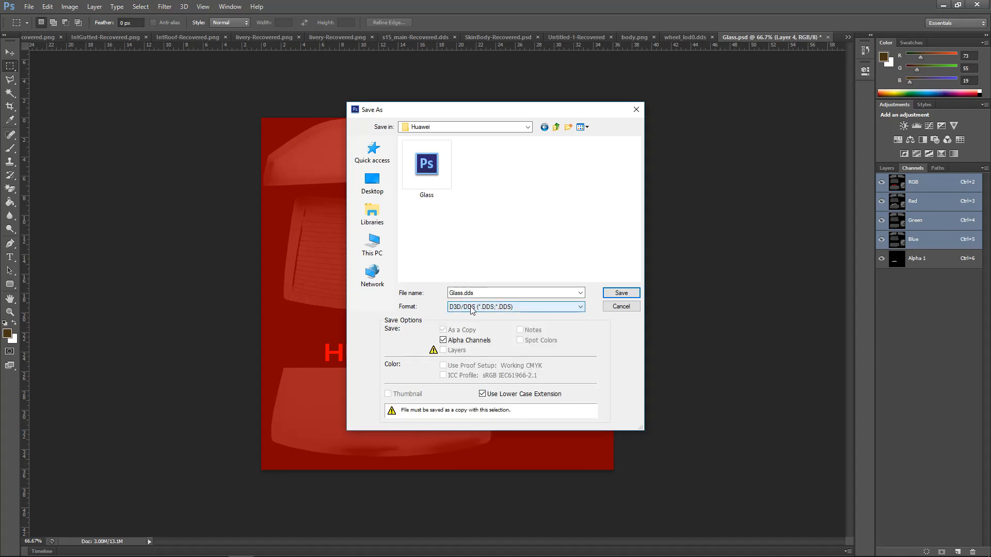
left_click(427, 164)
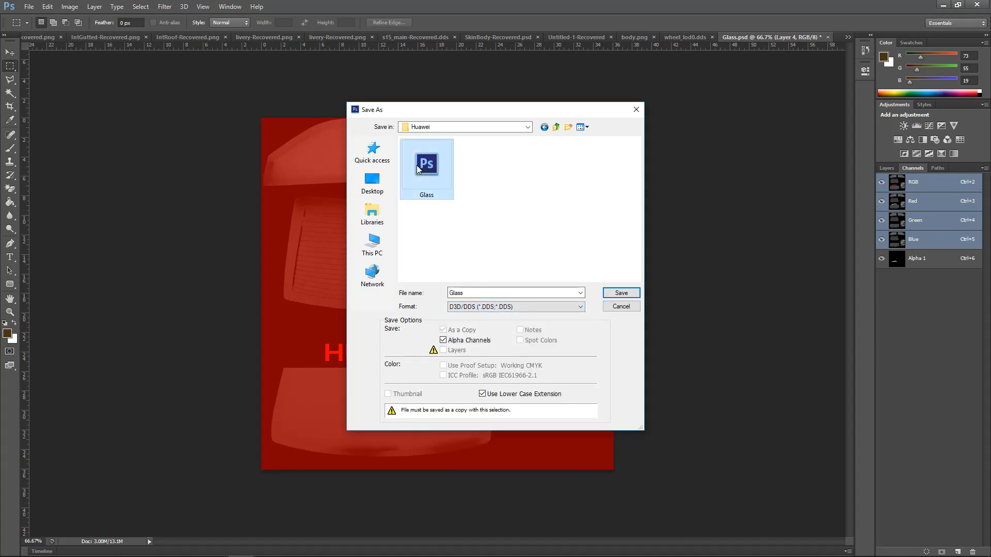
- Overwrite Glass.dds through the NVIDIA dialog and check the windshield banner in the showroom
key("alt+tab")
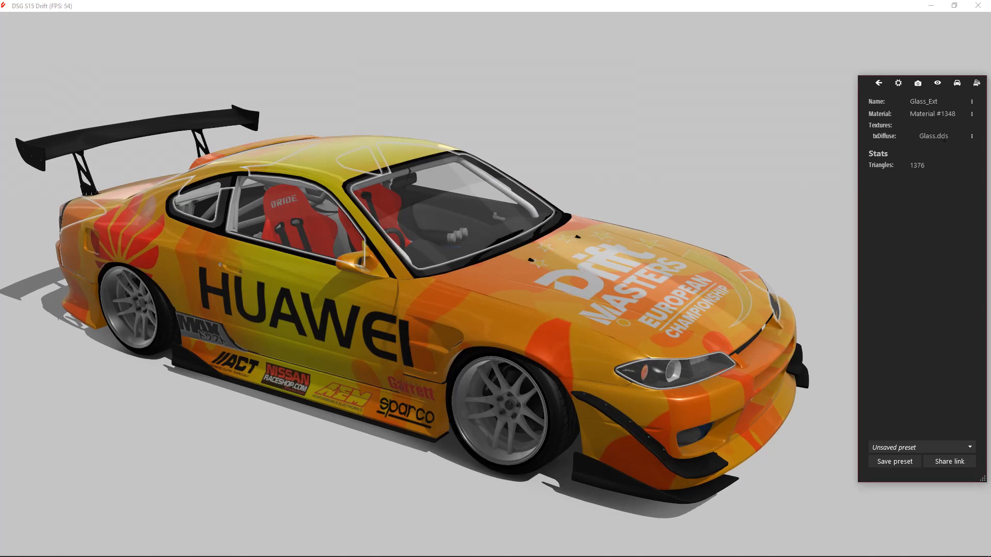
key("alt+tab")
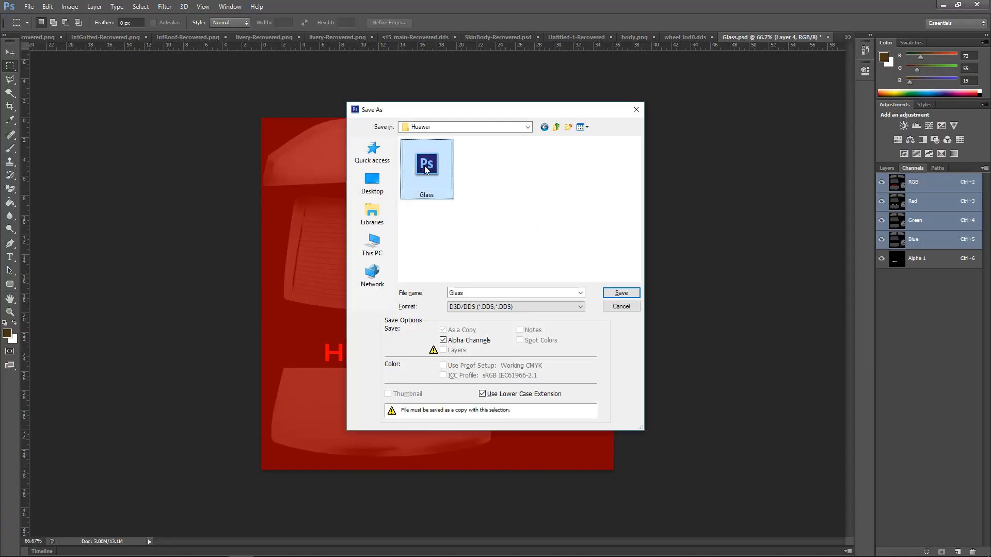
left_click(620, 292)
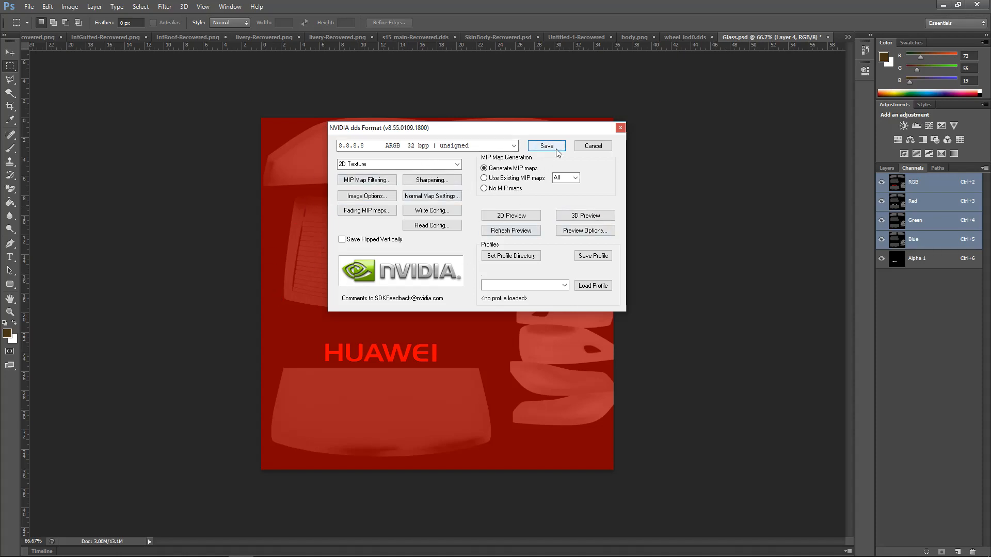
left_click(545, 146)
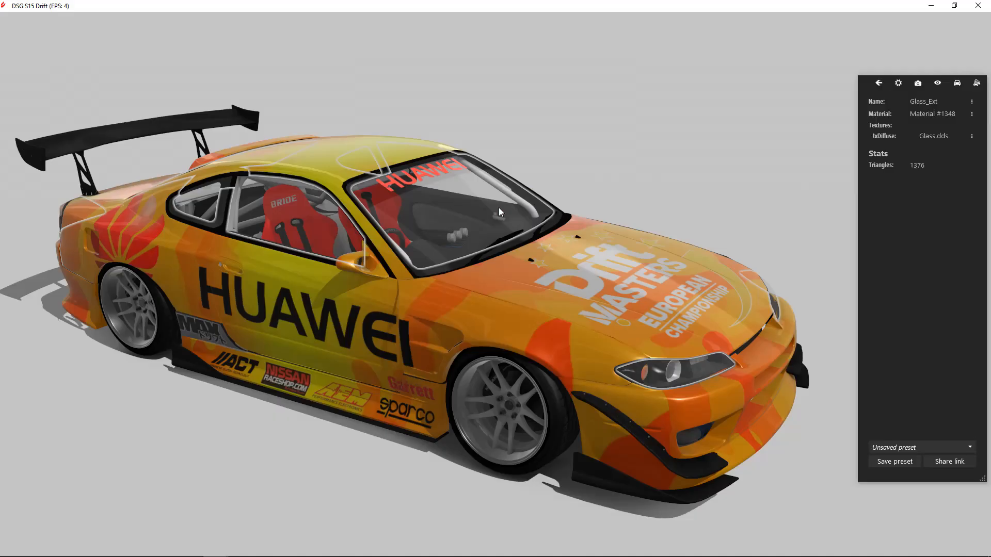
left_click_drag(500, 212, 360, 291)
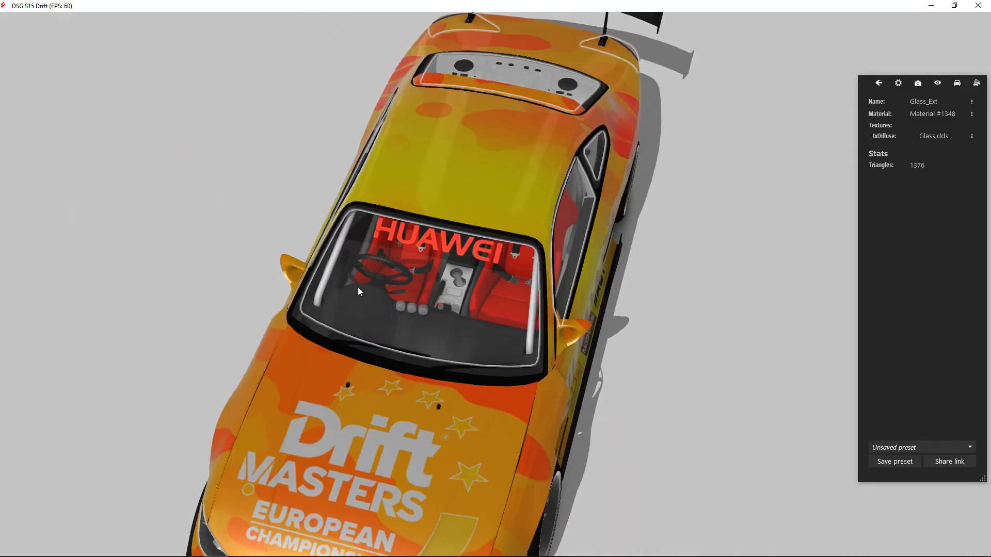
left_click_drag(360, 291, 413, 344)
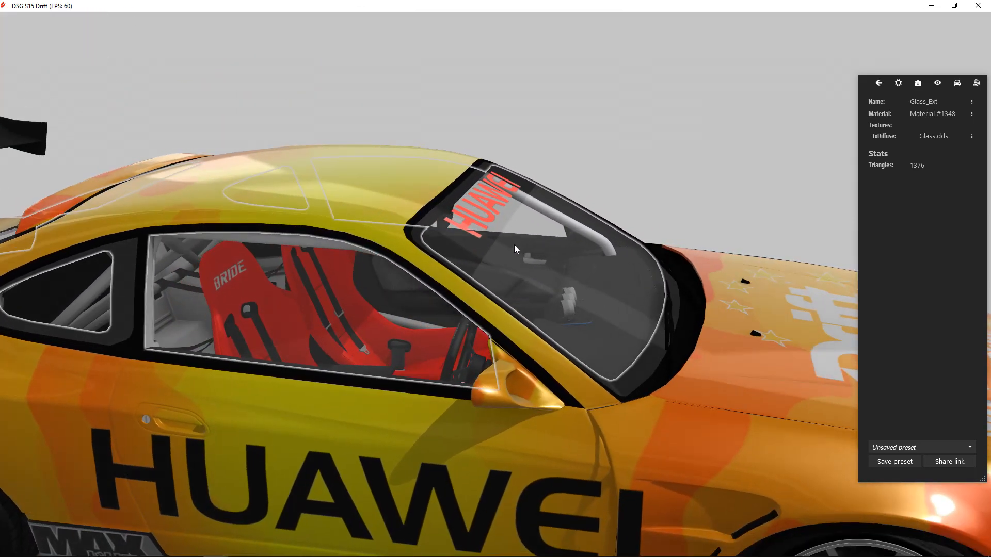
- Inspect the banner on the car, then marquee-select the black band area
left_click_drag(515, 249, 354, 272)
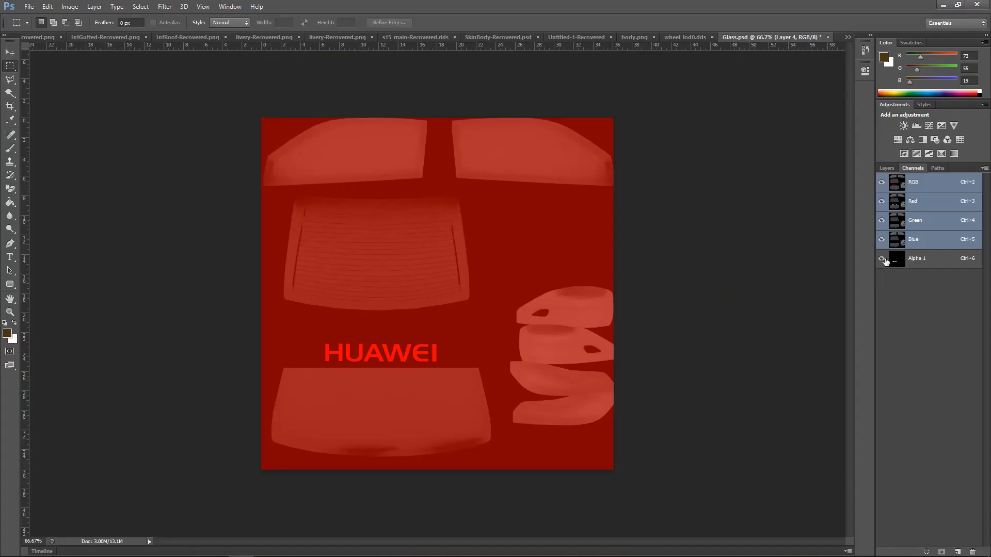
left_click(887, 168)
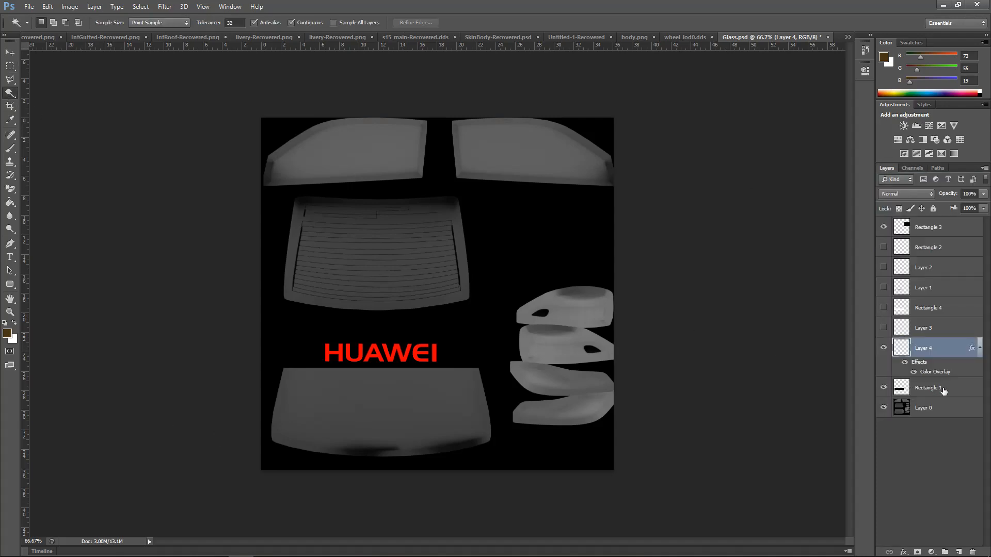
left_click(928, 386)
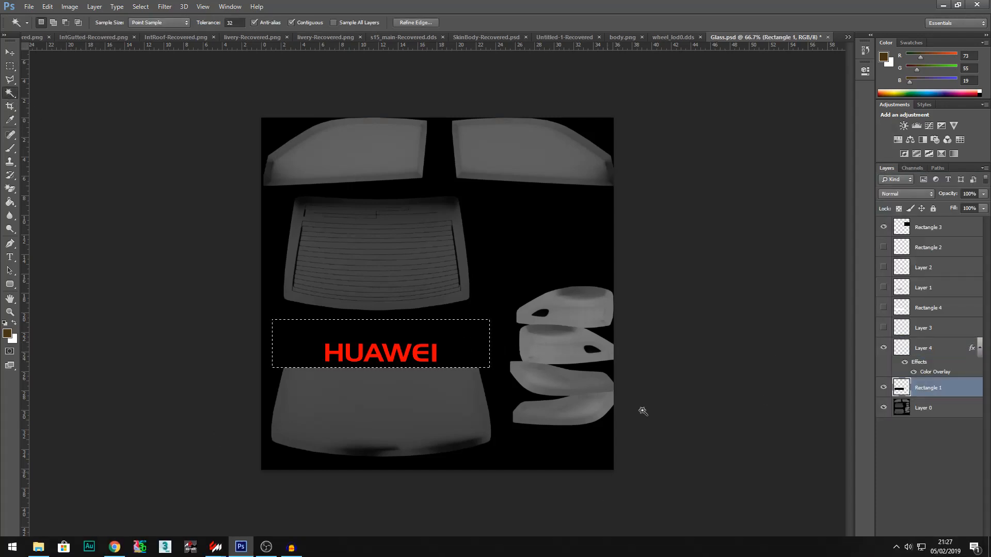
- Paint the banner strip white in the Alpha 1 channel so it is fully opaque
left_click(911, 169)
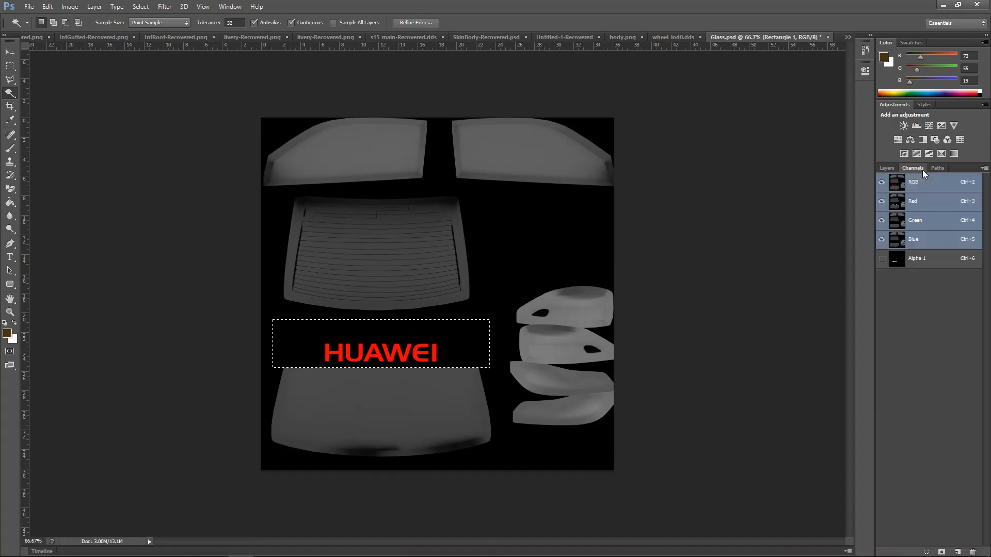
left_click(881, 259)
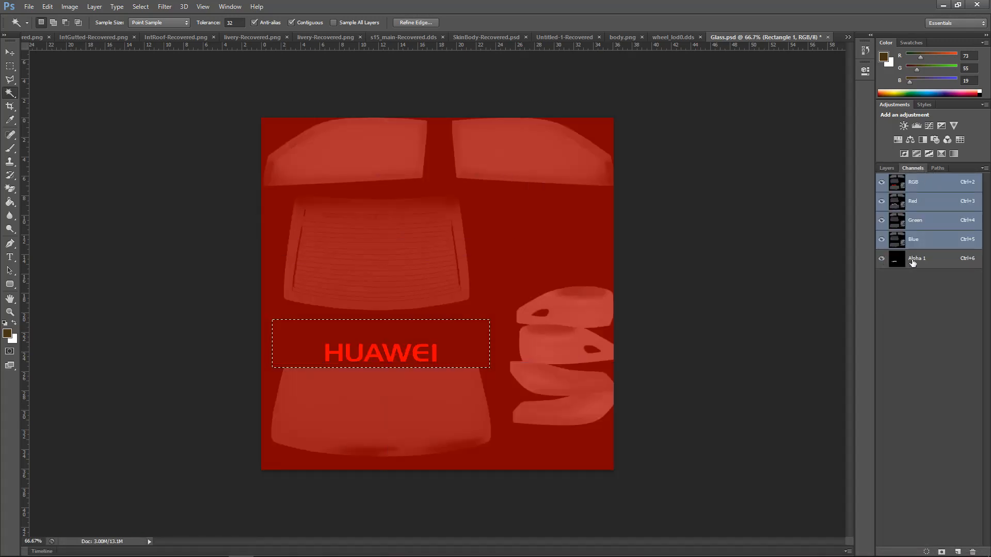
left_click(915, 258)
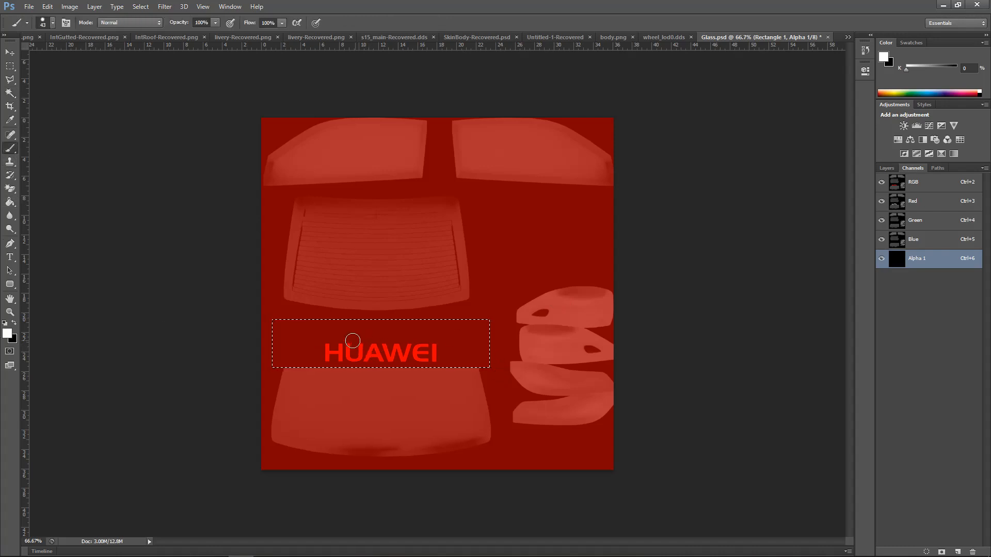
left_click_drag(354, 338, 286, 365)
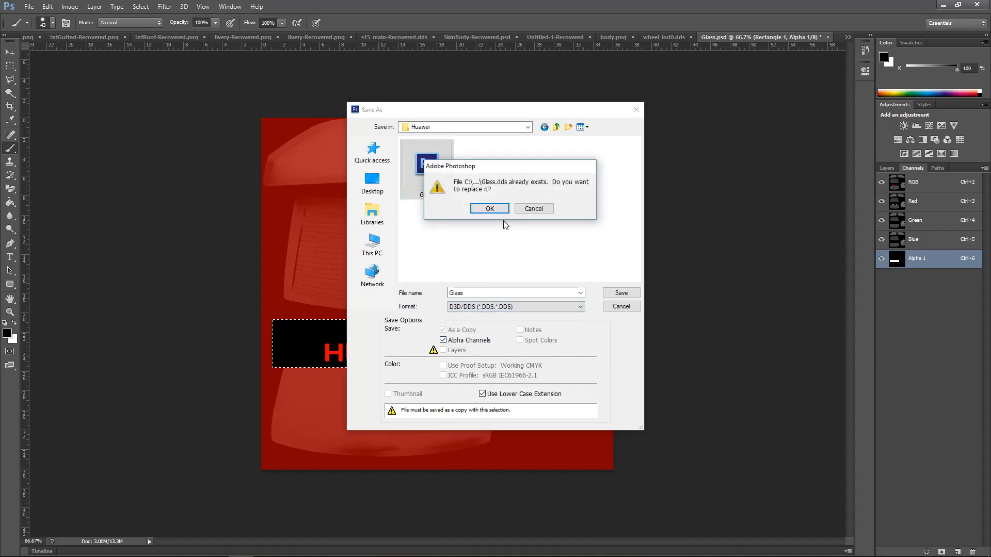
- Confirm replacing the existing Glass.dds with the re-saved texture
left_click(490, 208)
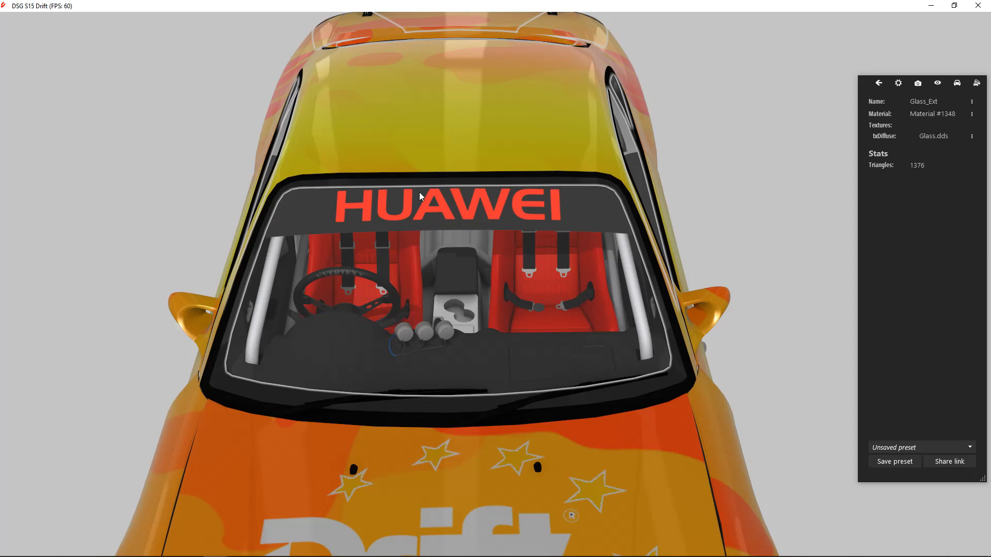
mouse_move(381, 203)
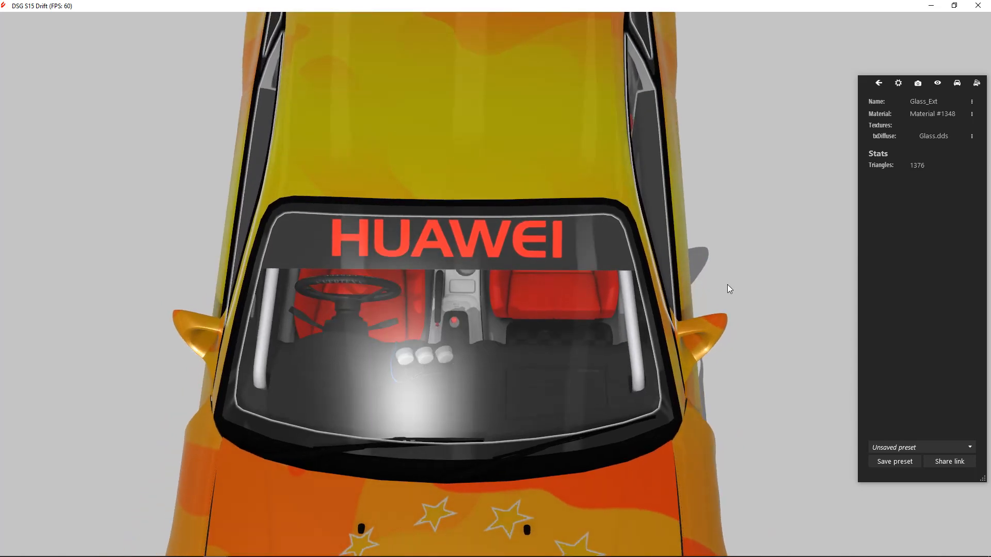
- Select the interior glass mesh to show its Glass_Int.dds material
left_click(877, 83)
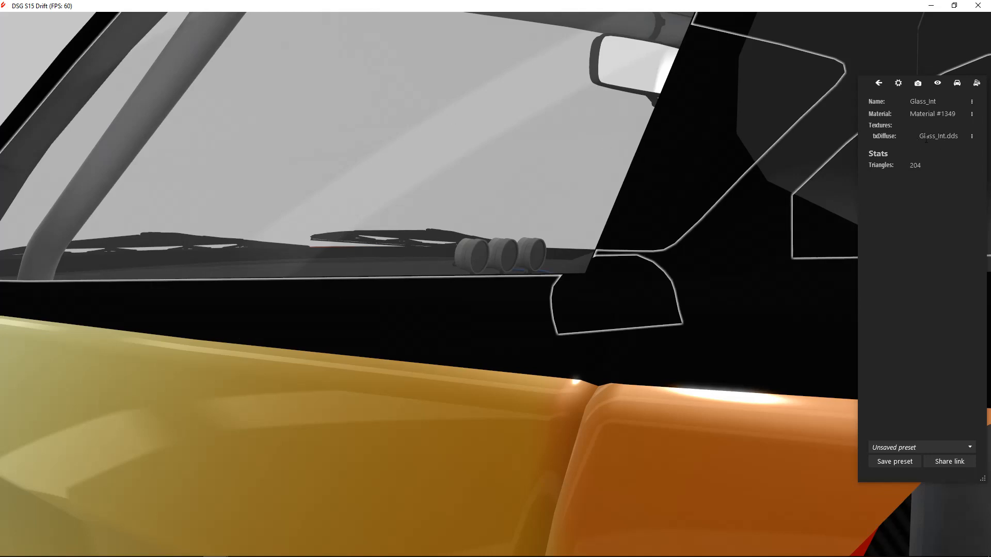
mouse_move(938, 136)
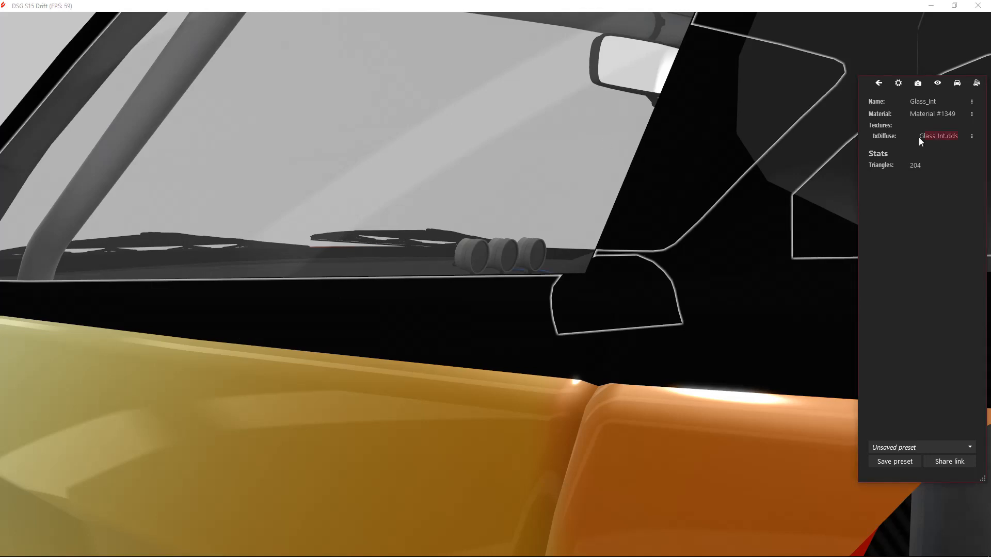
mouse_move(911, 148)
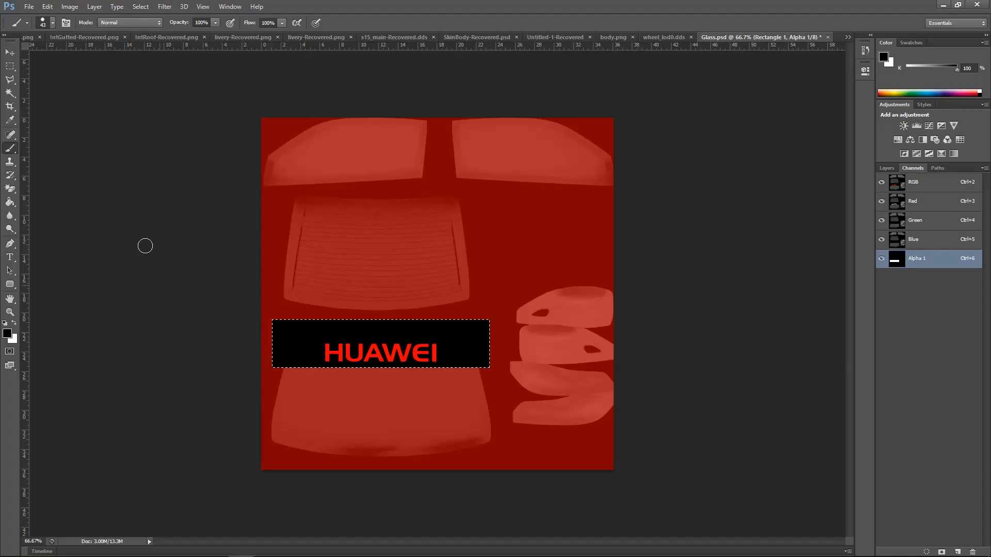
- Save the texture as a new Glass_Int.dds in the Huawei folder via the NVIDIA dialog
left_click(29, 8)
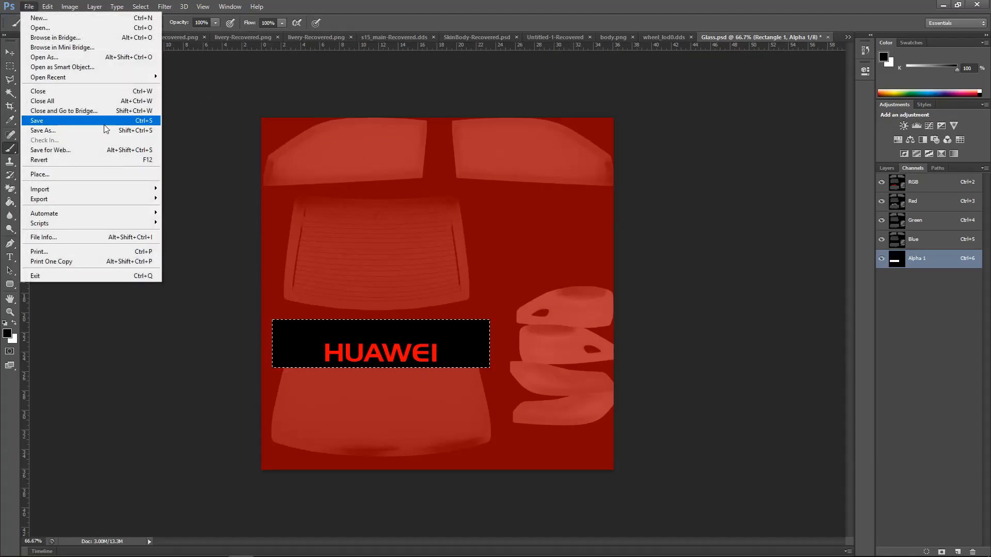
left_click(42, 130)
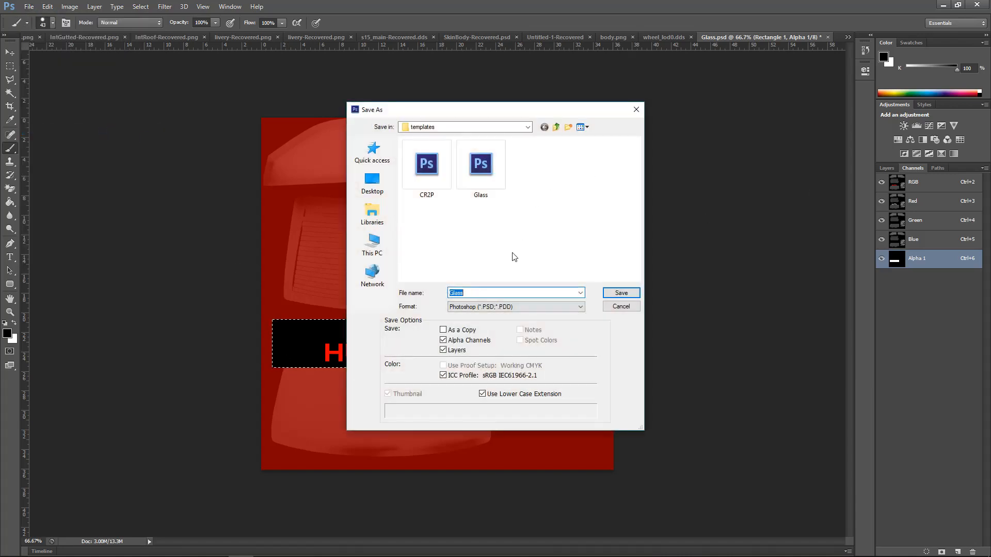
left_click(371, 152)
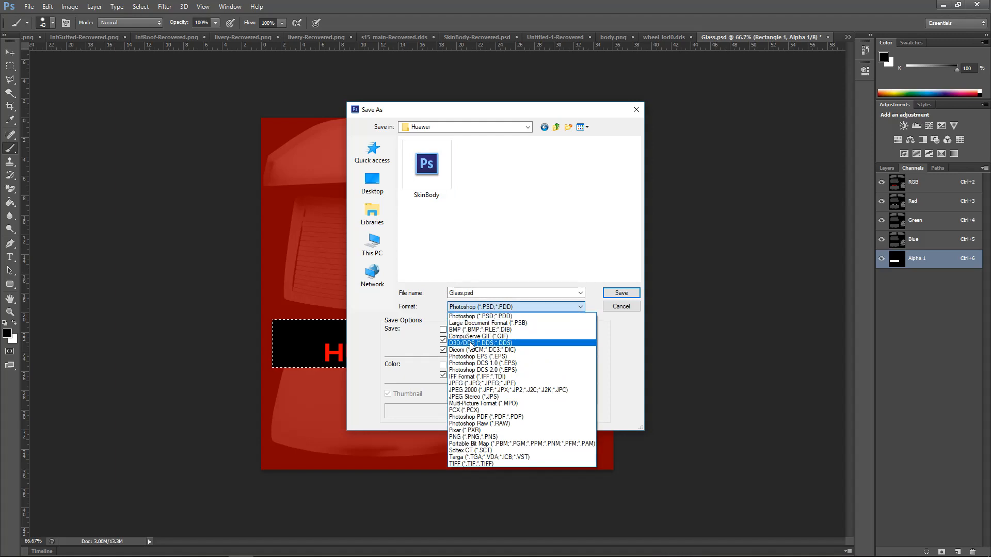
left_click(480, 342)
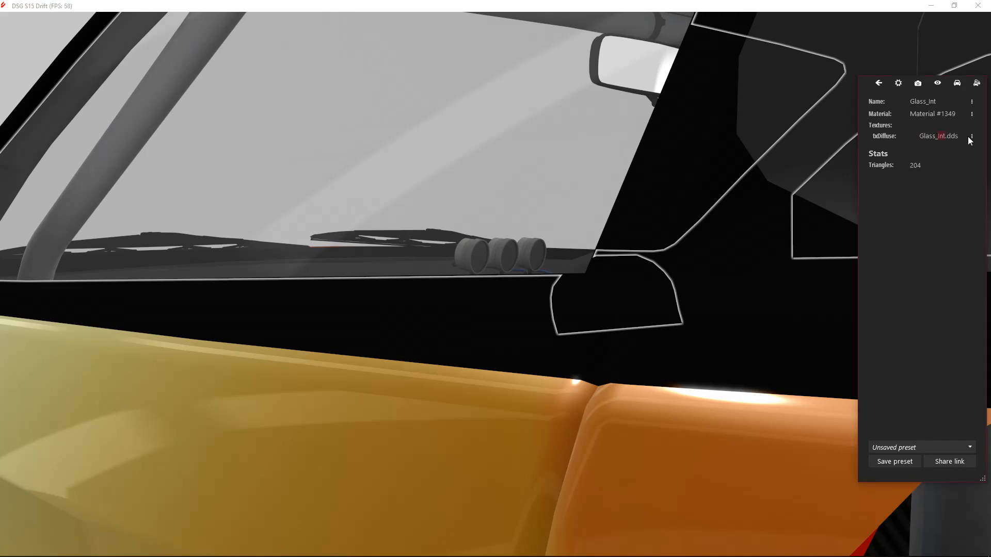
right_click(938, 137)
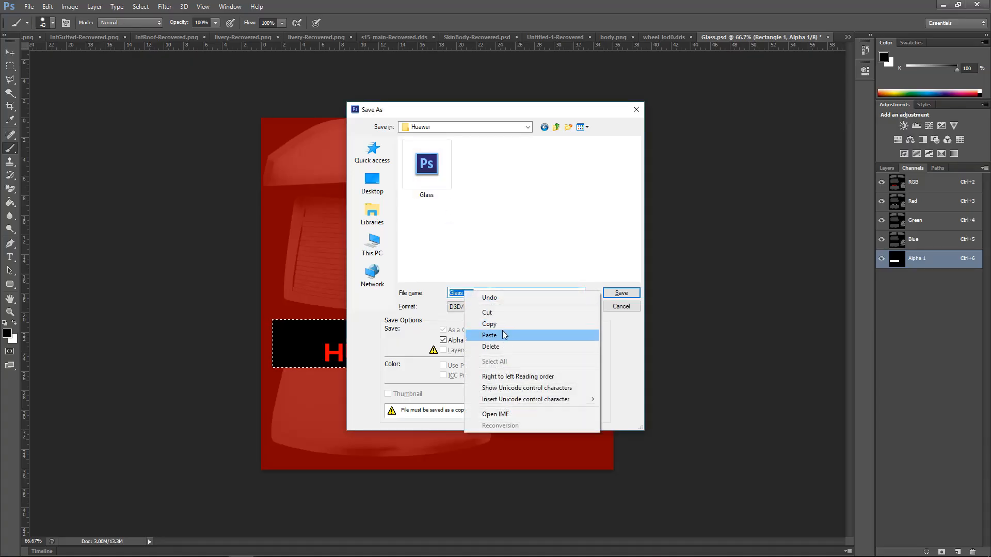
left_click(620, 292)
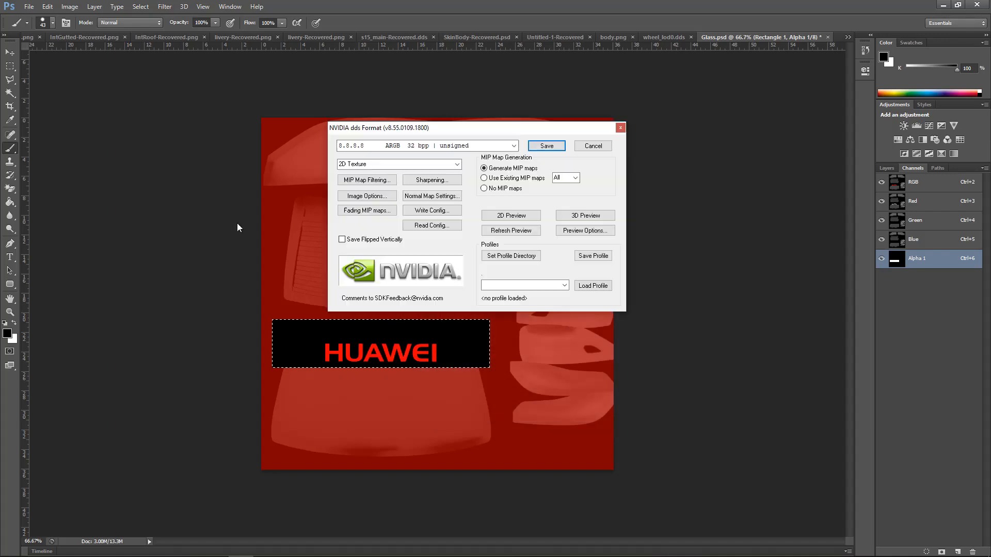
left_click(545, 145)
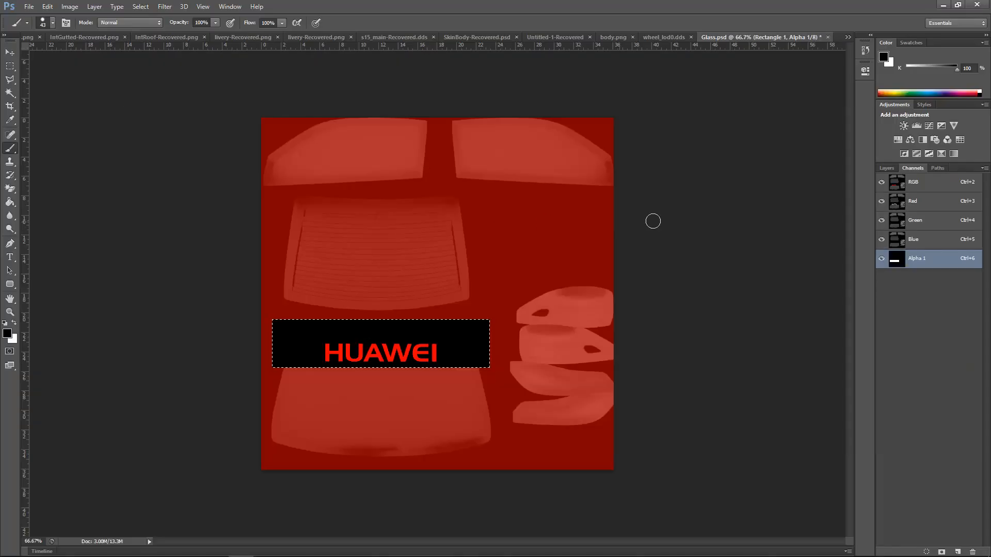
- Hide the HUAWEI text and overwrite Glass_Int.dds with the plain black band version
left_click(886, 168)
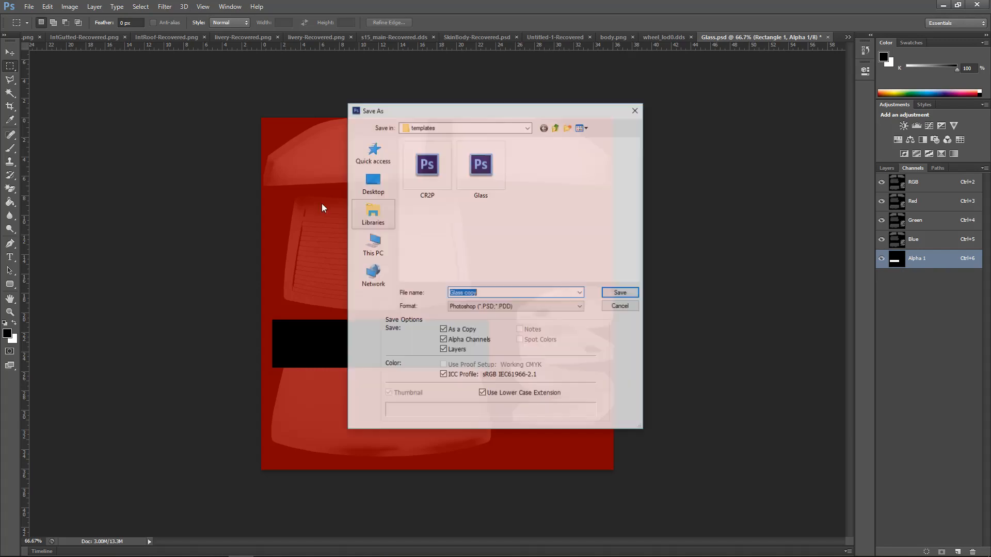
left_click(372, 152)
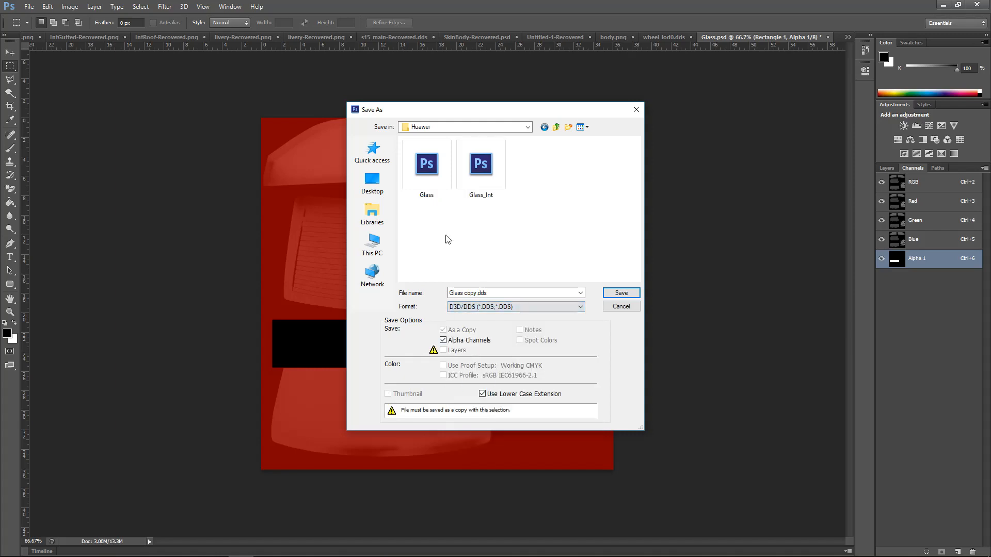
left_click(426, 164)
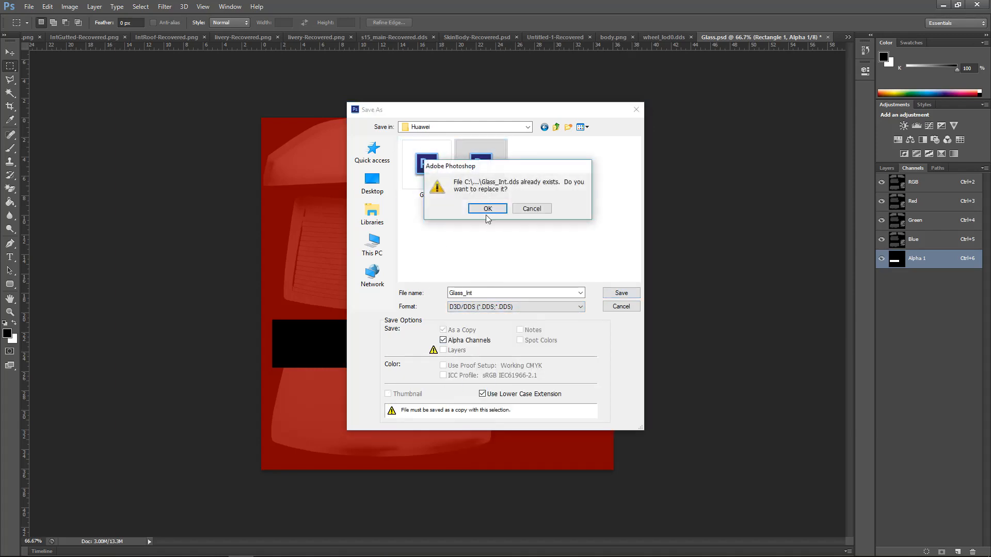
left_click(486, 208)
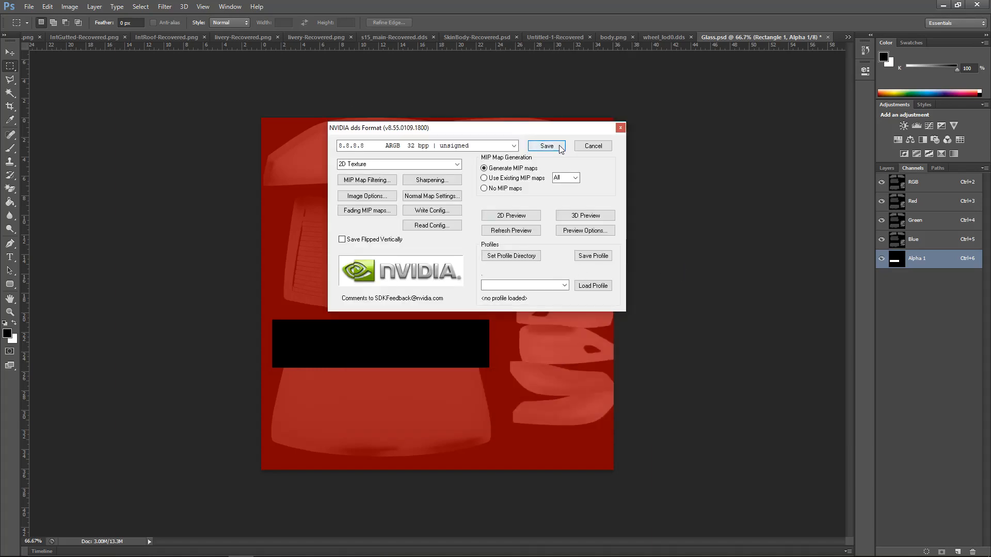
left_click(546, 145)
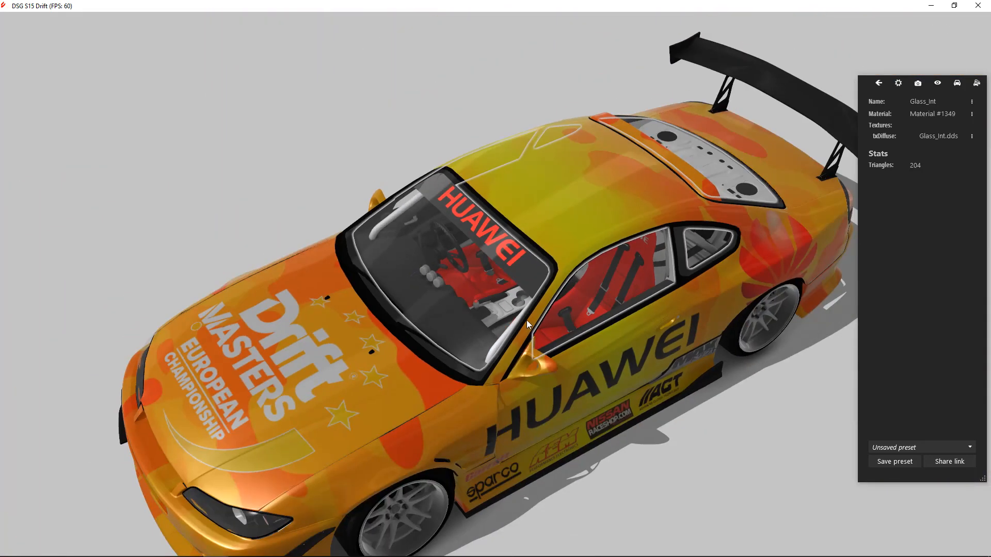
- View the car's front windshield, then switch back to the Glass.psd window in Photoshop
left_click_drag(527, 324, 555, 372)
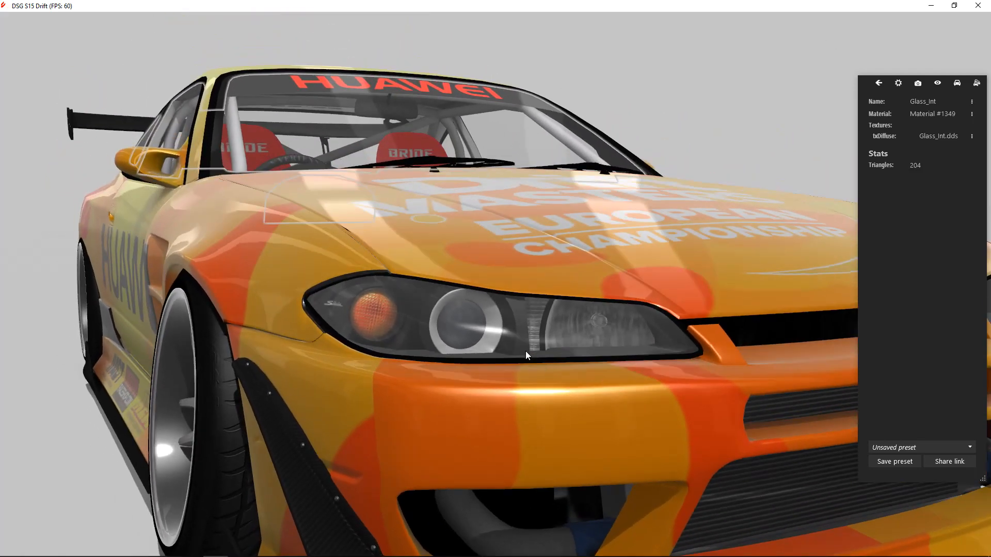
key("alt+tab")
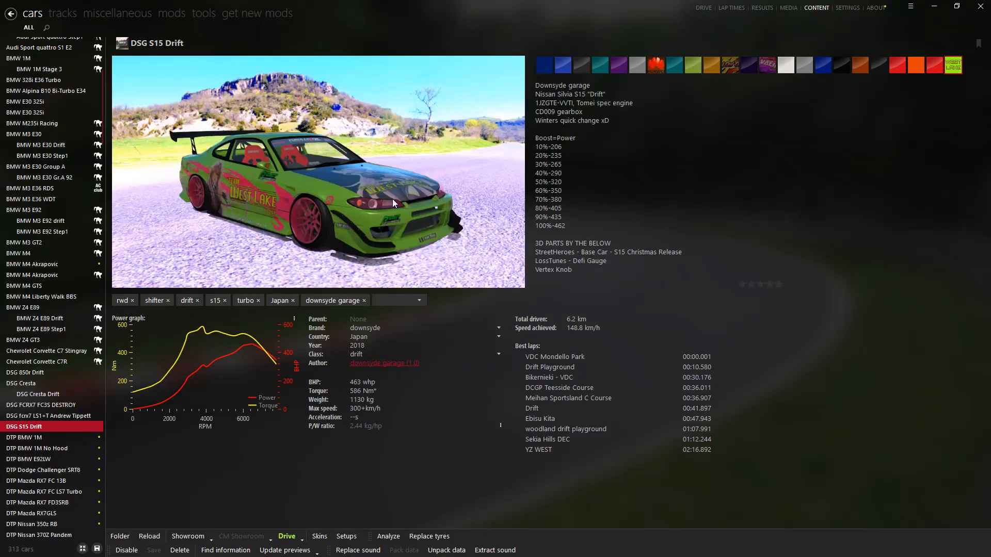
key("alt+tab")
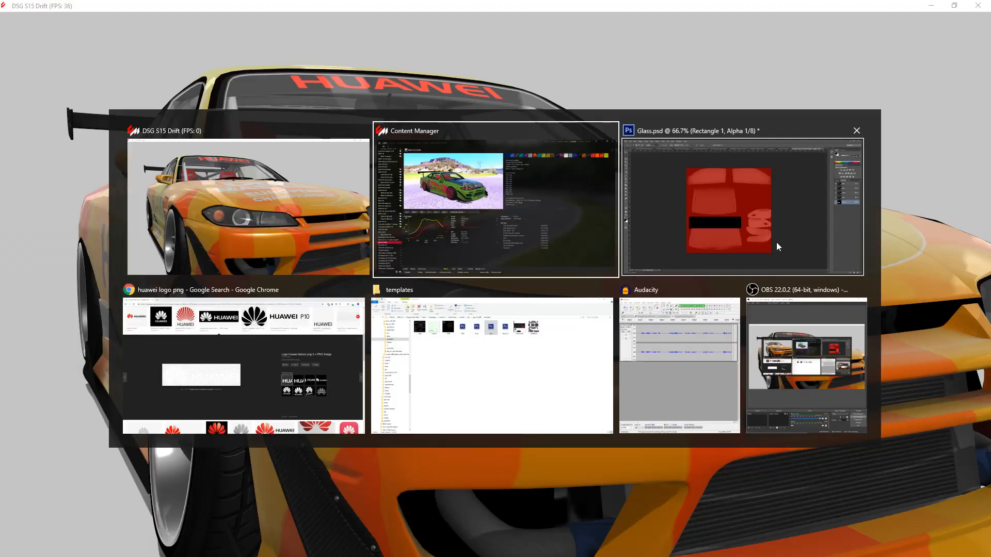
left_click(743, 206)
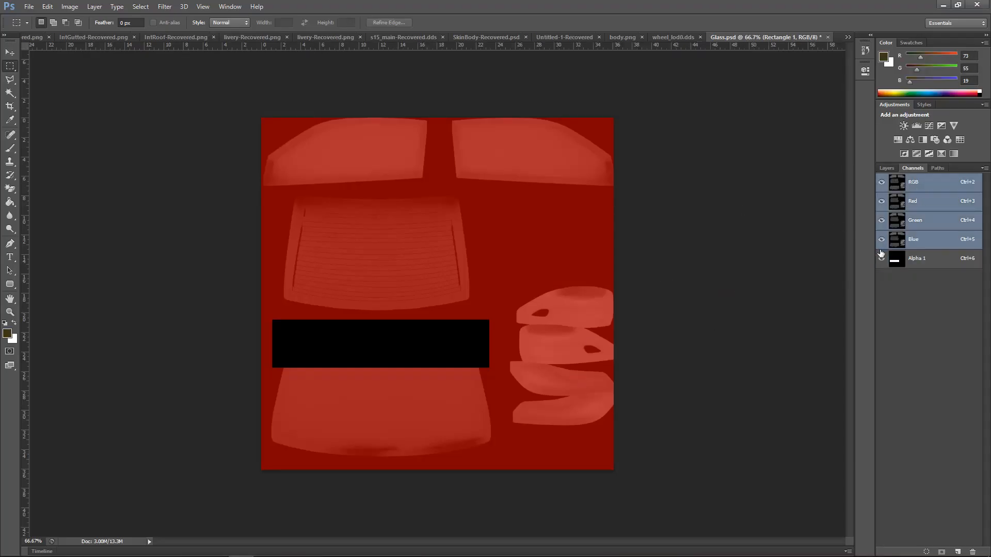
- Show the glass texture's layer list instead of the channels
left_click(886, 168)
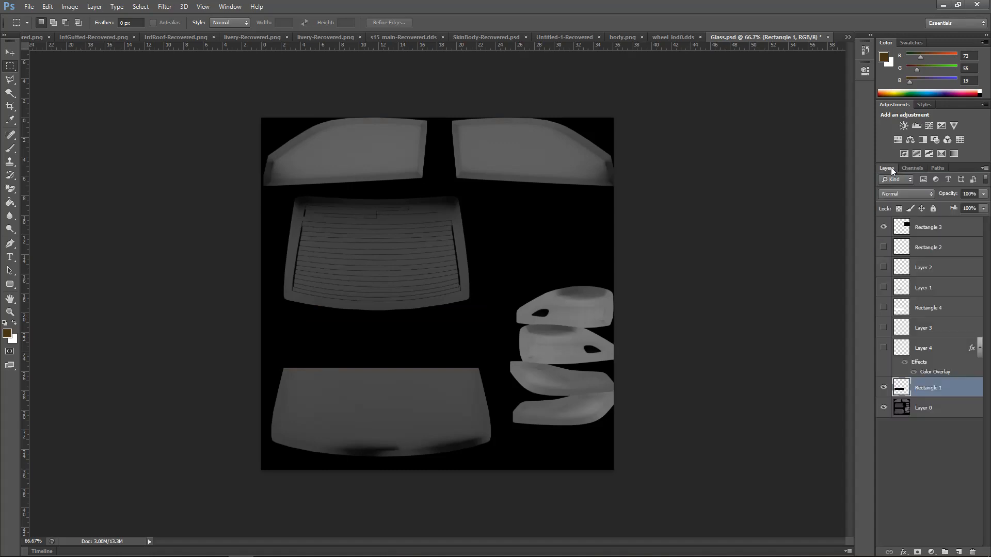
mouse_move(583, 383)
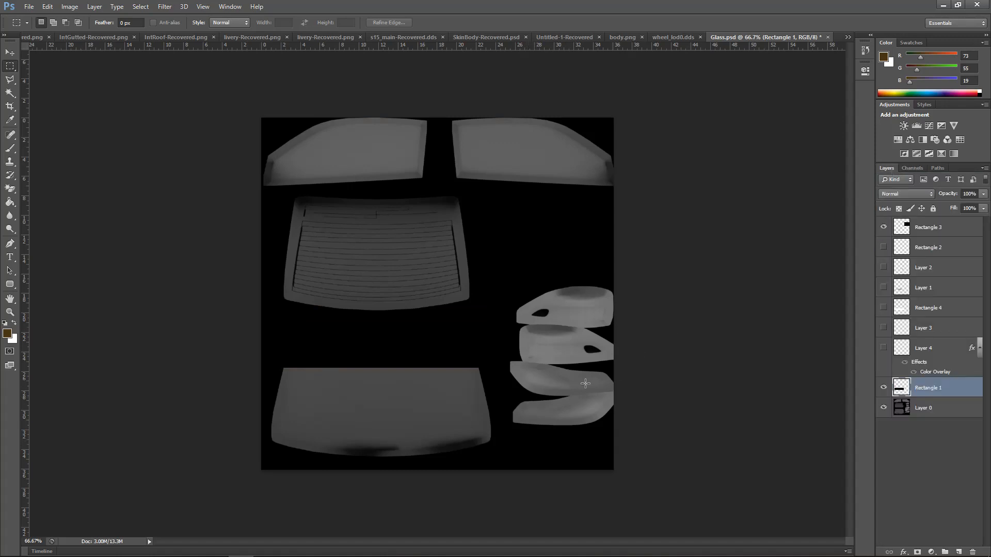
mouse_move(597, 381)
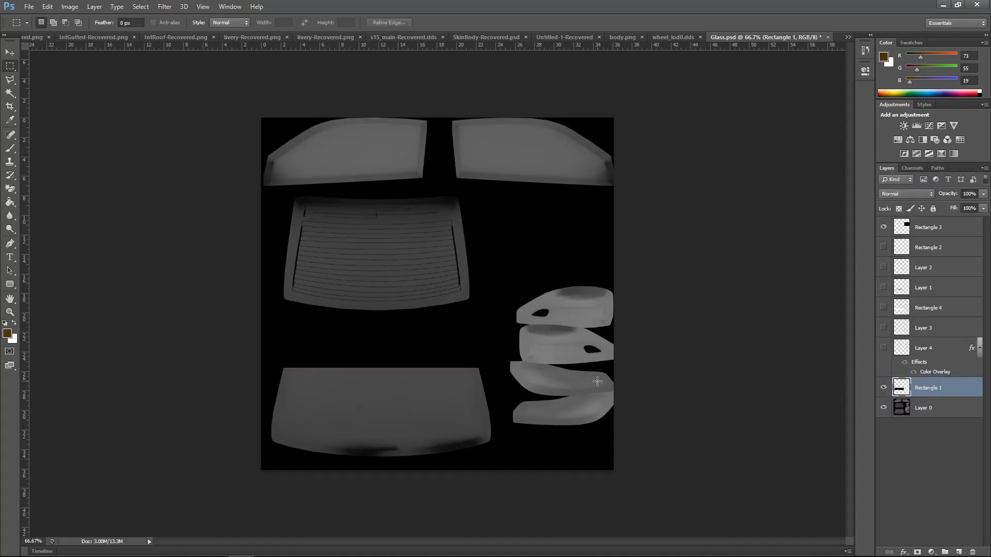
mouse_move(555, 404)
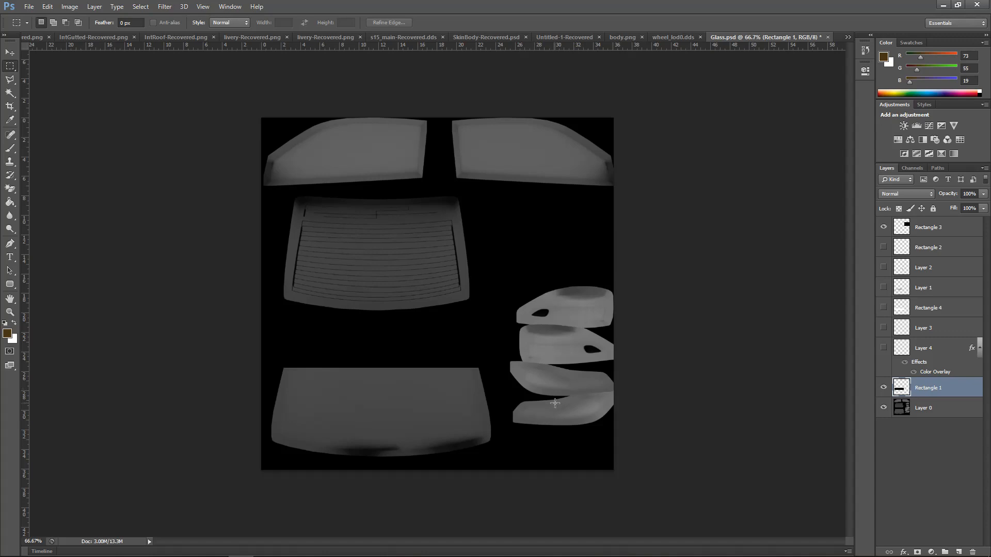
mouse_move(576, 416)
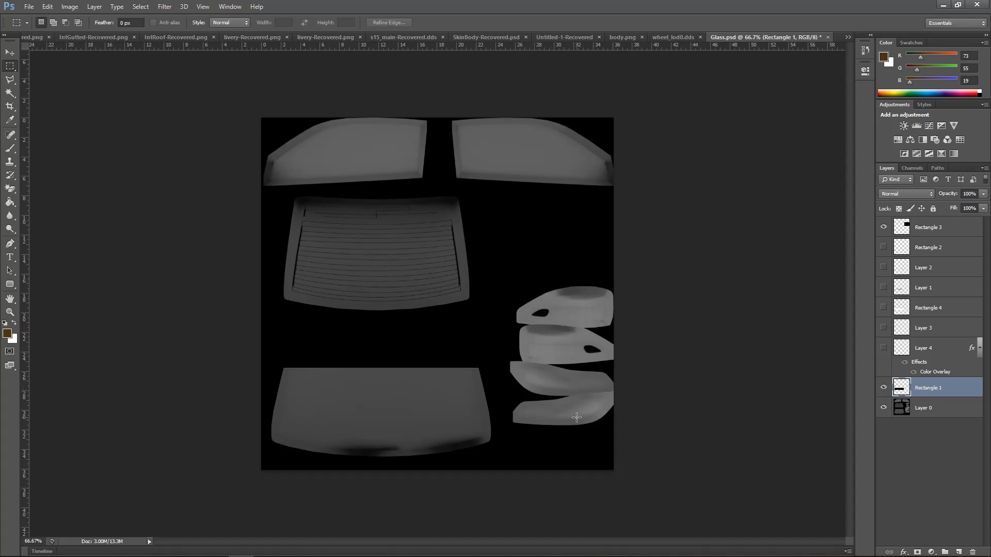
mouse_move(452, 377)
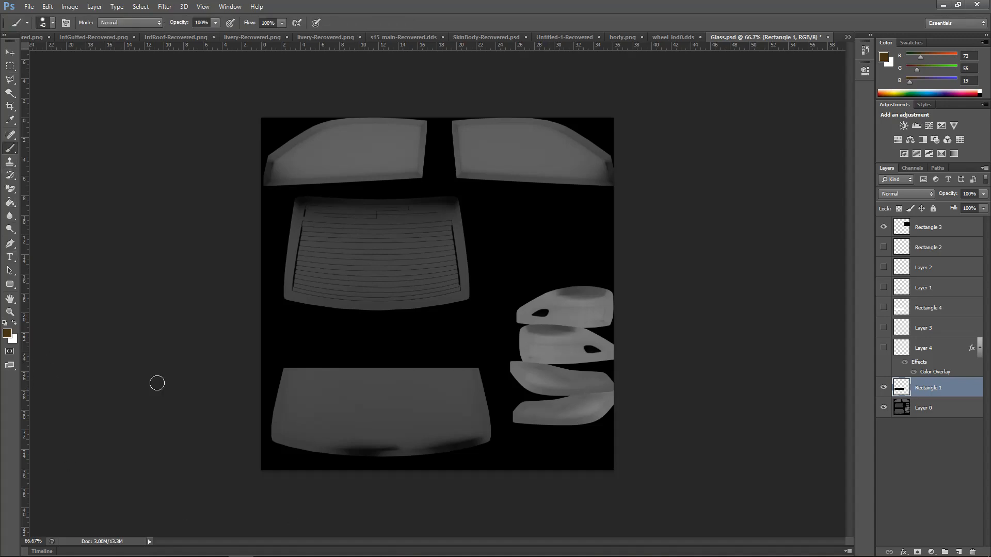
- Brush solid brown over the lowest lower-right light piece on its layer
left_click(928, 227)
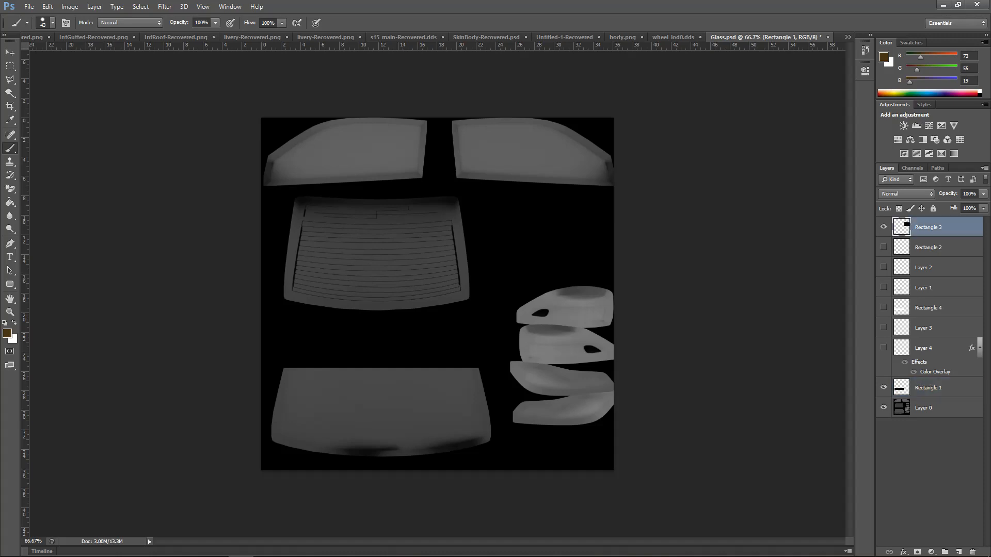
left_click_drag(563, 389, 616, 395)
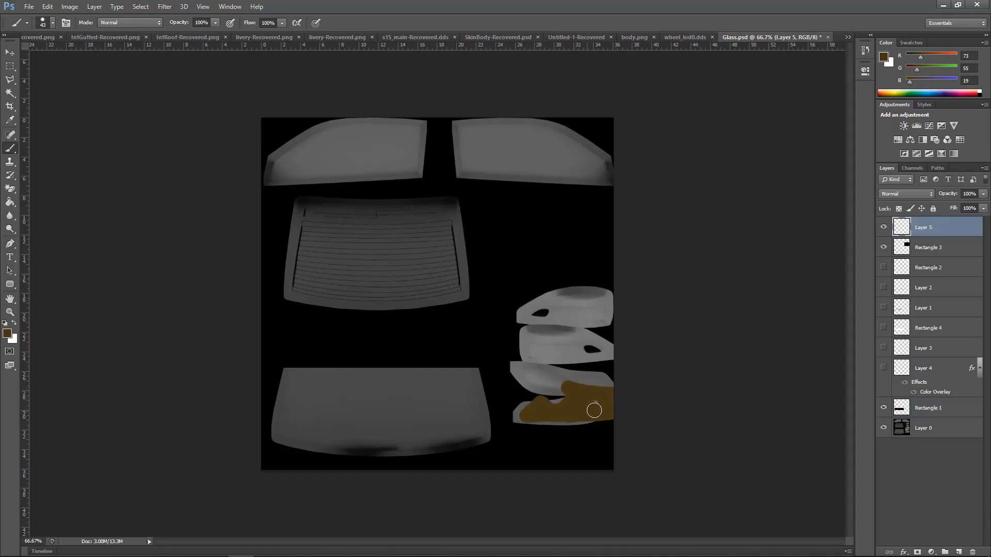
left_click_drag(594, 409, 575, 377)
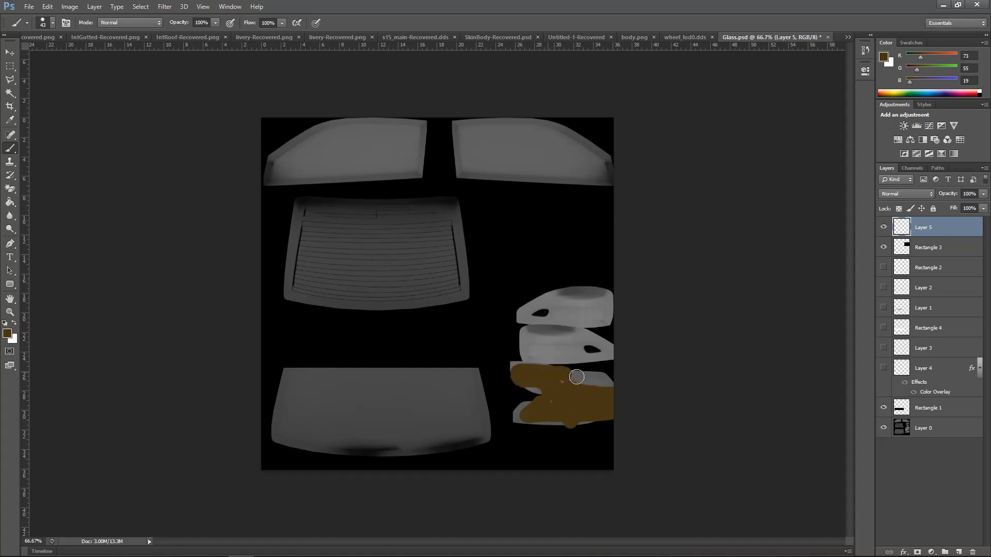
left_click_drag(575, 378, 601, 416)
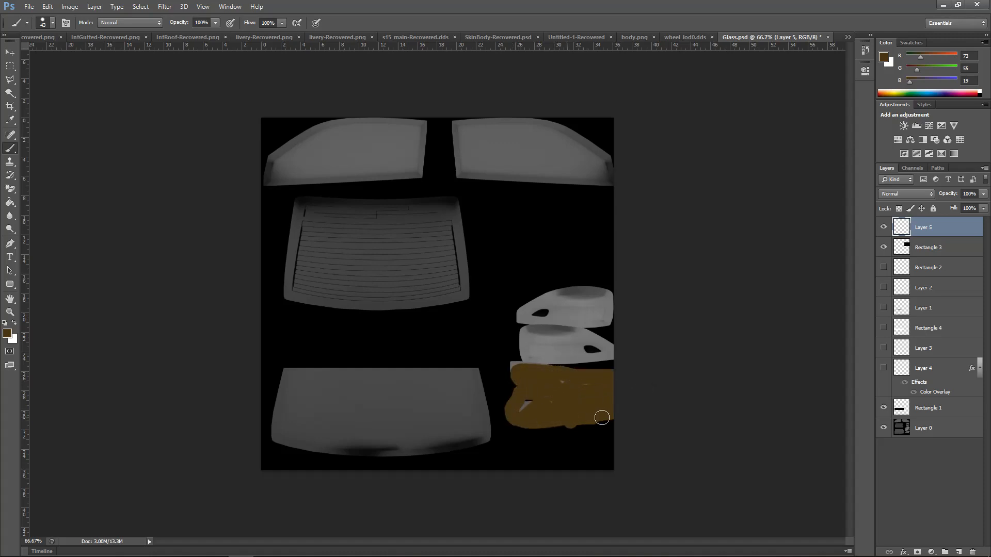
left_click_drag(601, 417, 607, 381)
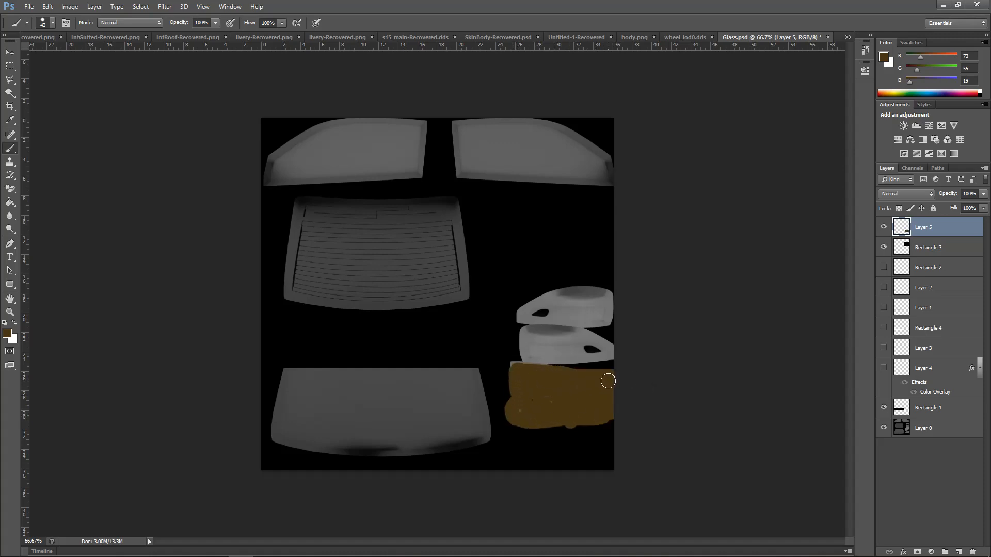
- Check the Alpha 1 mask on its own, then switch to the Magic Wand
left_click(911, 167)
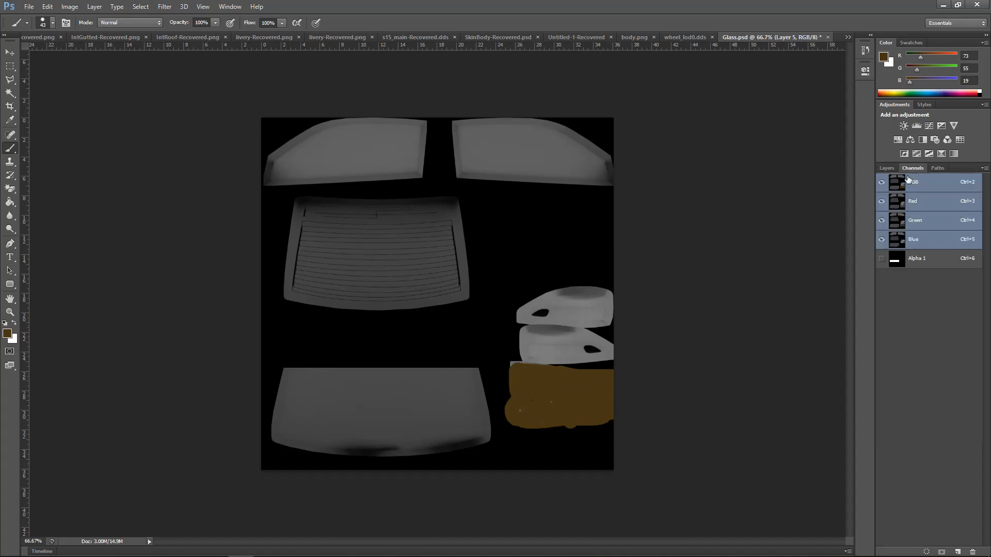
left_click(917, 258)
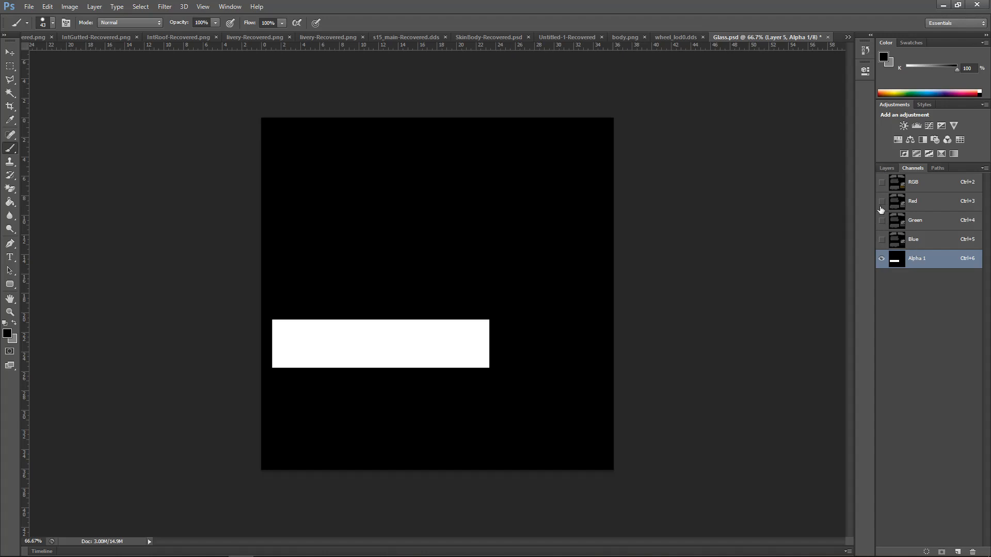
left_click(886, 168)
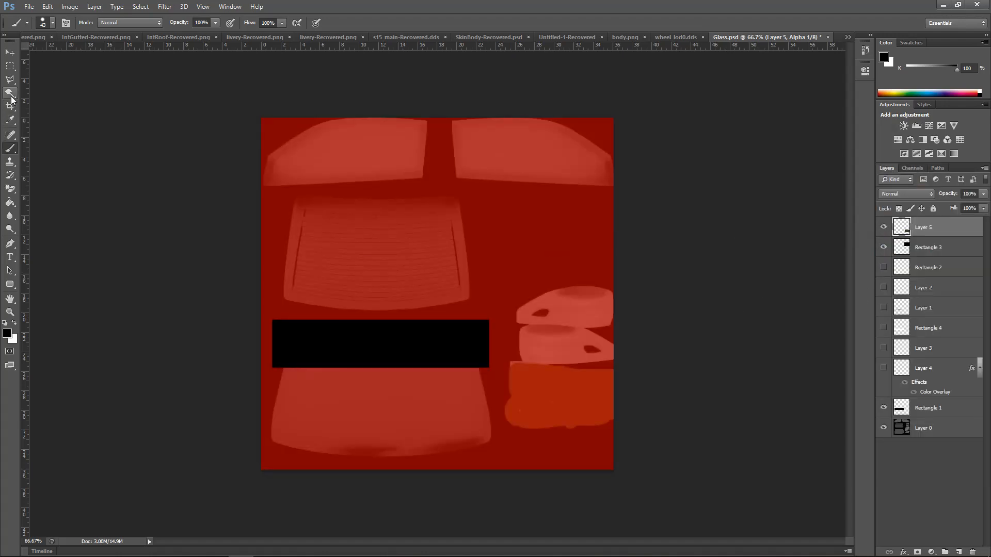
left_click(10, 99)
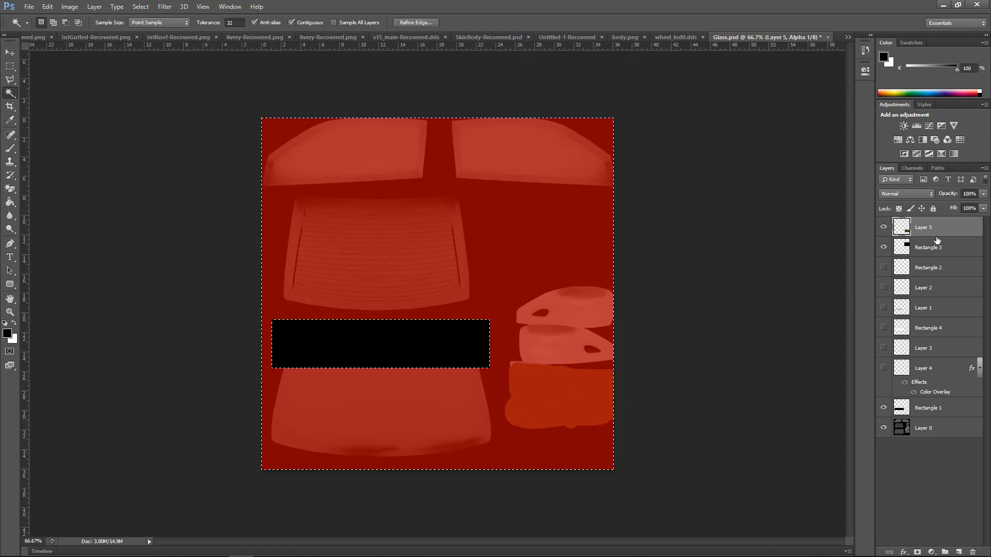
- Select the brown patch by colour and make Alpha 1 the editing target
left_click(911, 168)
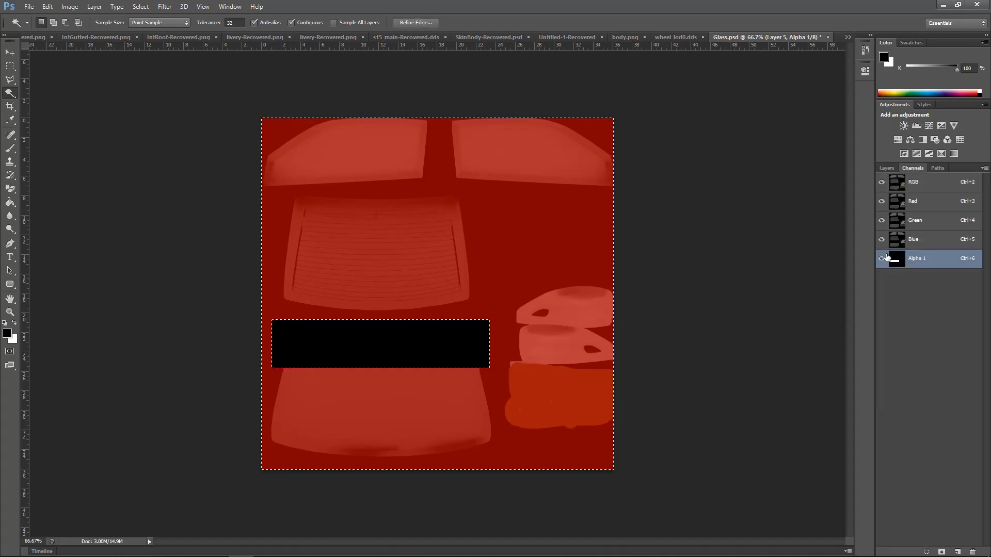
left_click(913, 181)
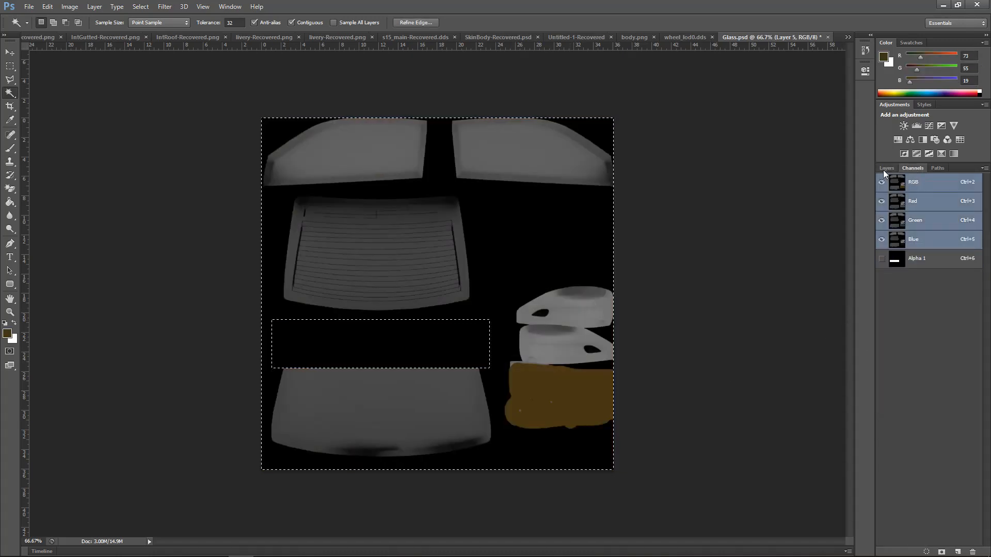
left_click(886, 167)
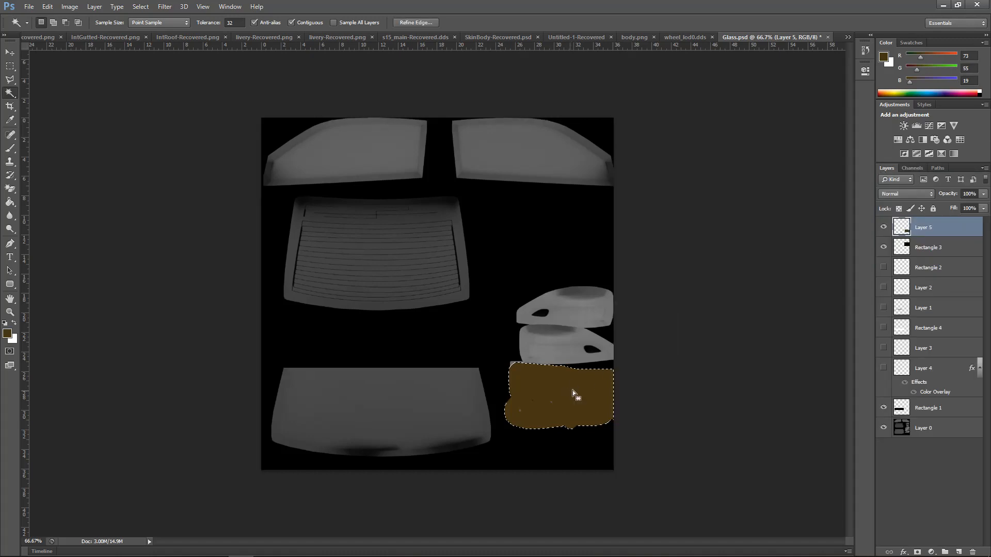
left_click(911, 168)
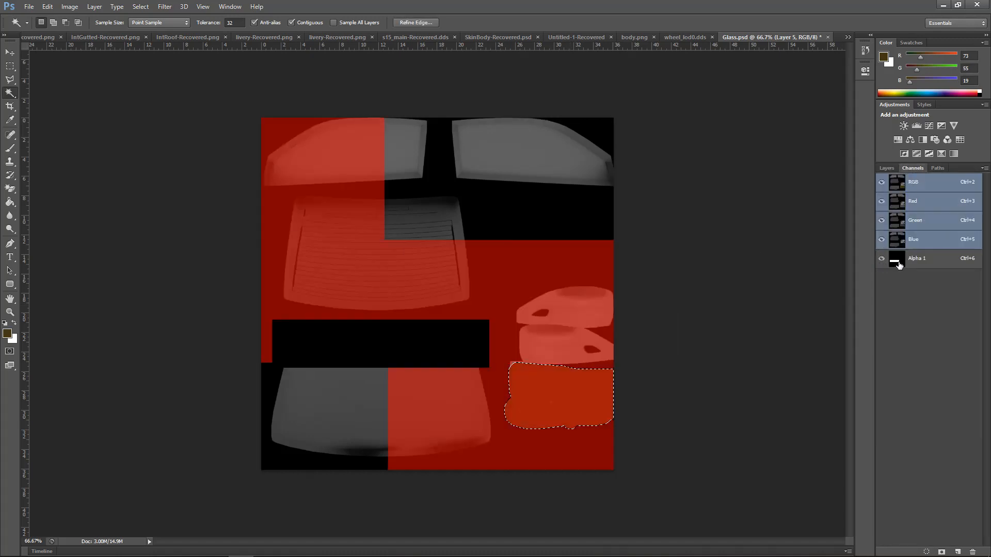
left_click(916, 258)
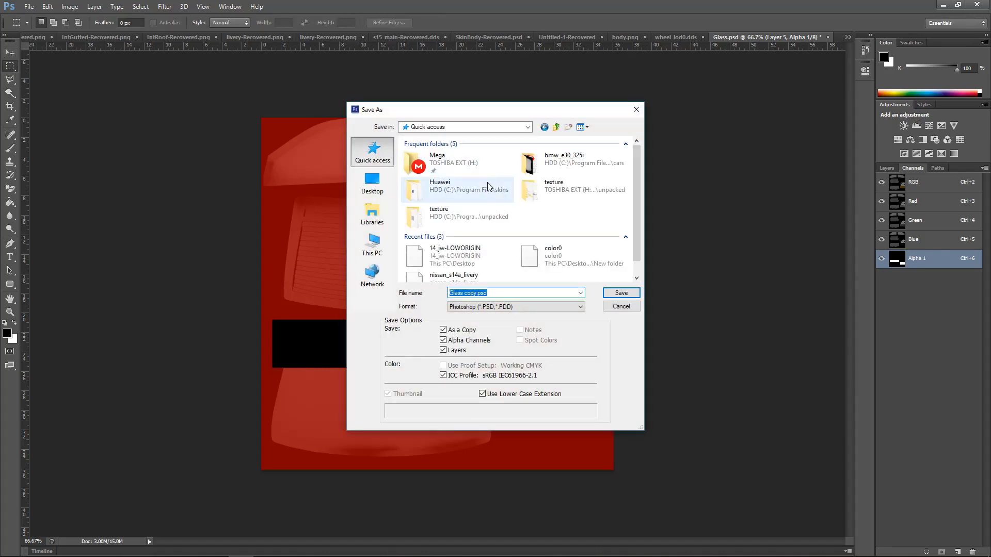
- Browse to the Westlake skin folder and select its Glass texture for opening
double_click(457, 186)
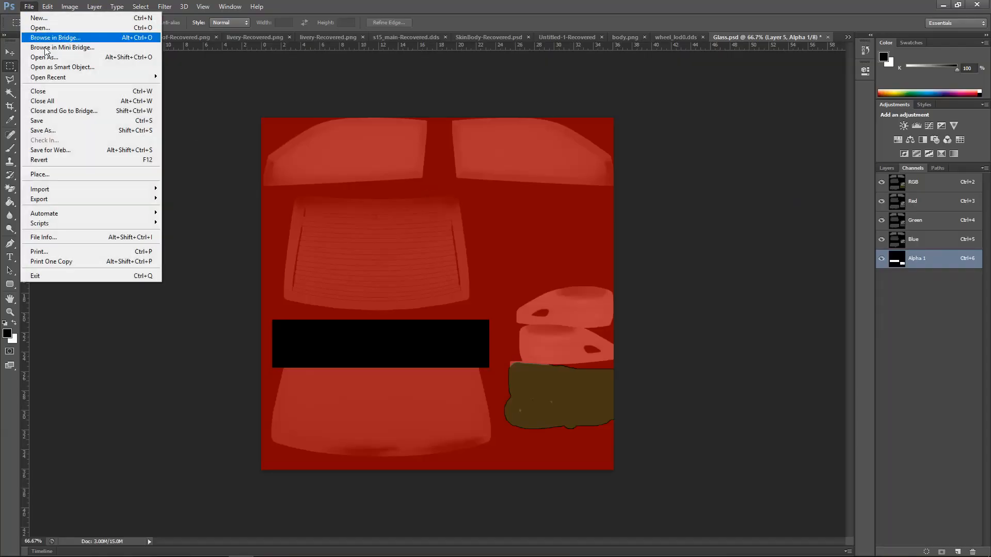
mouse_move(74, 33)
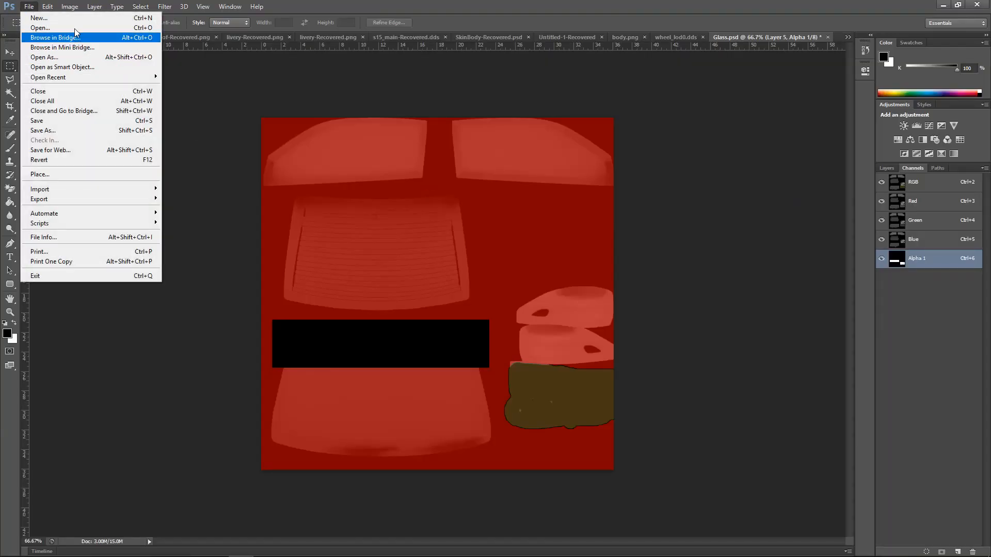
left_click(40, 28)
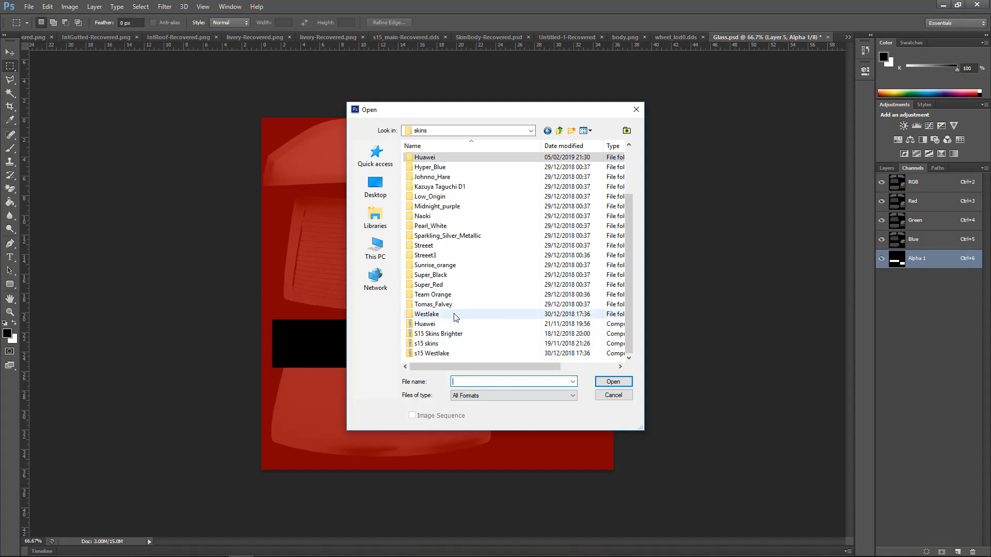
mouse_move(455, 167)
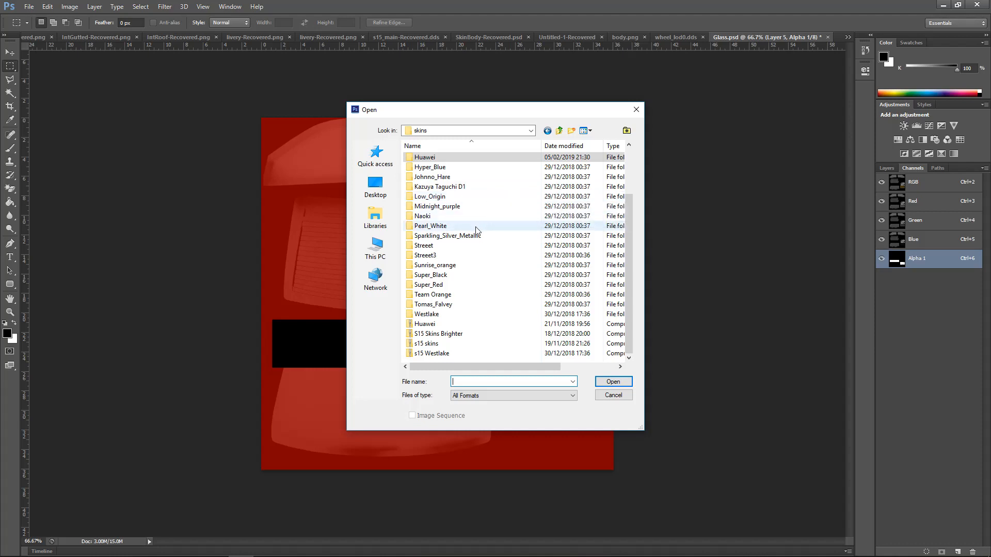
key("alt+tab")
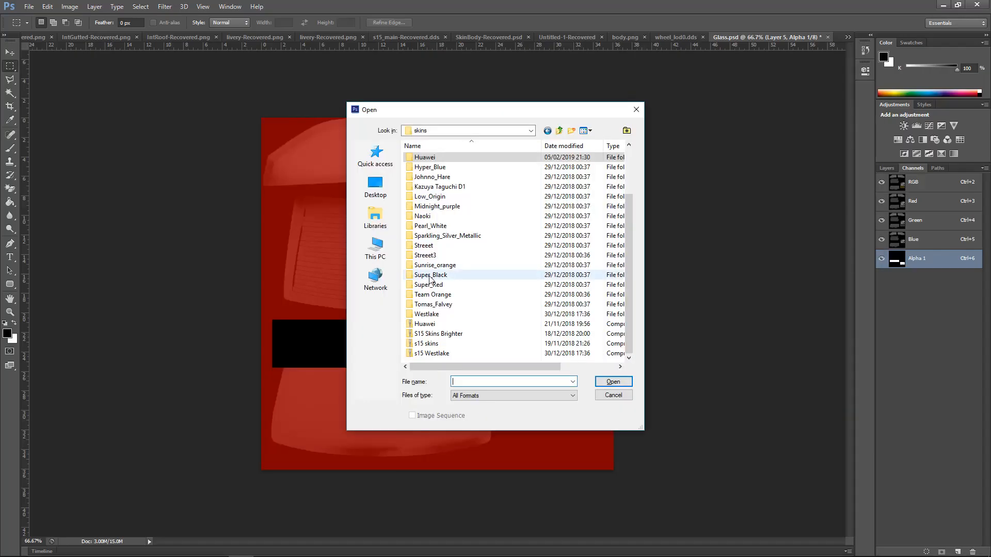
double_click(426, 313)
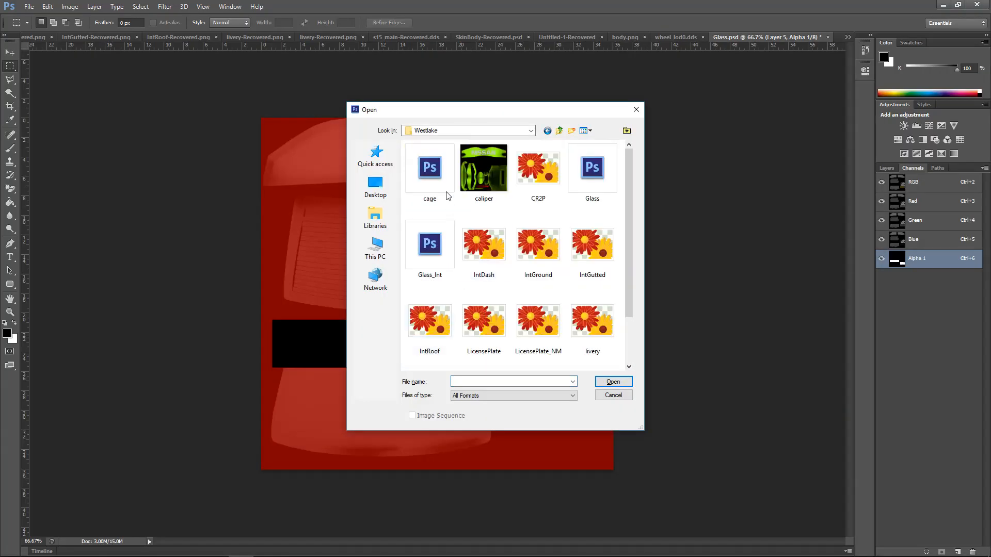
left_click(591, 167)
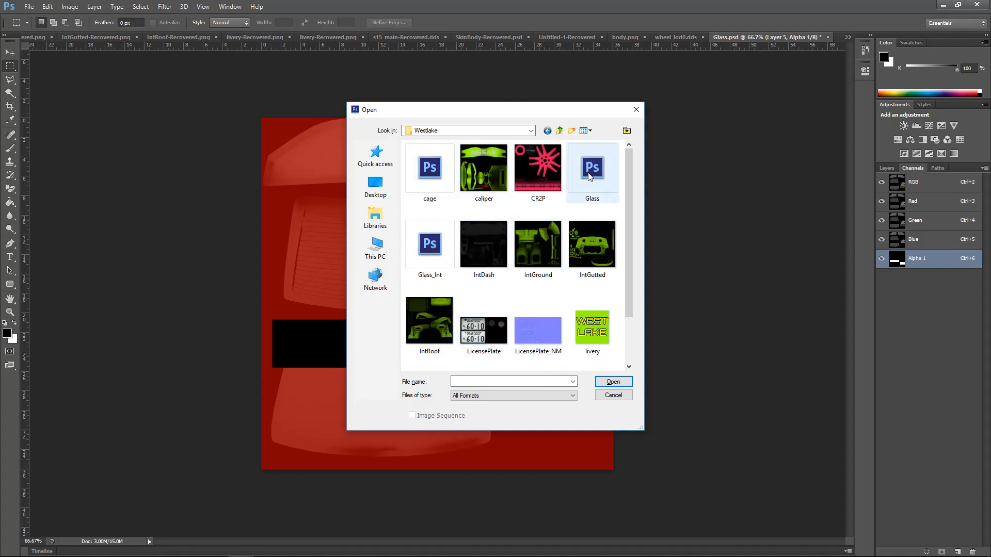
mouse_move(592, 167)
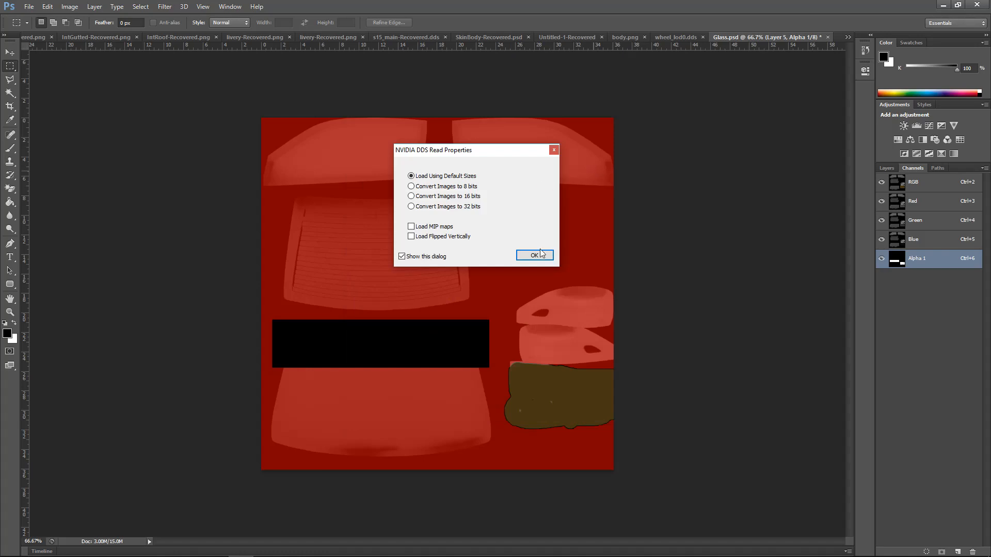
- Load the Westlake Glass.dds at default size, preview its Alpha 1 mask, then return to Glass.psd
left_click(534, 254)
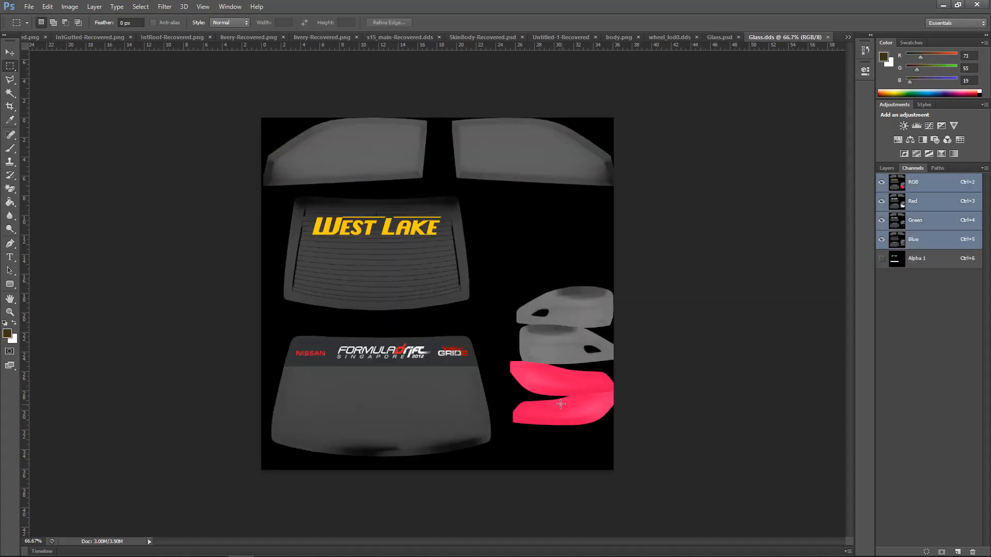
left_click(880, 261)
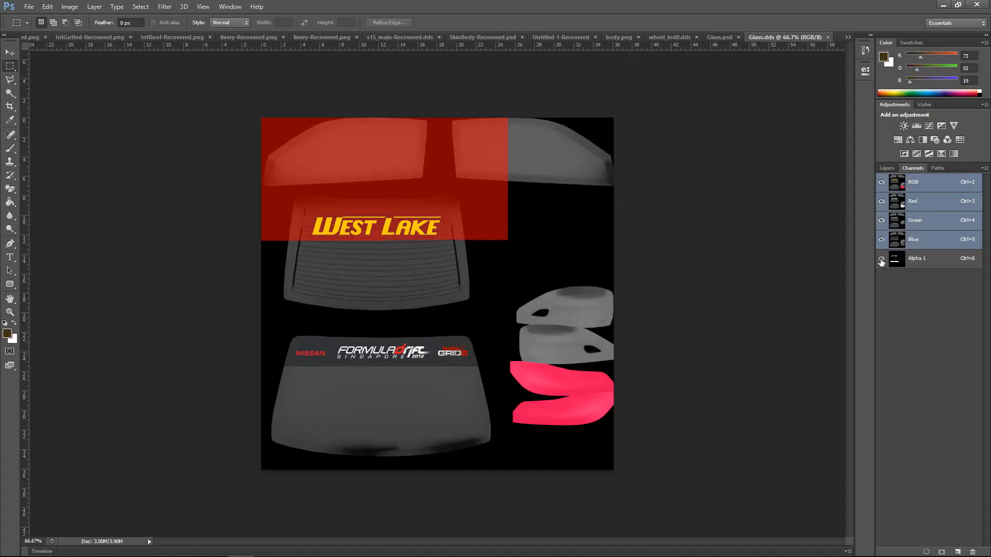
left_click(880, 260)
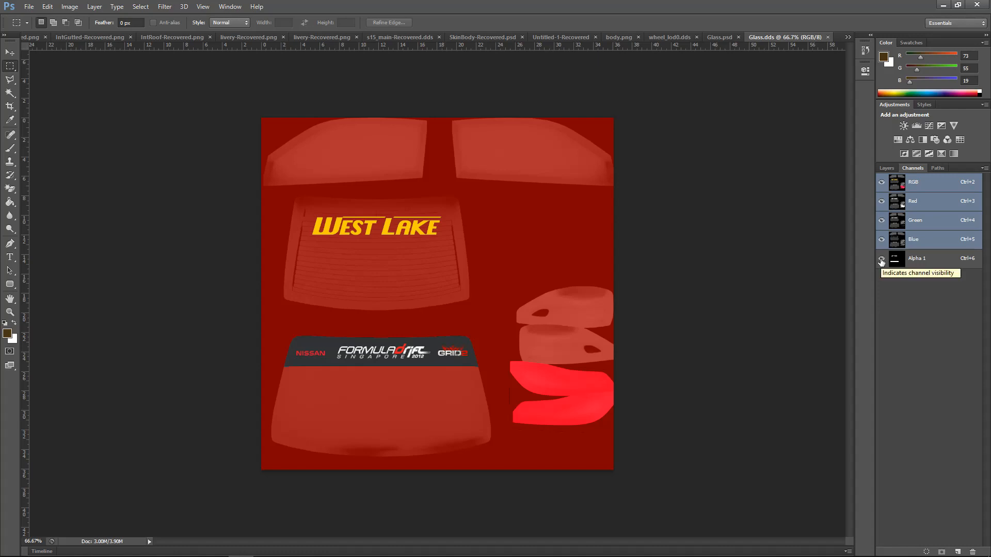
left_click(882, 258)
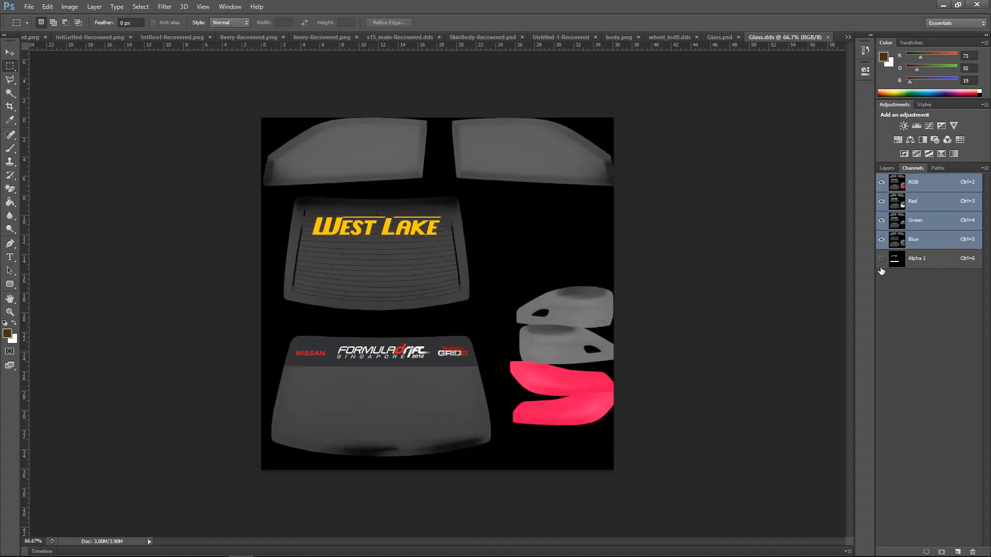
left_click(881, 260)
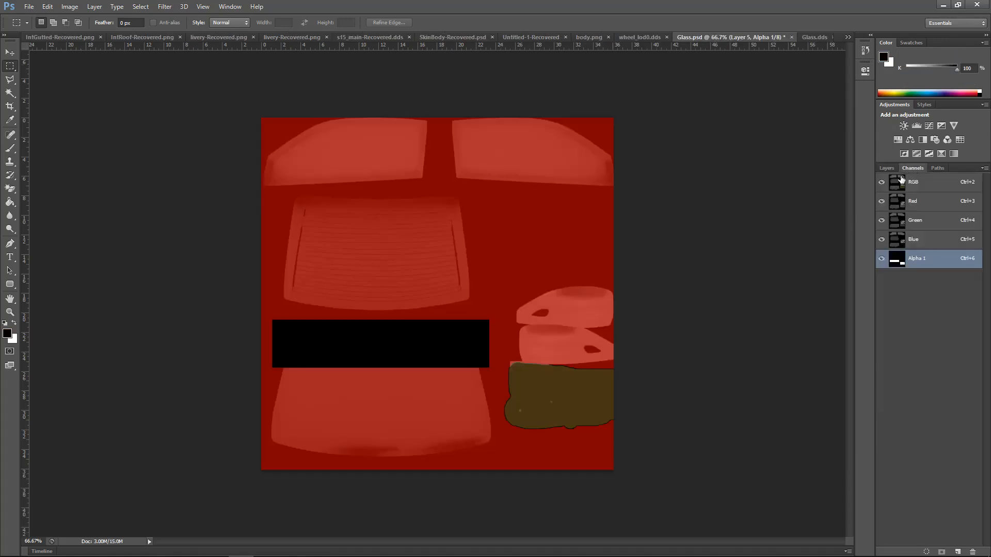
- Brush black over the brown light patch in Alpha 1, leaving only its left edge unmasked
left_click(10, 52)
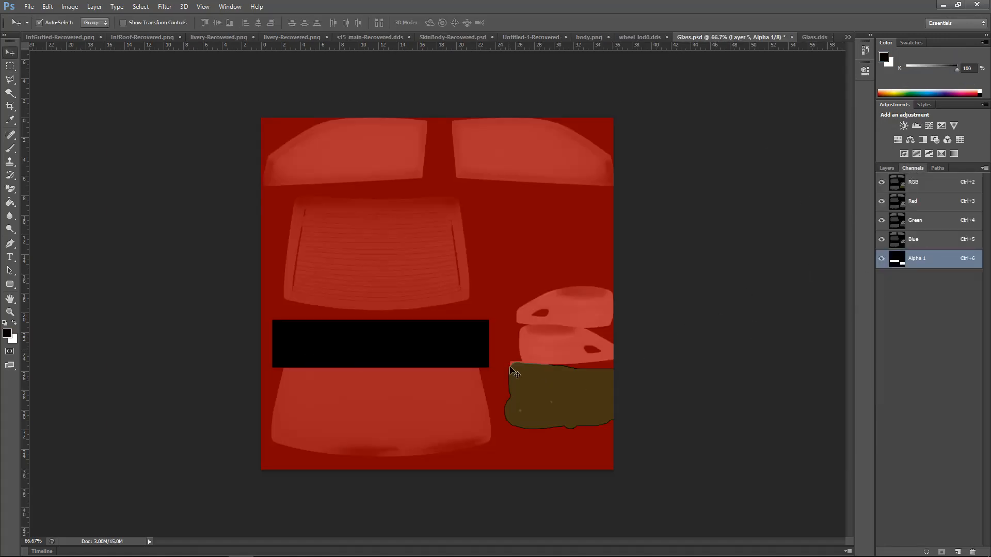
left_click_drag(512, 369, 563, 366)
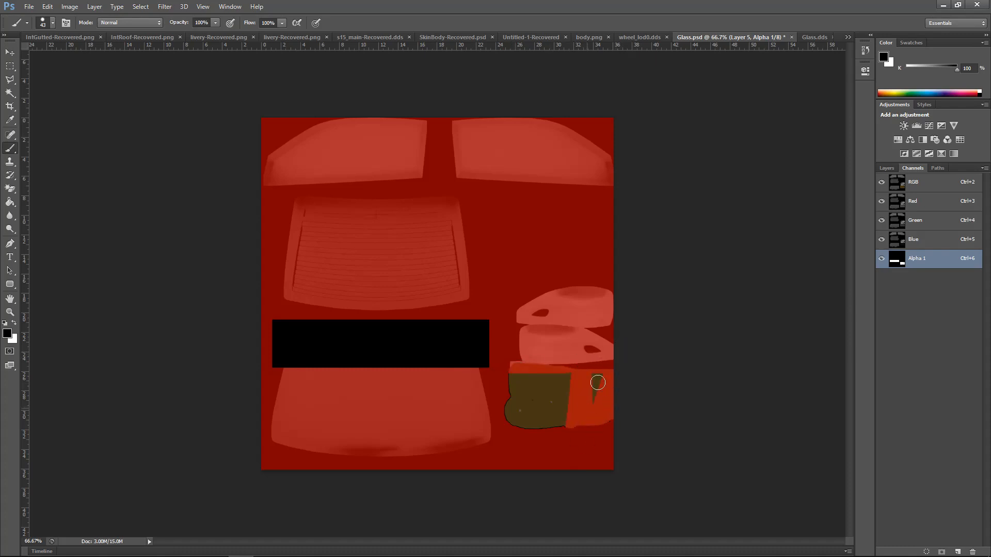
left_click_drag(598, 382, 553, 382)
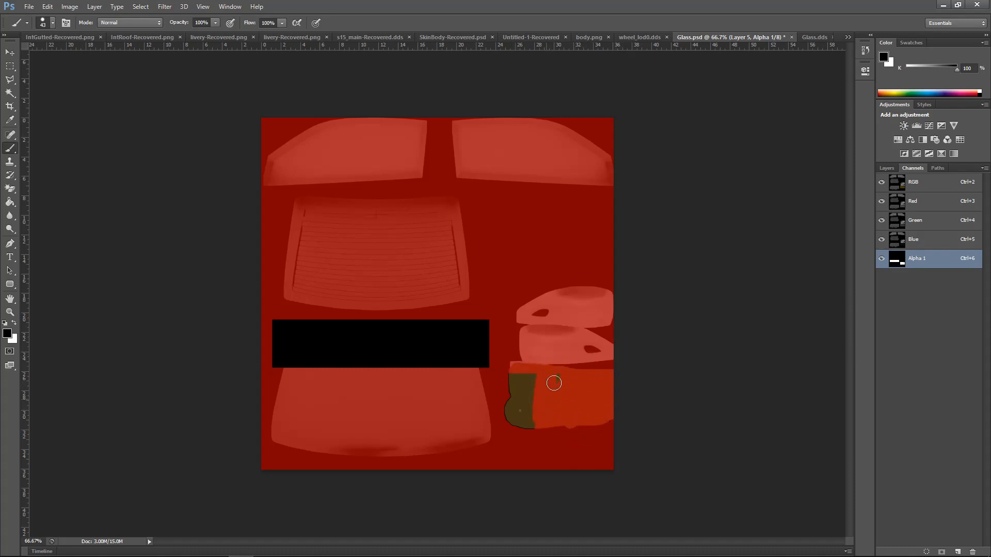
left_click_drag(553, 383, 508, 402)
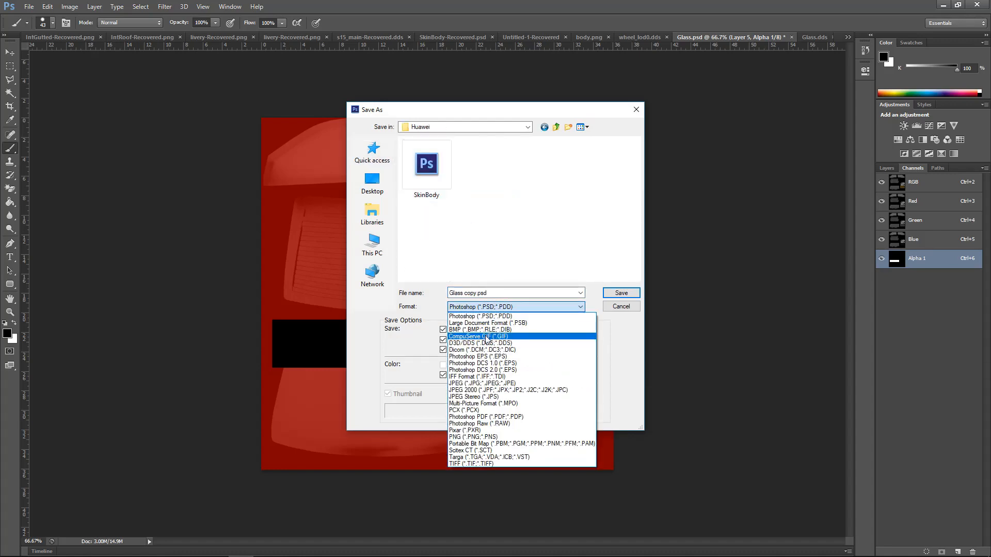
- Overwrite Glass.dds in the Huawei folder, accepting the NVIDIA DDS export settings
left_click(620, 292)
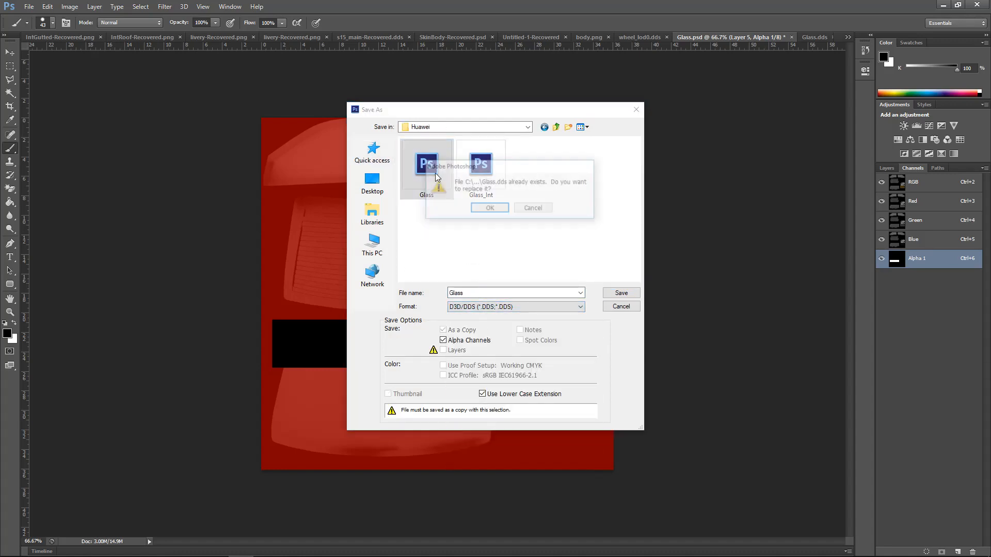
left_click(489, 208)
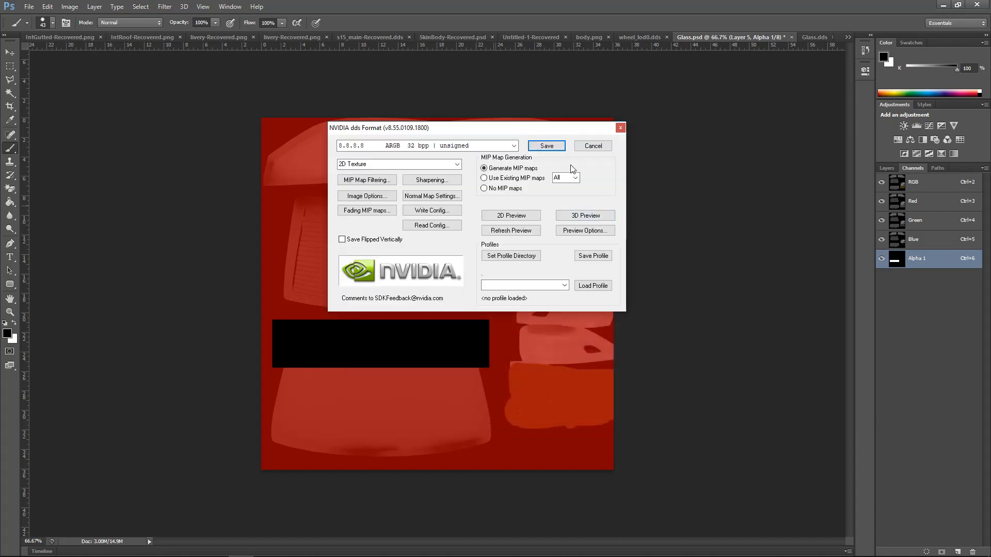
left_click(544, 145)
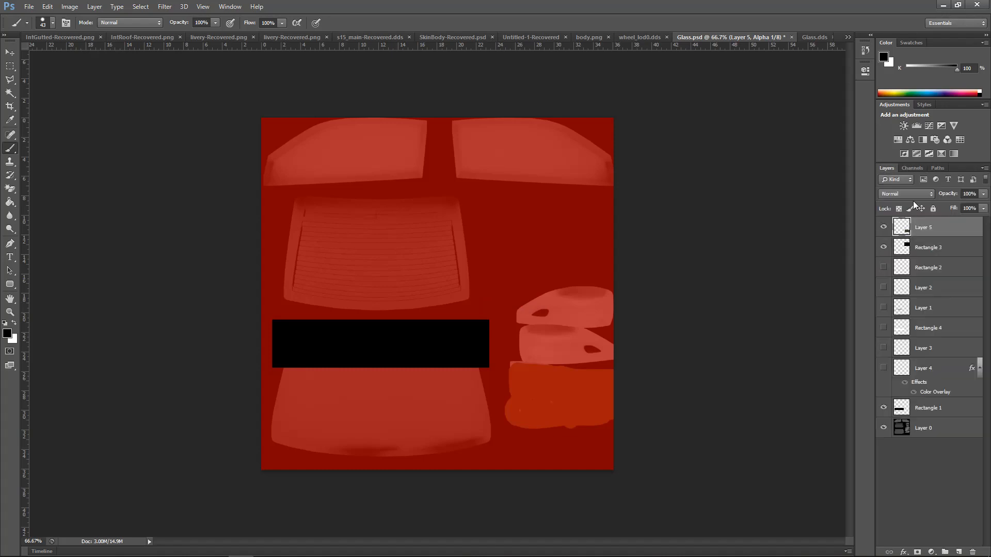
- Target the RGB channels and set the foreground colour to bright red #ff0000
left_click(911, 167)
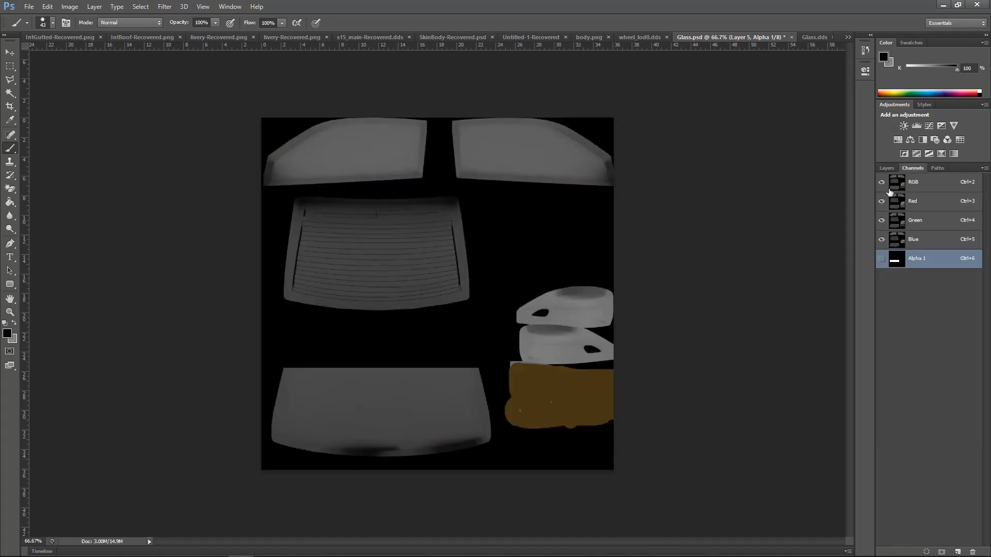
left_click(886, 167)
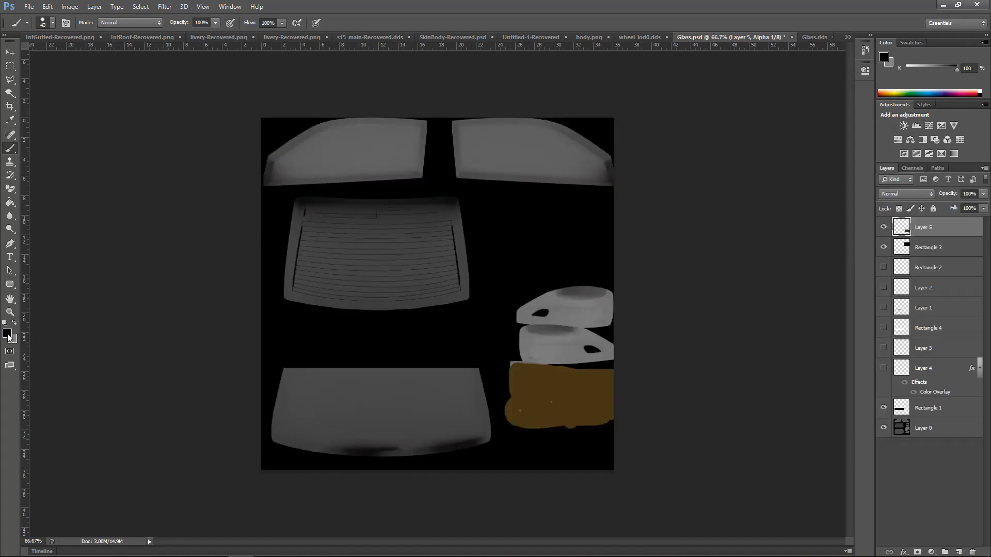
left_click(7, 333)
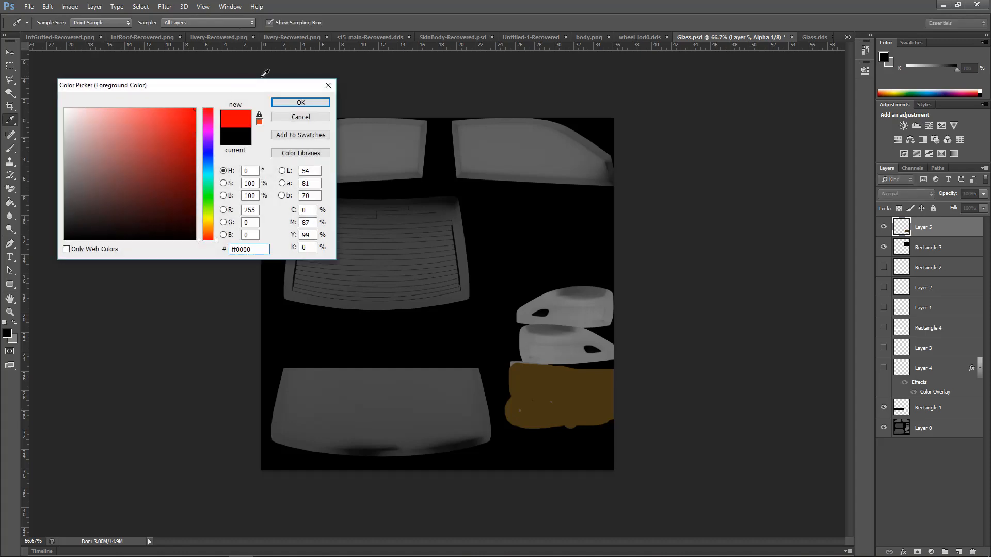
left_click(300, 102)
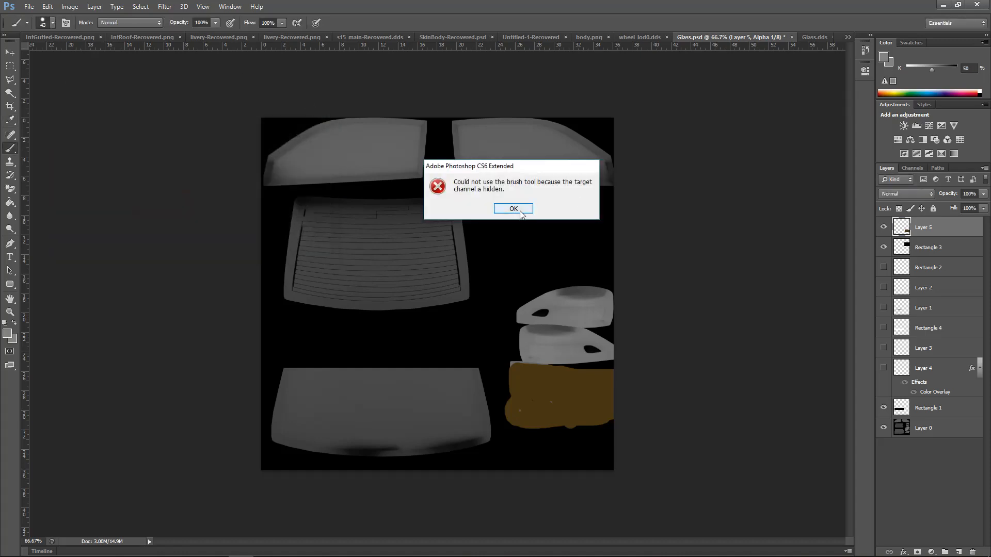
left_click(513, 208)
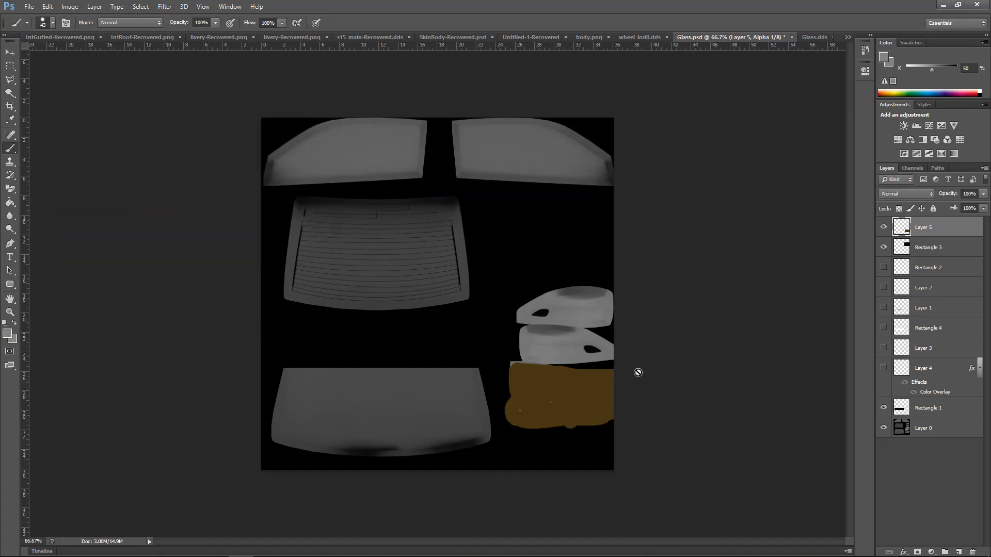
left_click(911, 168)
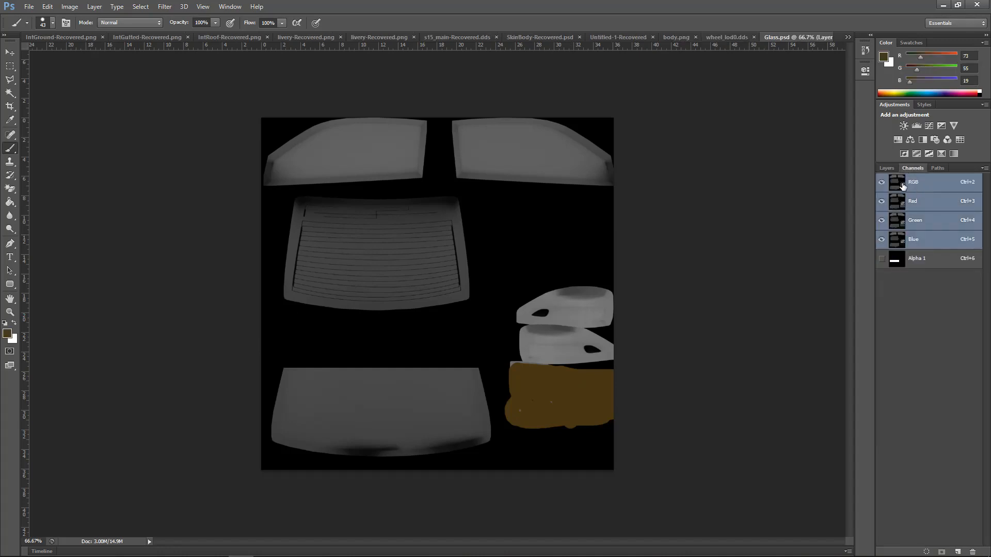
left_click(886, 168)
type("ff0000")
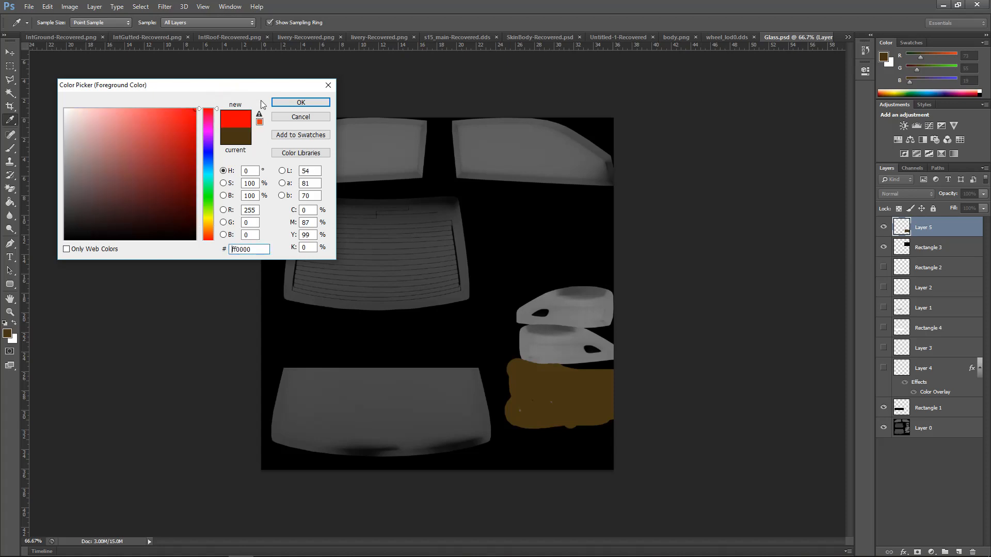
left_click(300, 102)
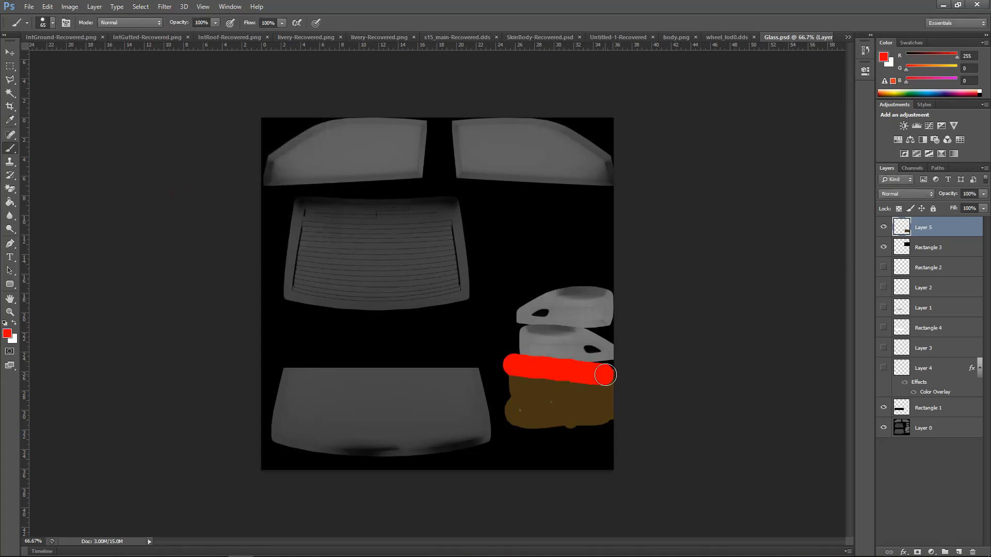
- Paint solid red over the whole brown patch at the lower right of the texture
left_click_drag(604, 373, 512, 408)
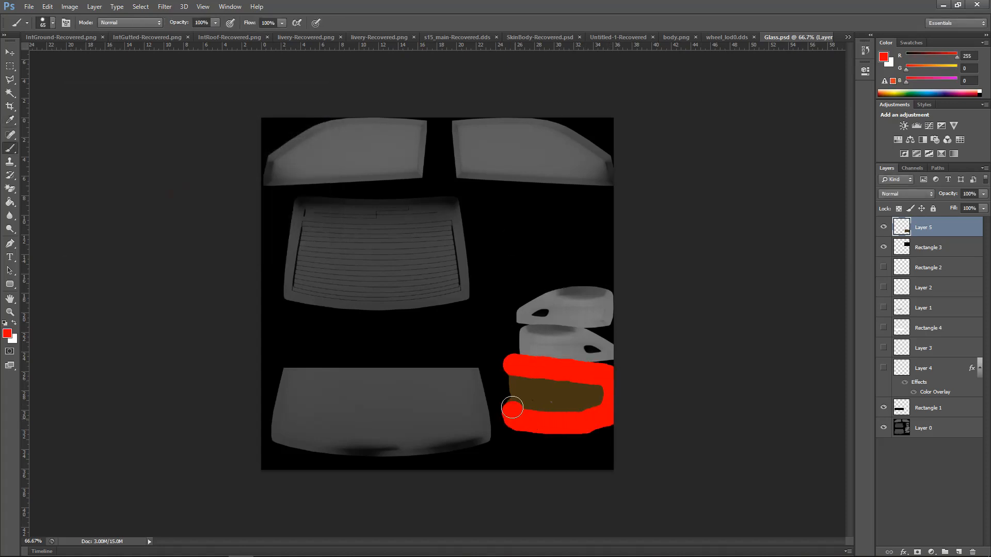
left_click_drag(511, 408, 572, 390)
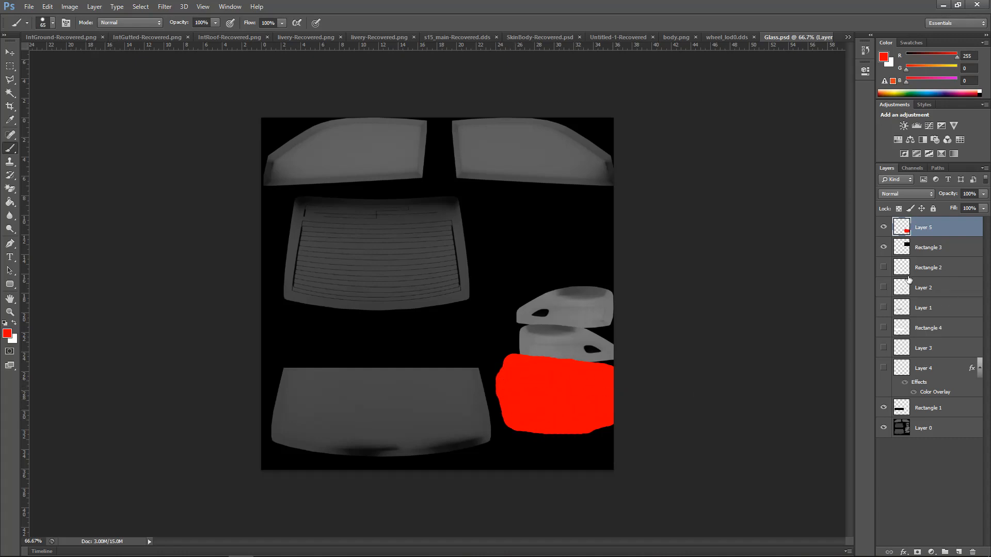
left_click(911, 168)
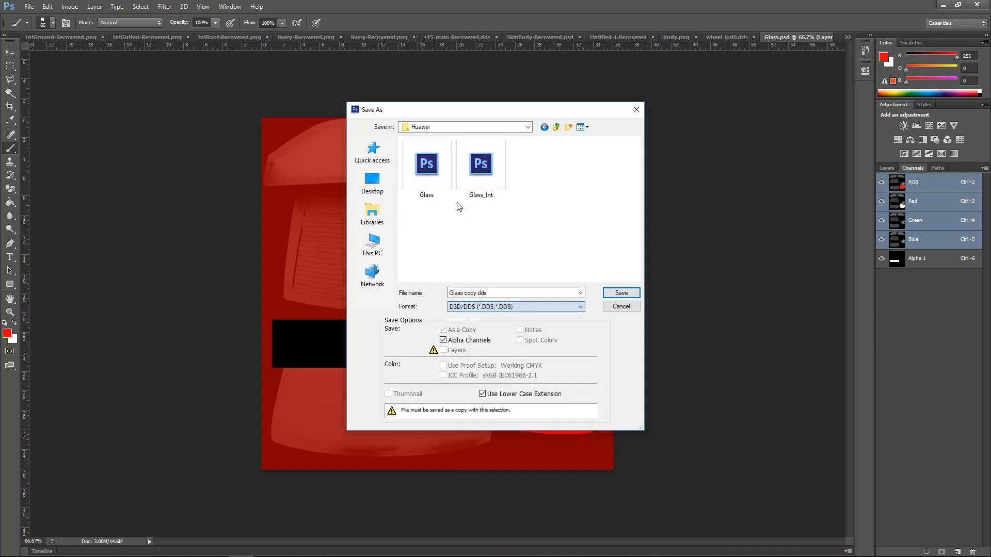
- Overwrite the Glass DDS file in the Huawei folder and return to the Layers list
left_click(620, 292)
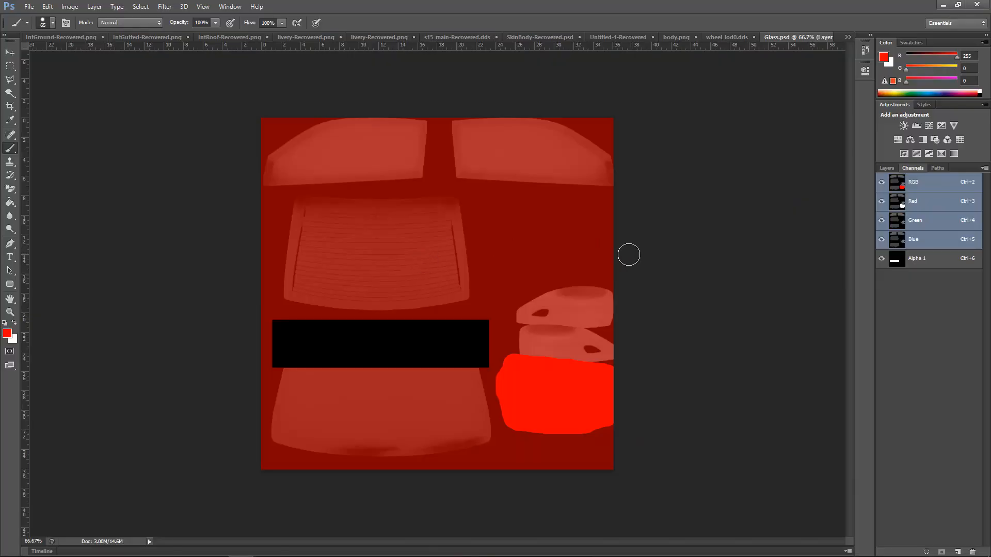
mouse_move(887, 175)
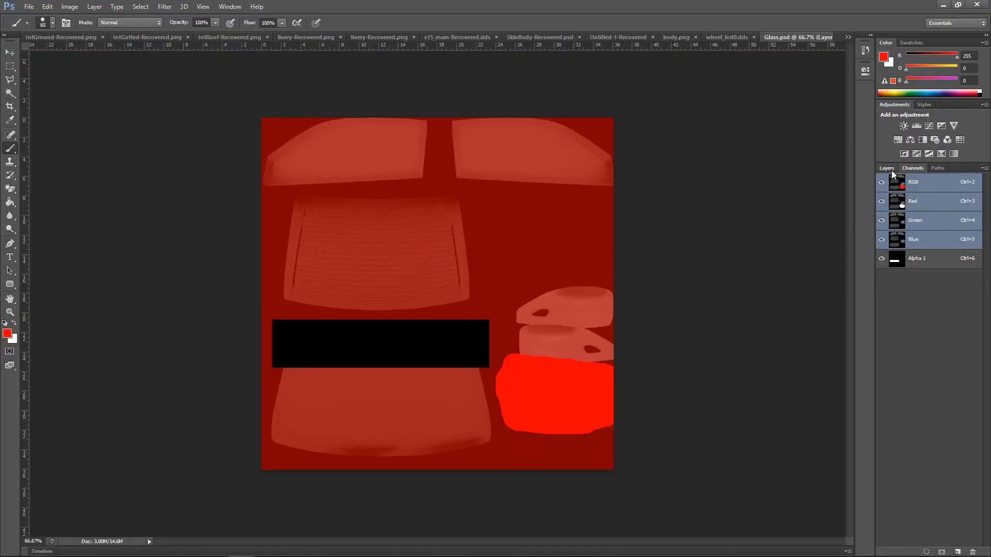
left_click(887, 168)
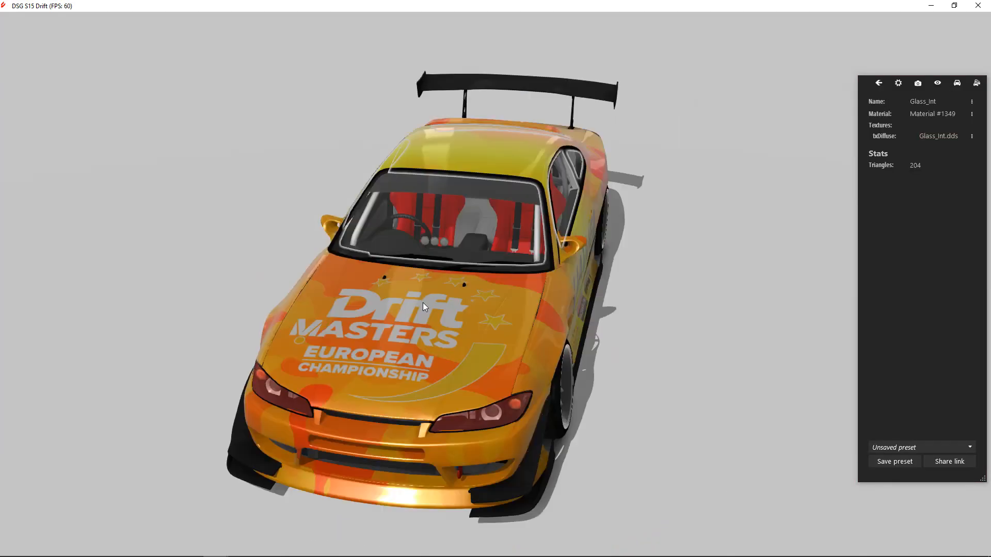
- Orbit the S15 car in the viewer to examine the windshield glass texture
left_click_drag(423, 307, 600, 150)
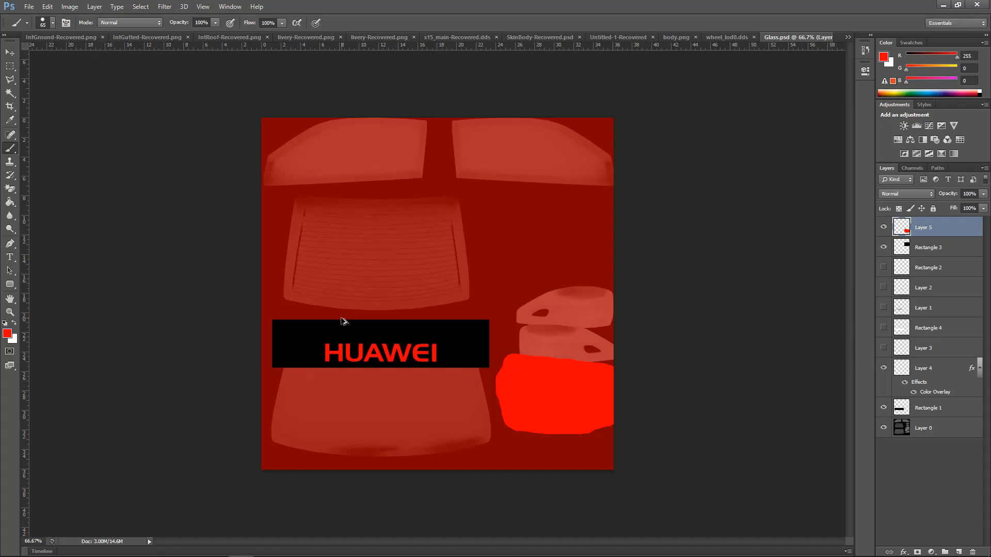
- Save As into the Huawei folder, declining SkinBody and replacing the existing Glass.dds
key("ctrl+shift+s")
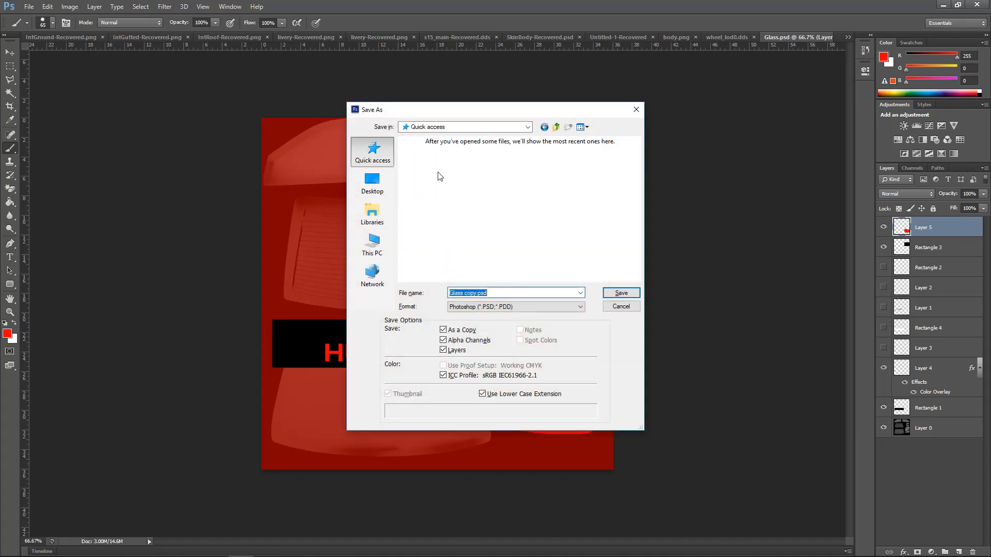
left_click(621, 292)
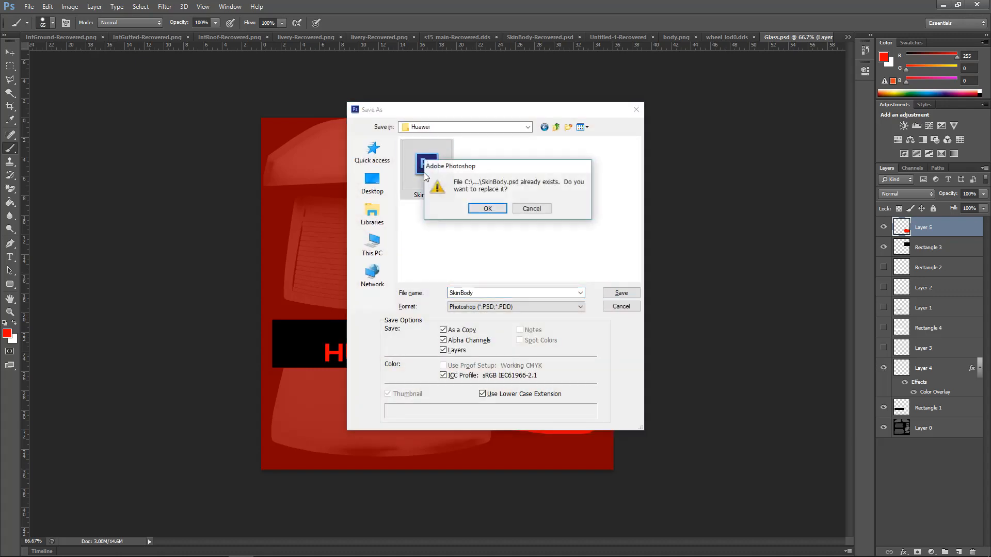
left_click(515, 307)
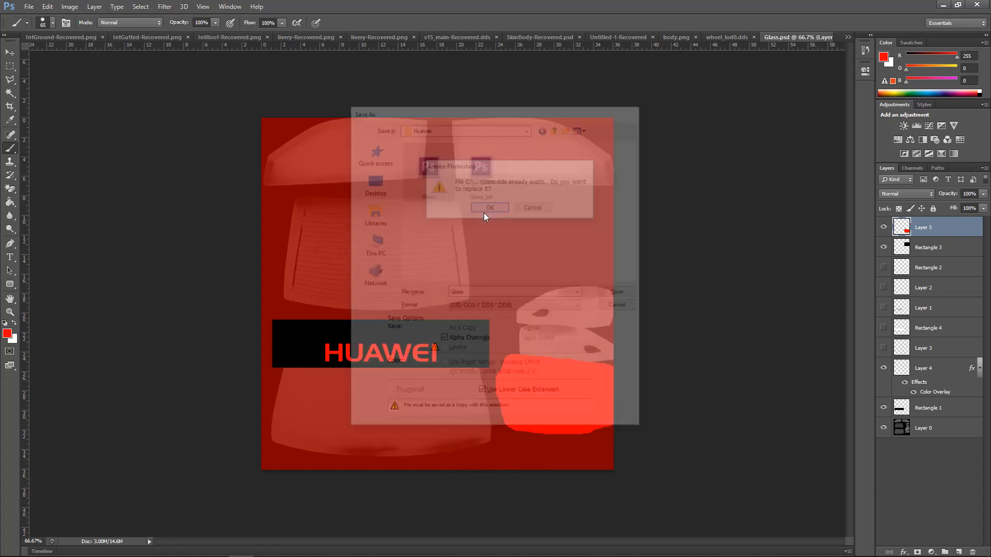
left_click(489, 207)
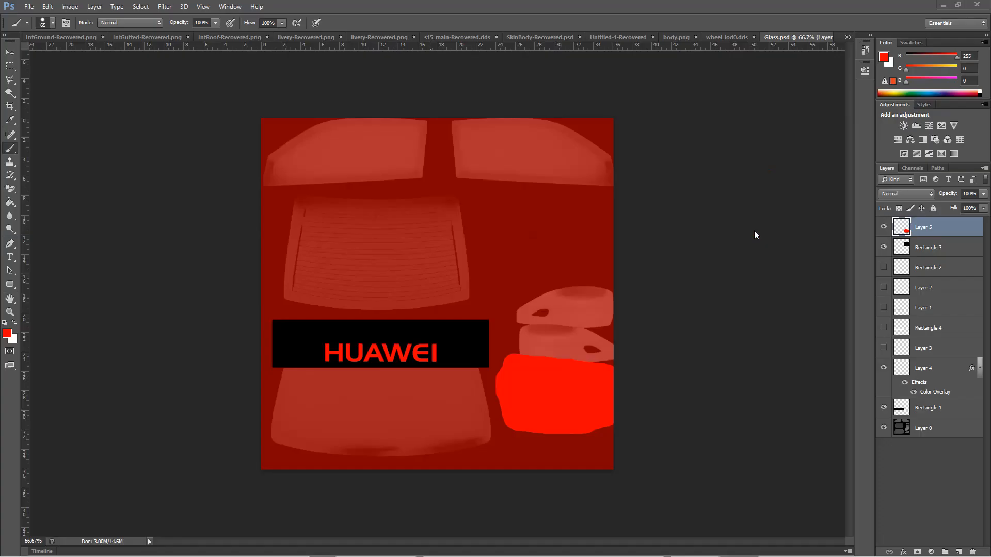
- Set the foreground to black on the RGB channels, trim the red patch, and overwrite Glass.dds
key("alt+tab")
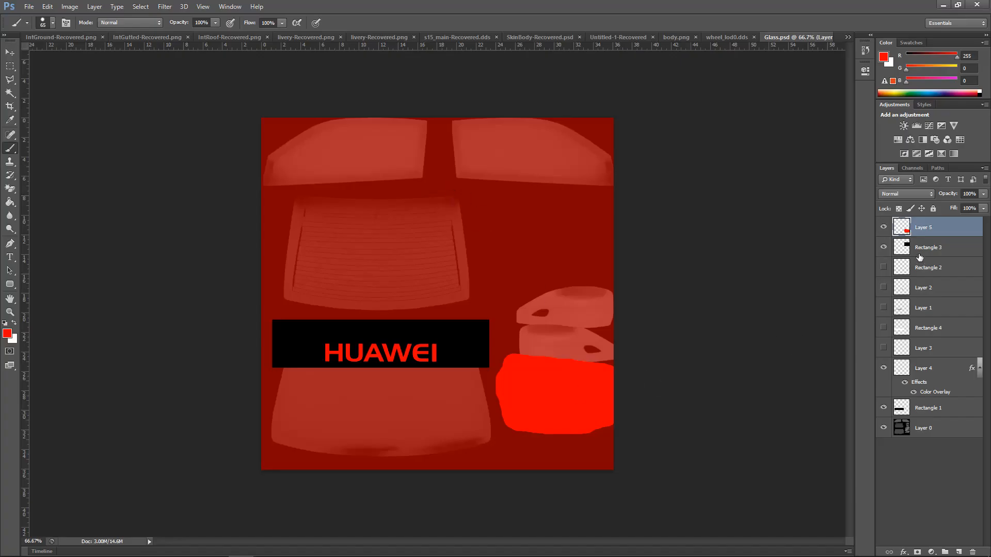
left_click(911, 167)
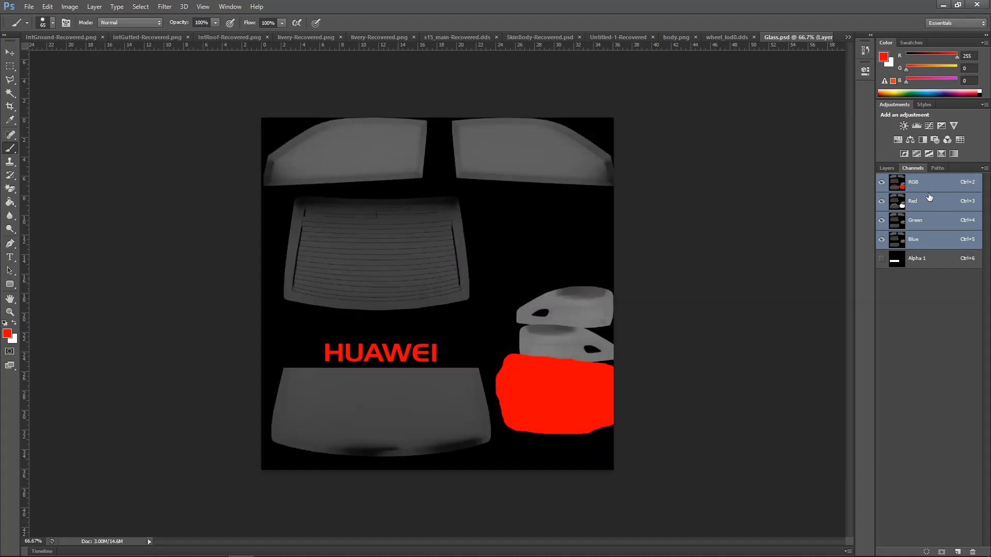
left_click(886, 167)
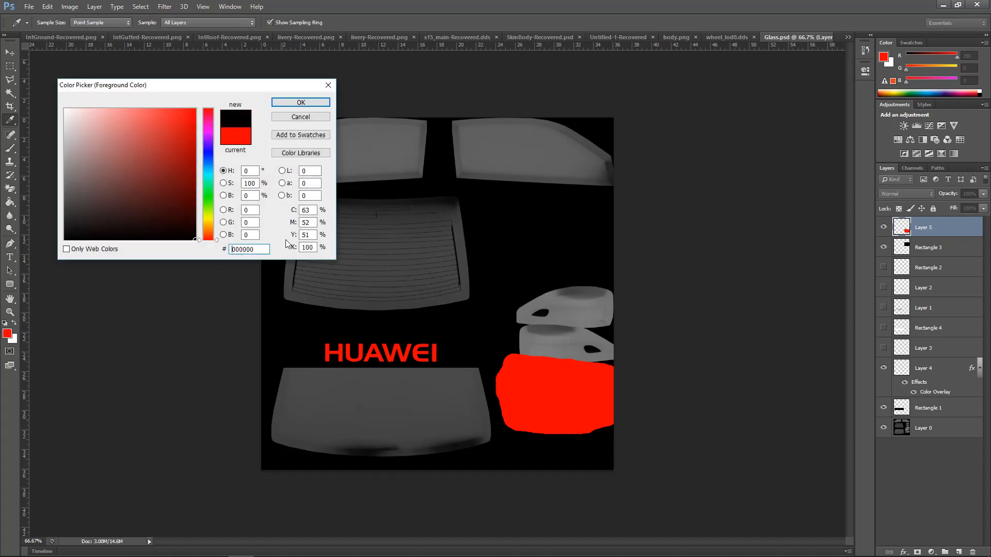
left_click(301, 102)
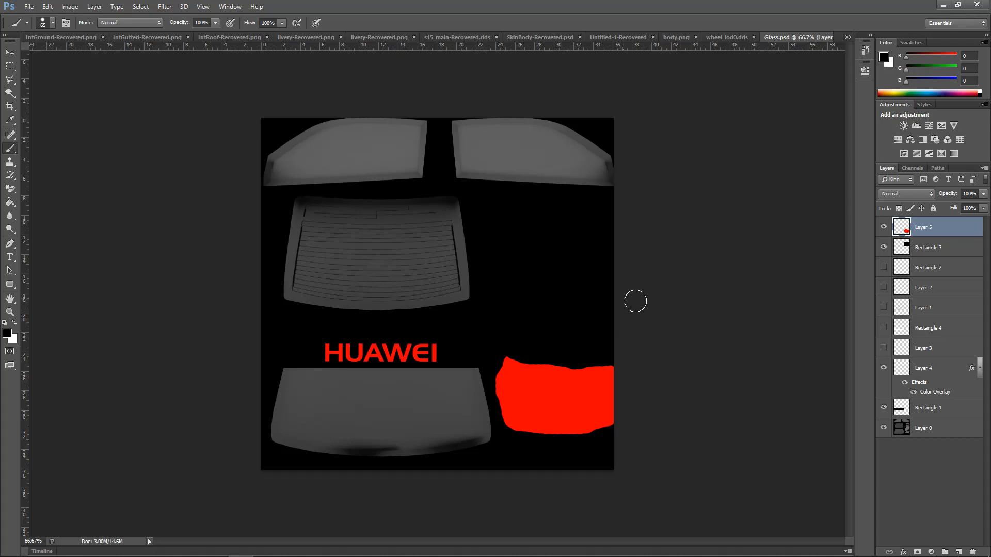
left_click(911, 168)
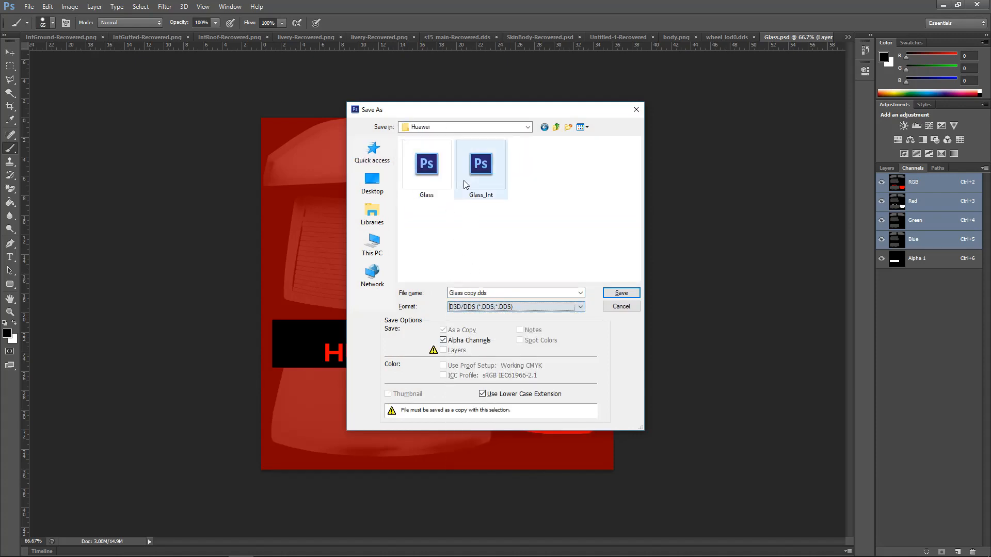
left_click(621, 292)
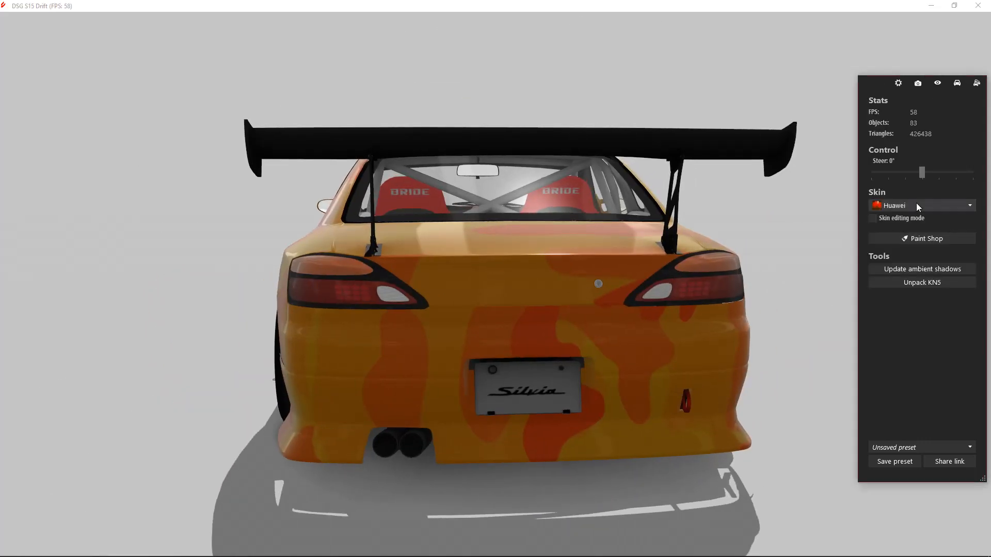
- From the showroom Skin list, try Low Origin 2018 then switch the S15 to the Huawei skin
left_click(921, 206)
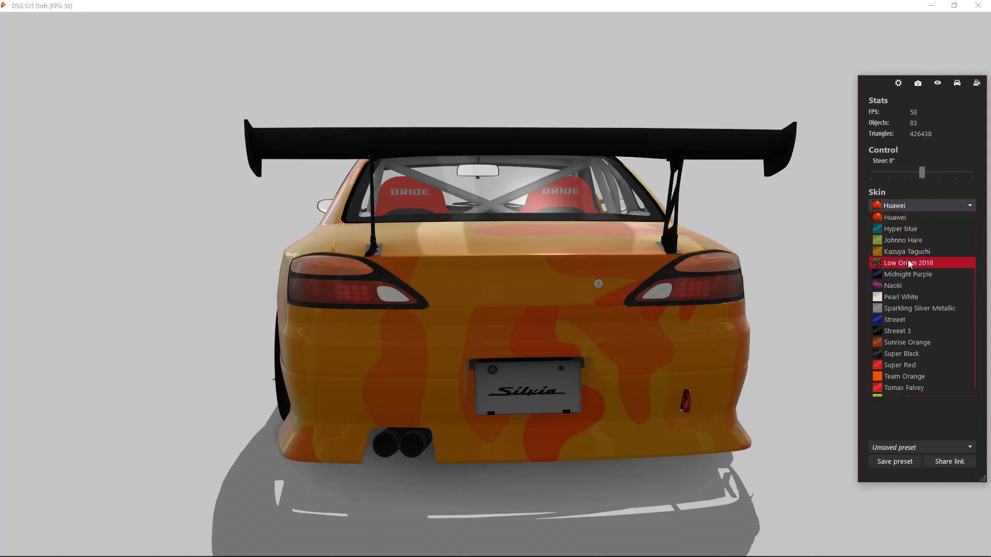
left_click(908, 262)
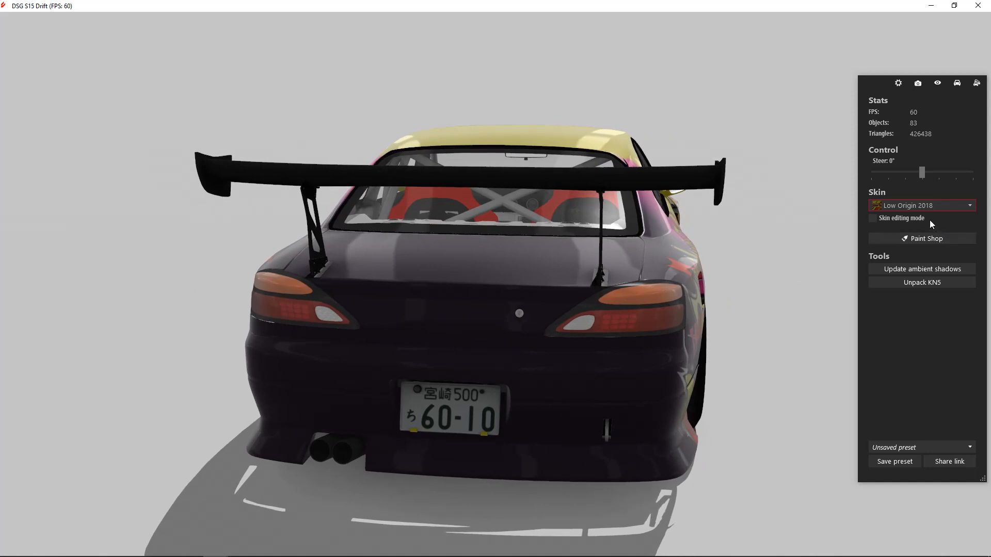
left_click(919, 205)
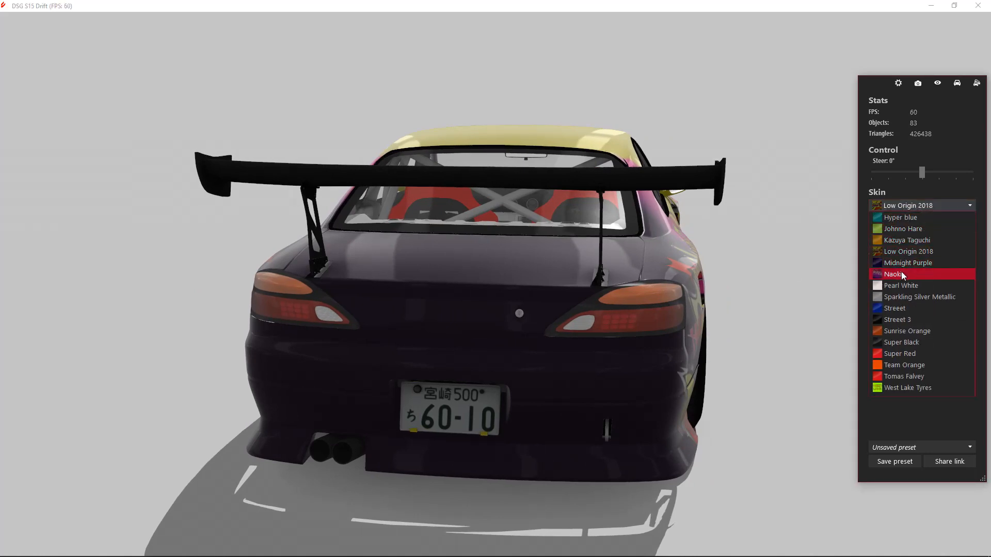
left_click(900, 353)
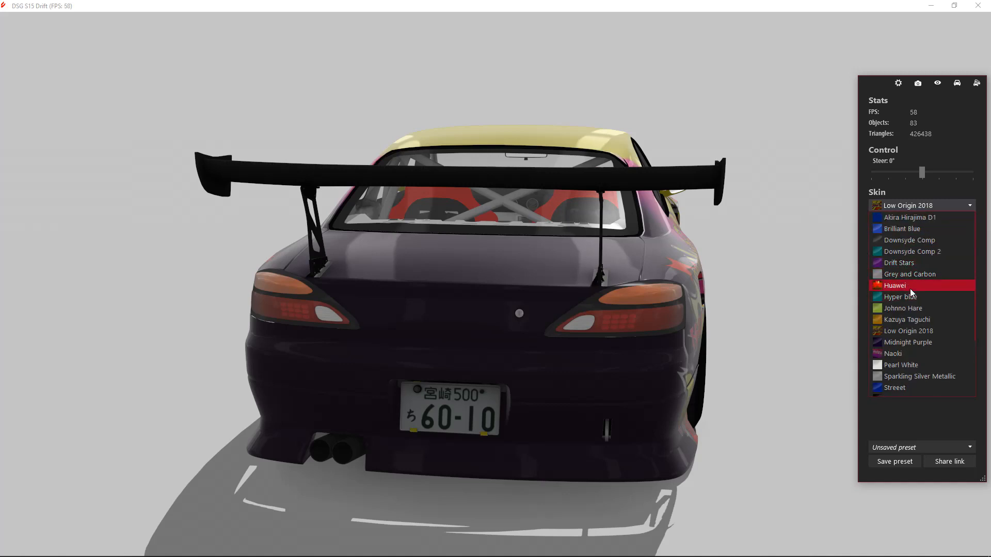
left_click(895, 285)
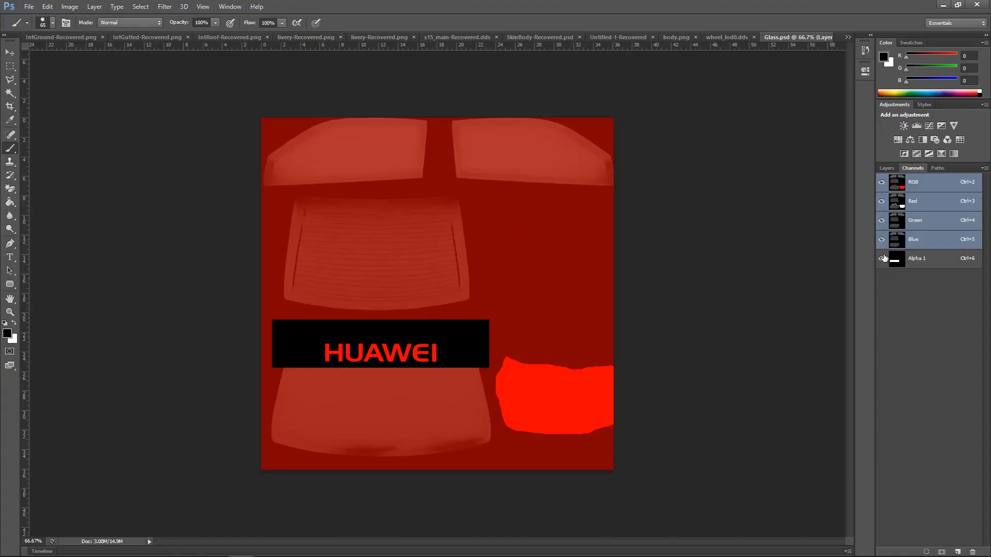
- Leave the Alpha 1 channel view so the light shapes above the red patch show again
left_click(917, 258)
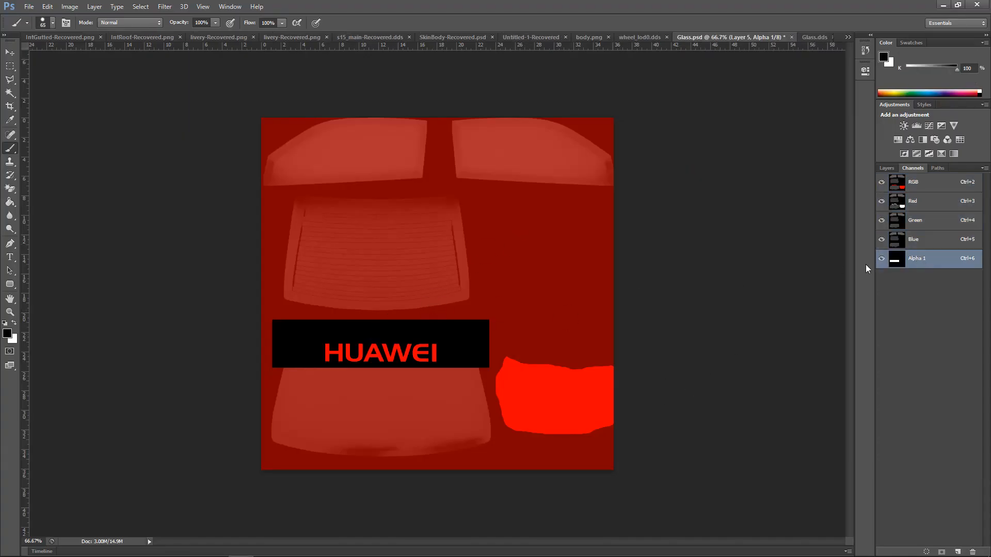
left_click(886, 168)
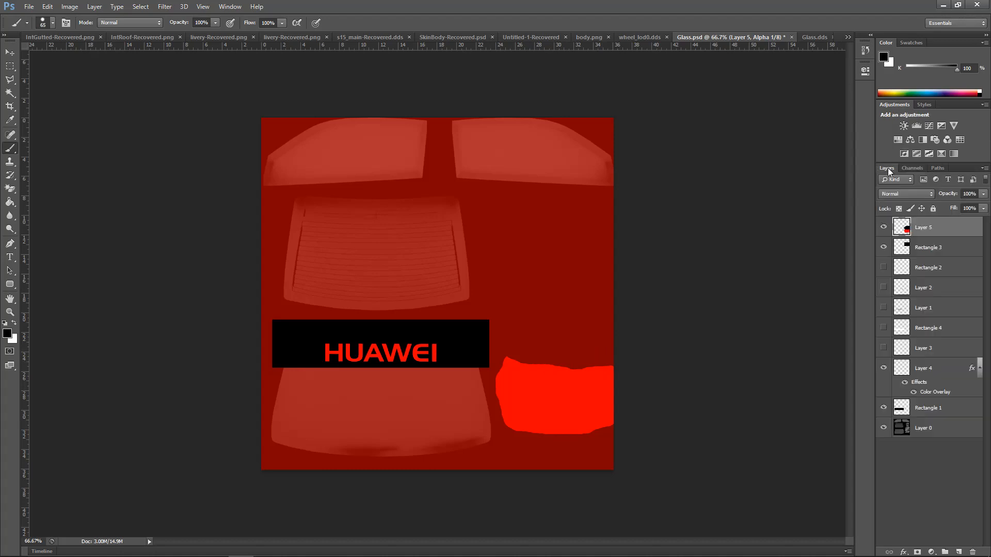
mouse_move(889, 170)
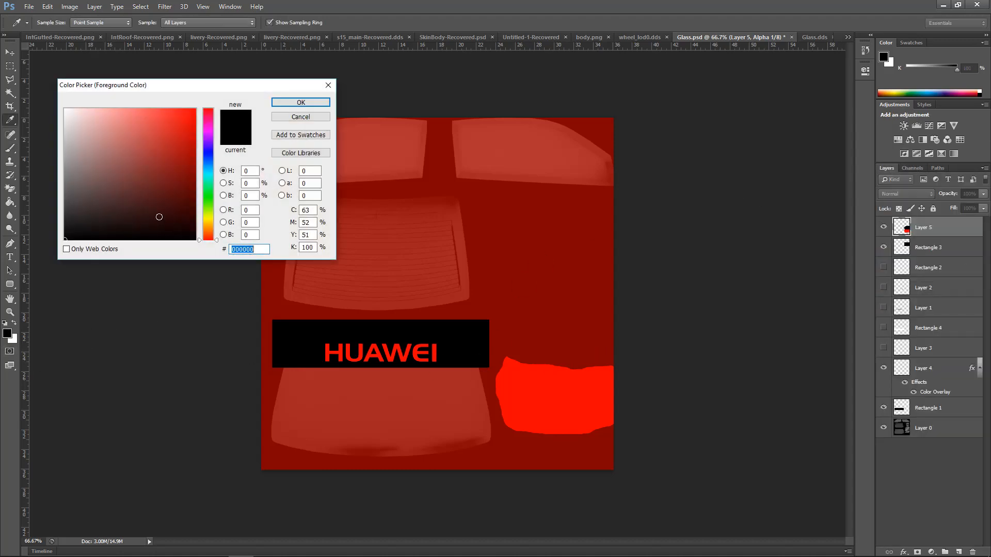
left_click(301, 102)
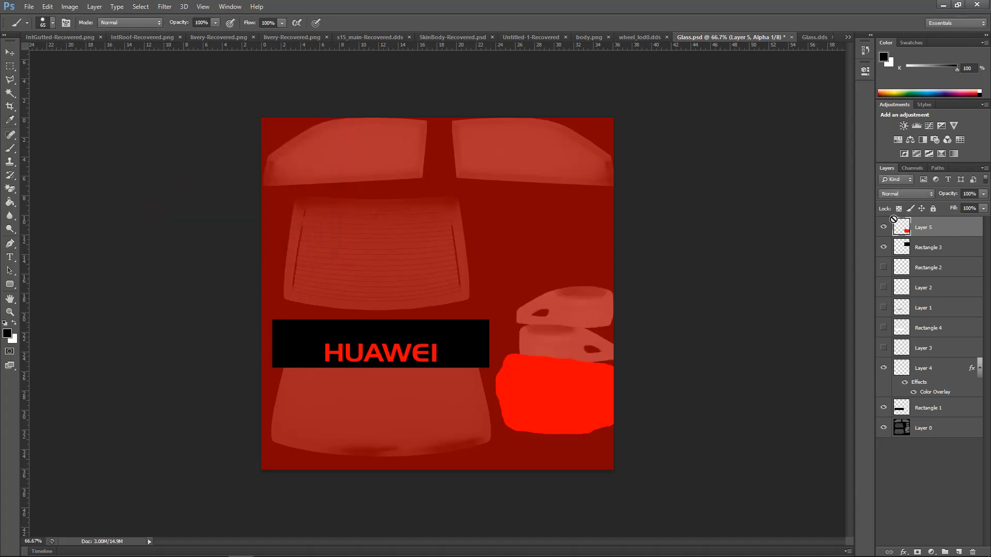
left_click(911, 167)
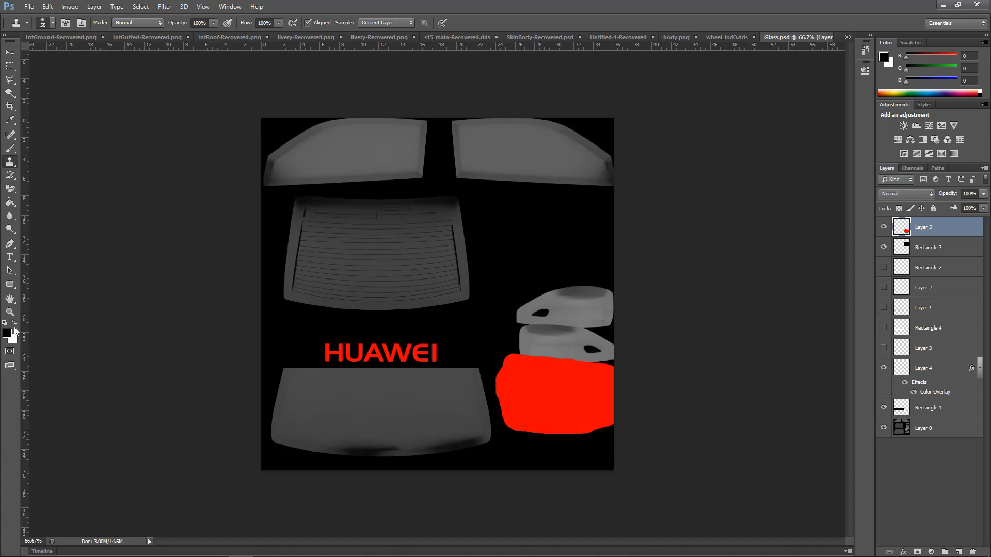
- Paint solid blue over the light shapes above the red patch with the Brush
left_click(8, 327)
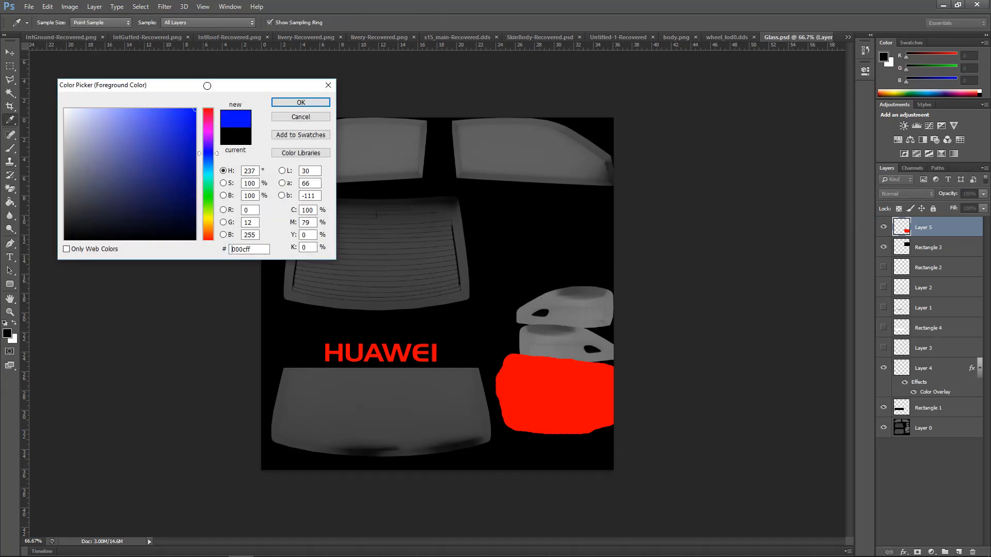
left_click(300, 102)
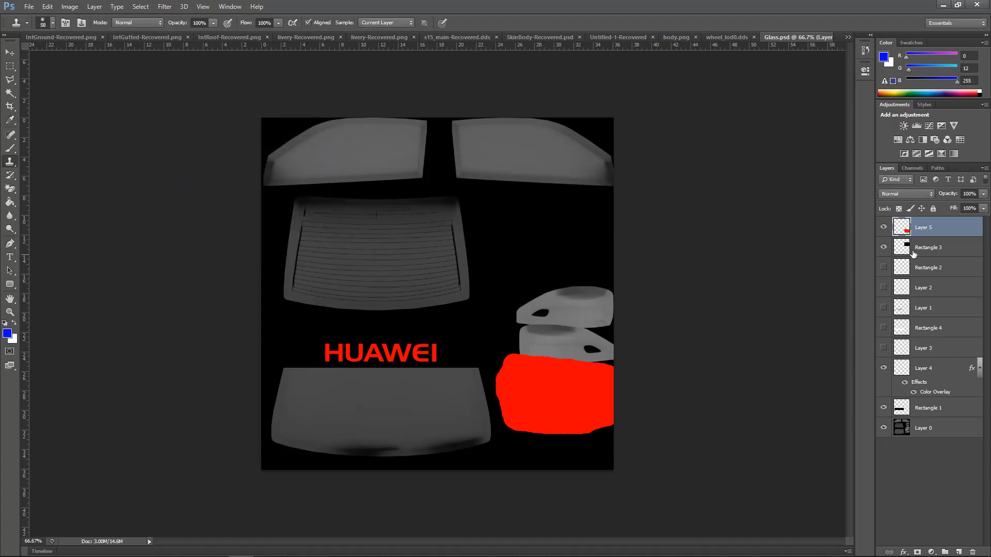
left_click(911, 167)
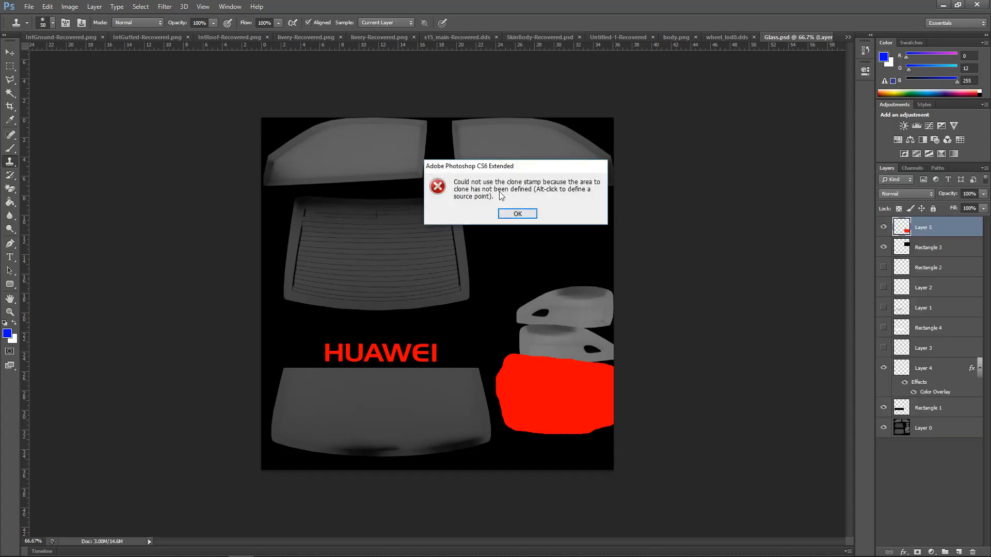
left_click(516, 214)
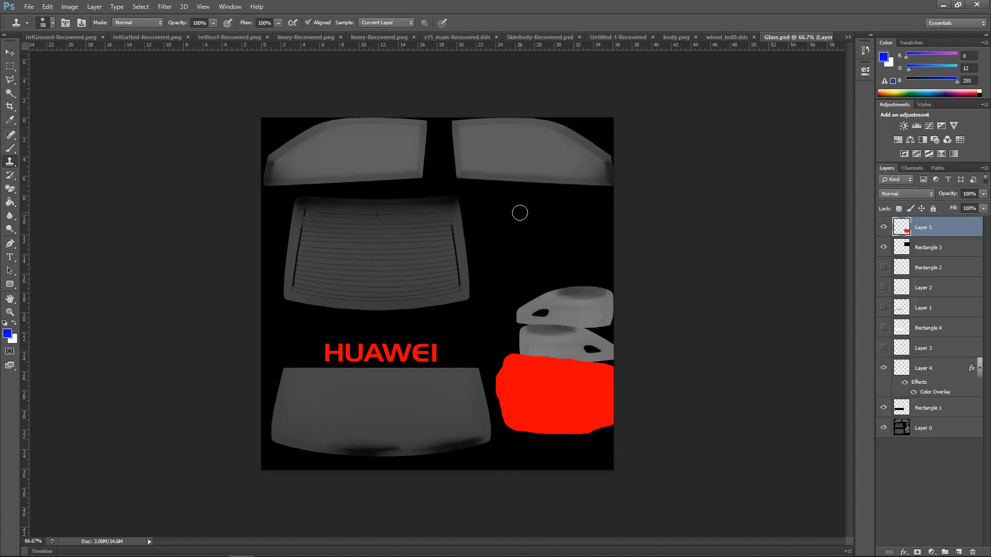
left_click(519, 213)
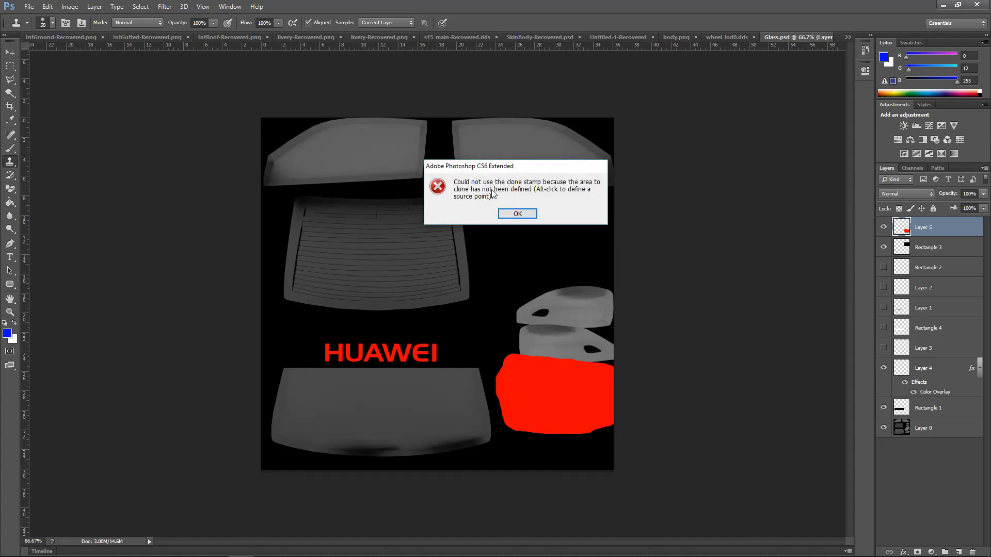
left_click(516, 214)
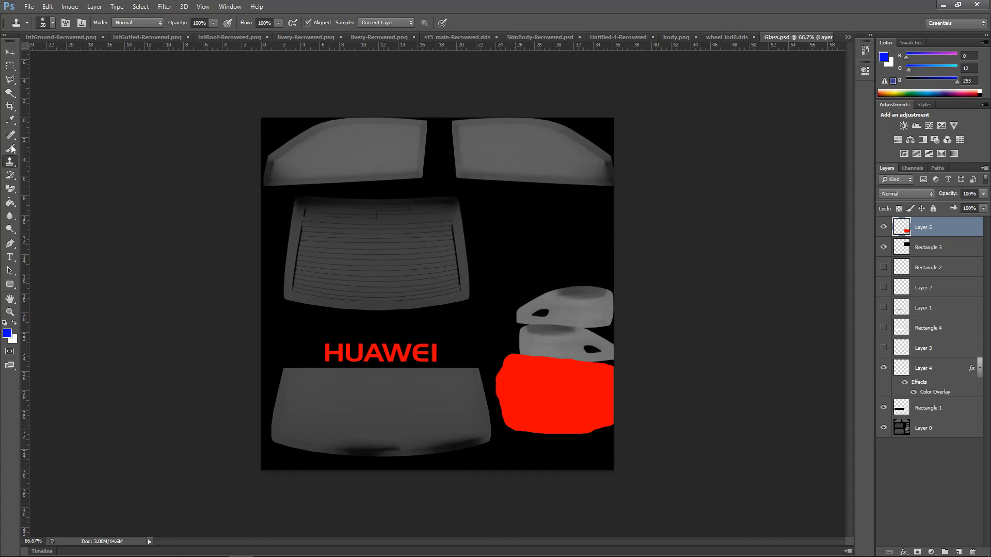
left_click_drag(543, 291, 619, 301)
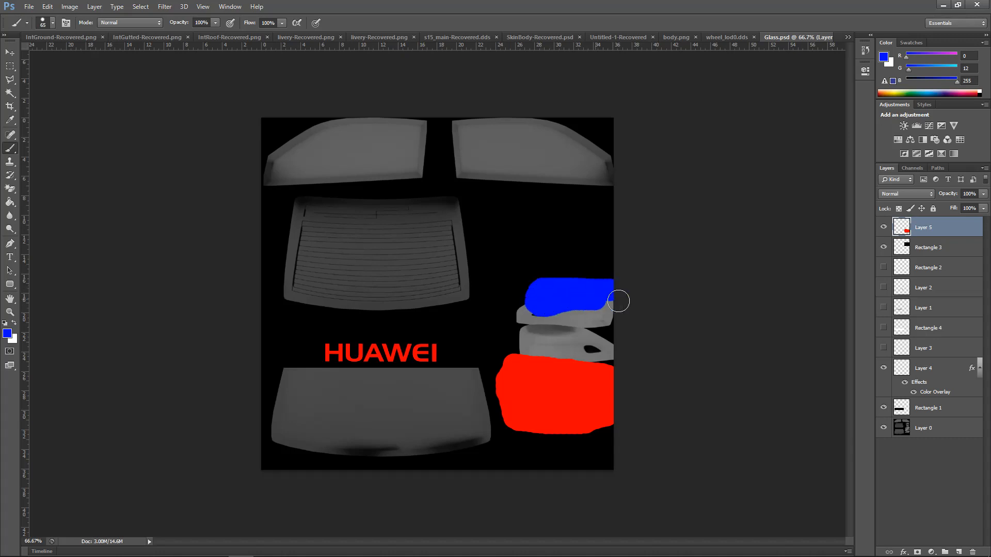
left_click_drag(618, 300, 584, 355)
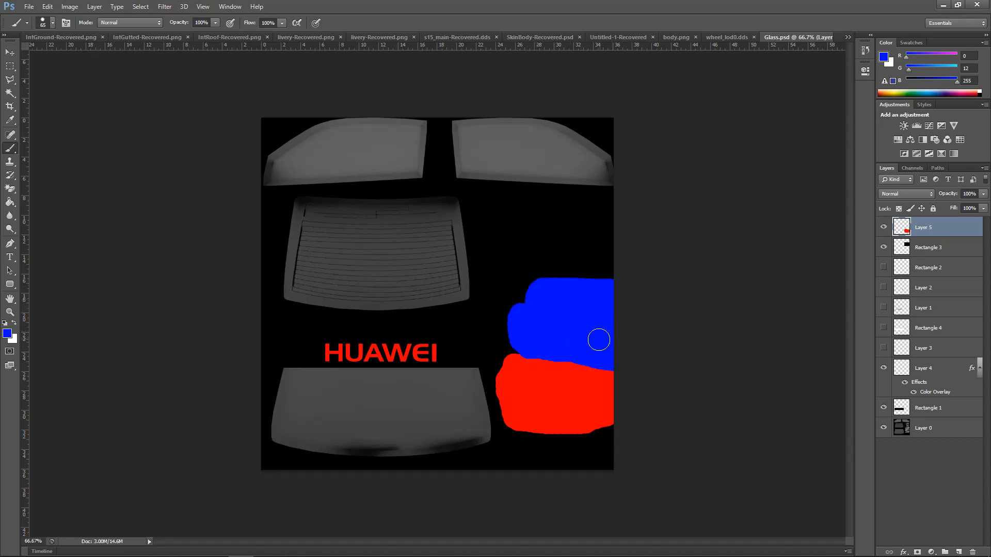
- Export the glass texture as a DDS file through the NVIDIA dialog
left_click(911, 167)
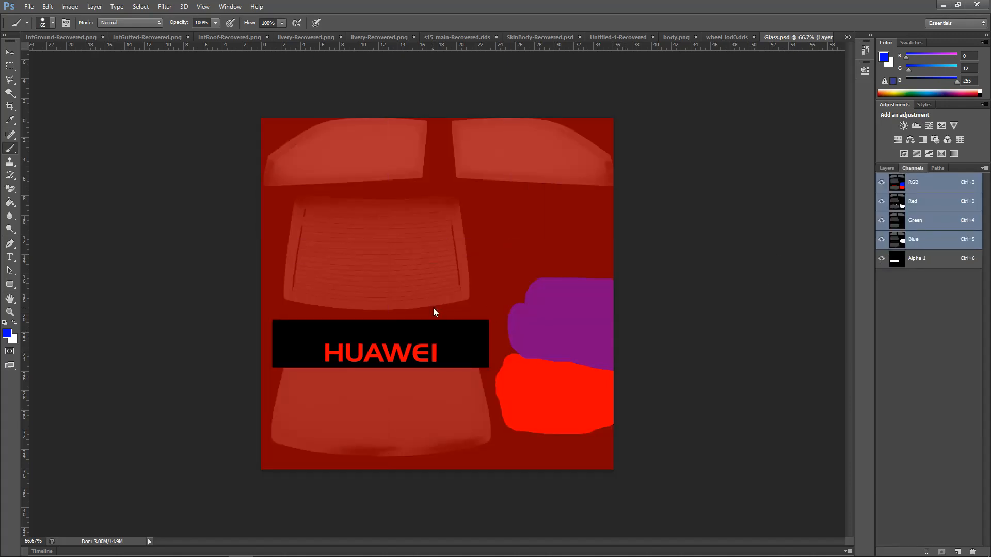
key("ctrl+shift+s")
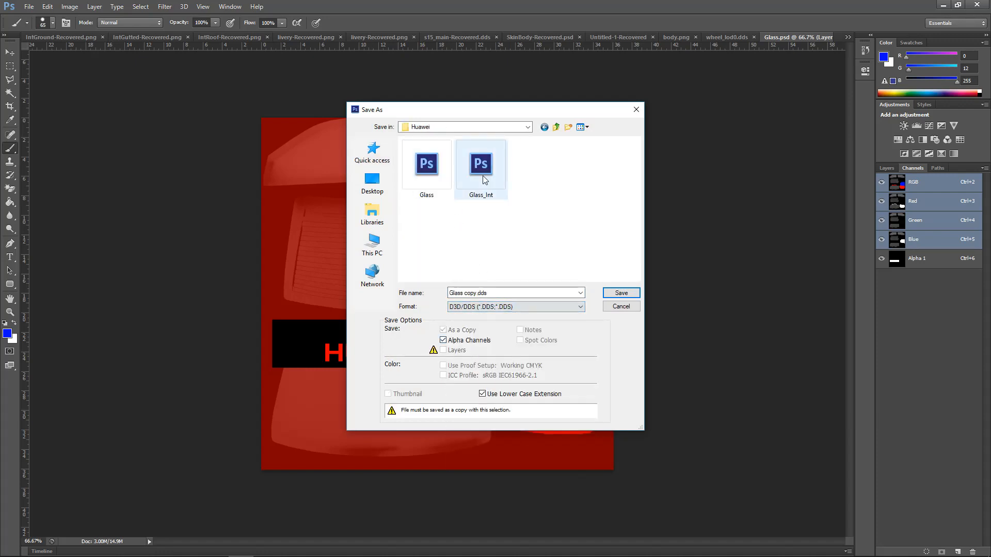
left_click(620, 292)
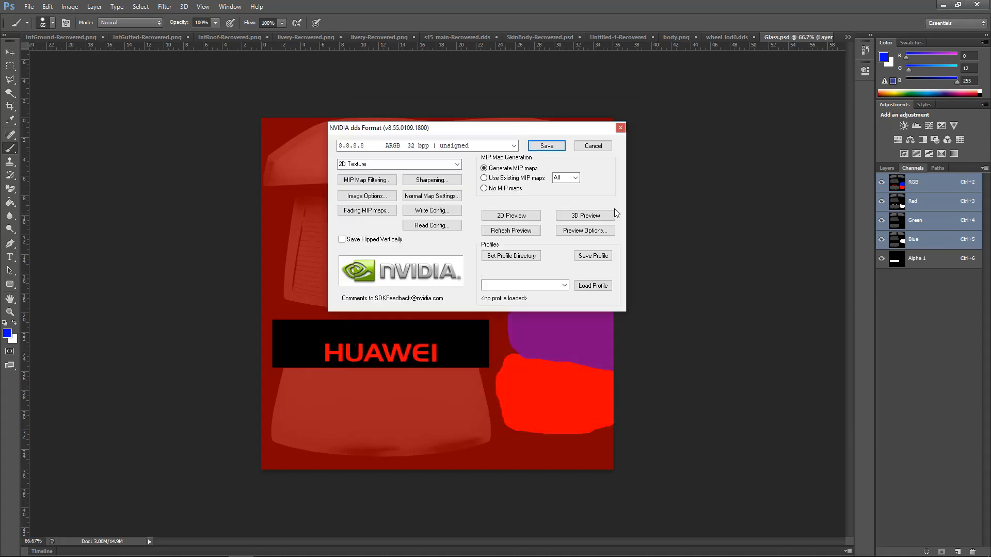
left_click(545, 145)
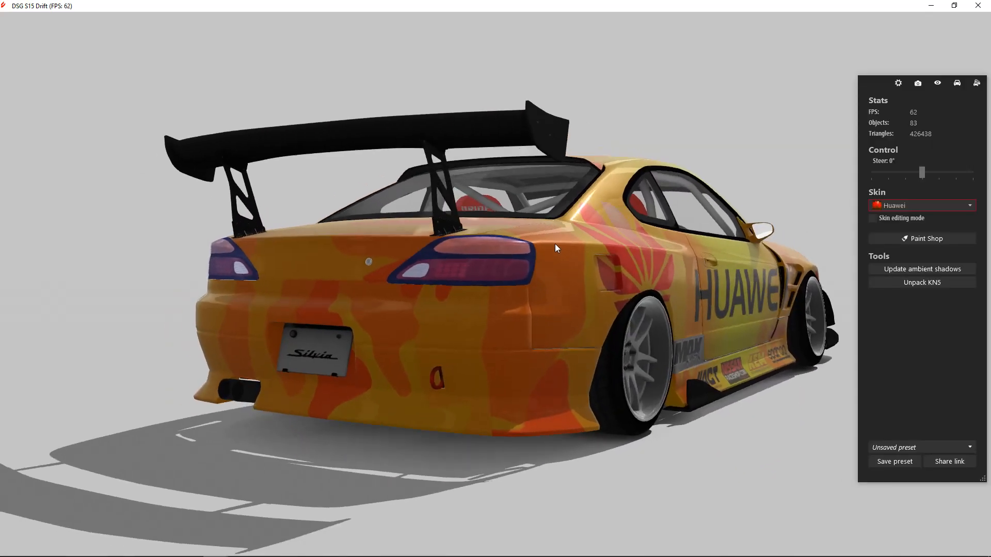
left_click_drag(556, 249, 619, 279)
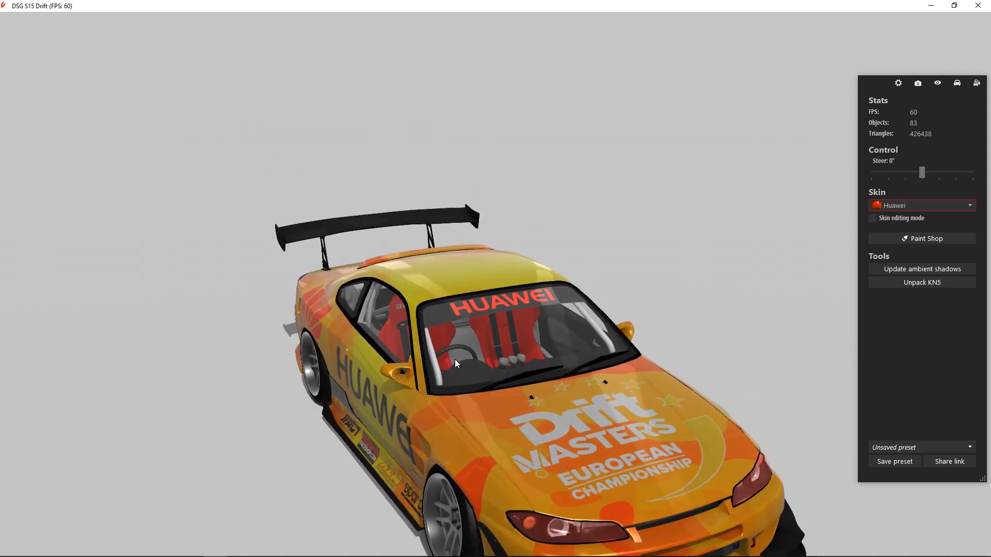
left_click_drag(455, 364, 565, 281)
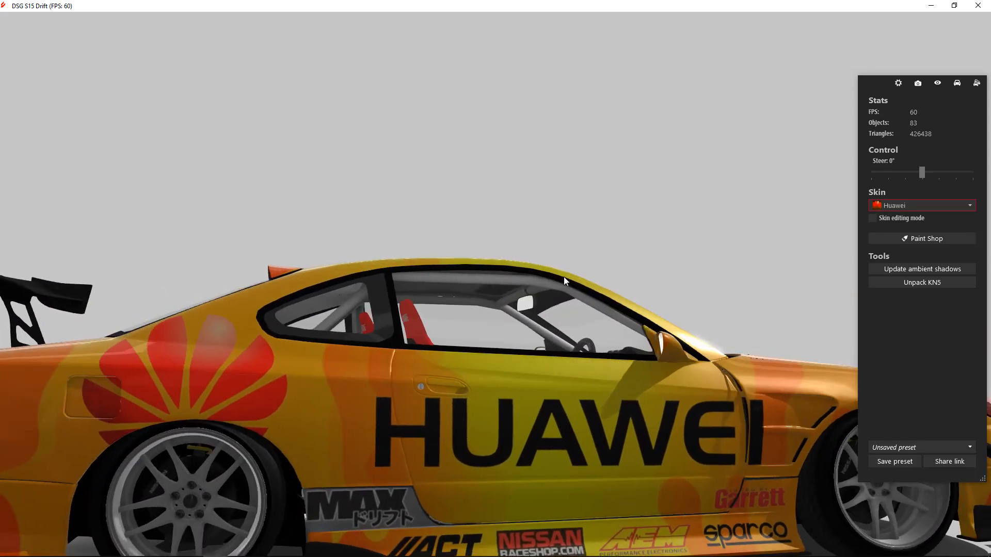
key("alt+tab")
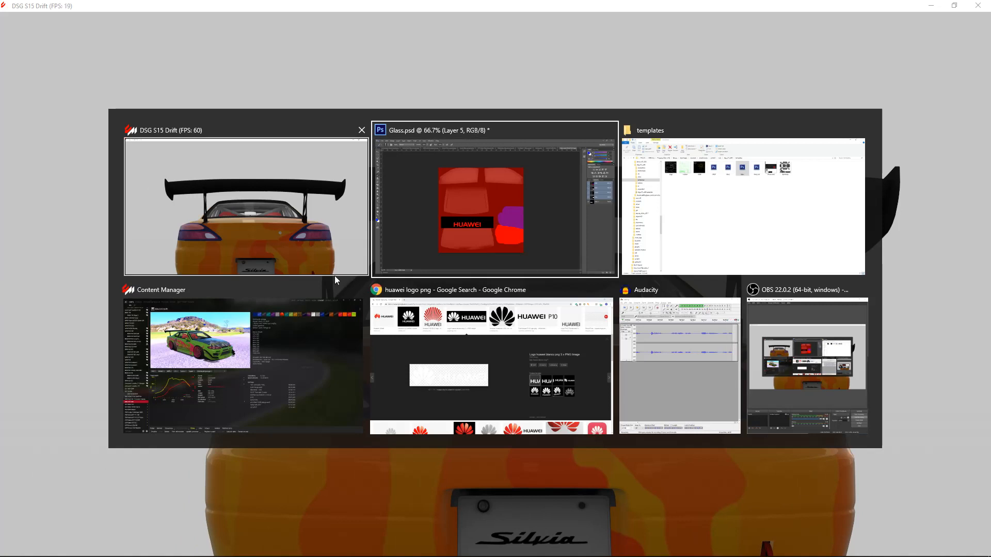
left_click(246, 205)
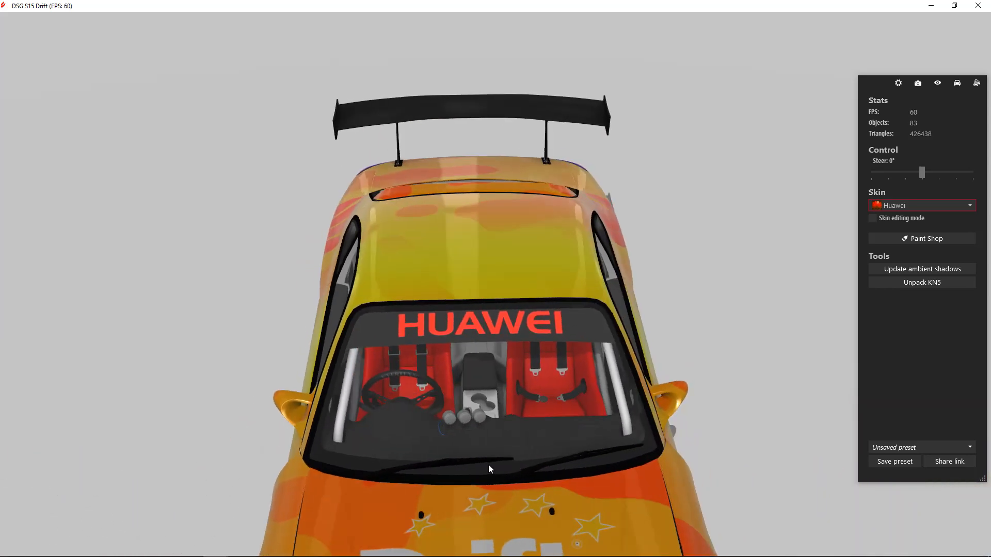
mouse_move(492, 458)
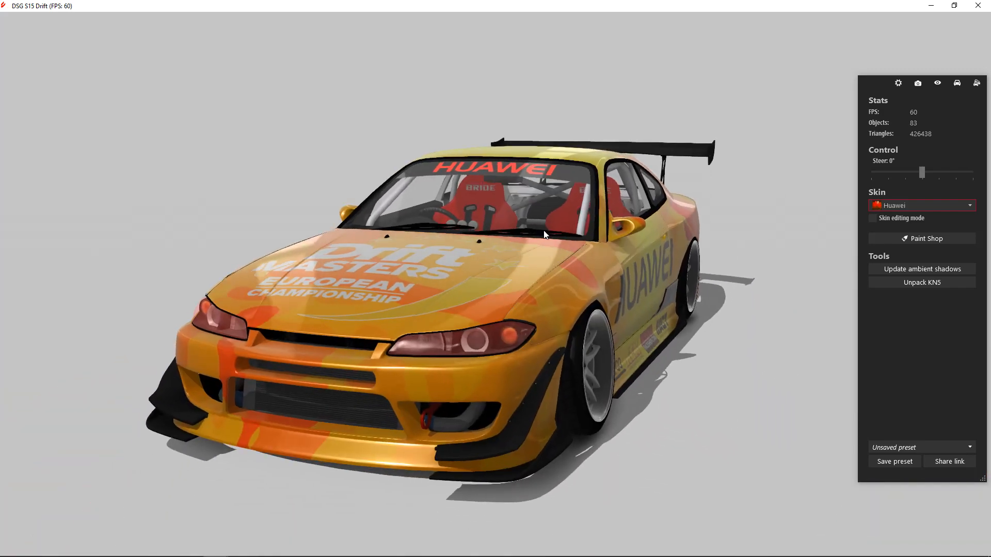
left_click_drag(544, 234, 516, 339)
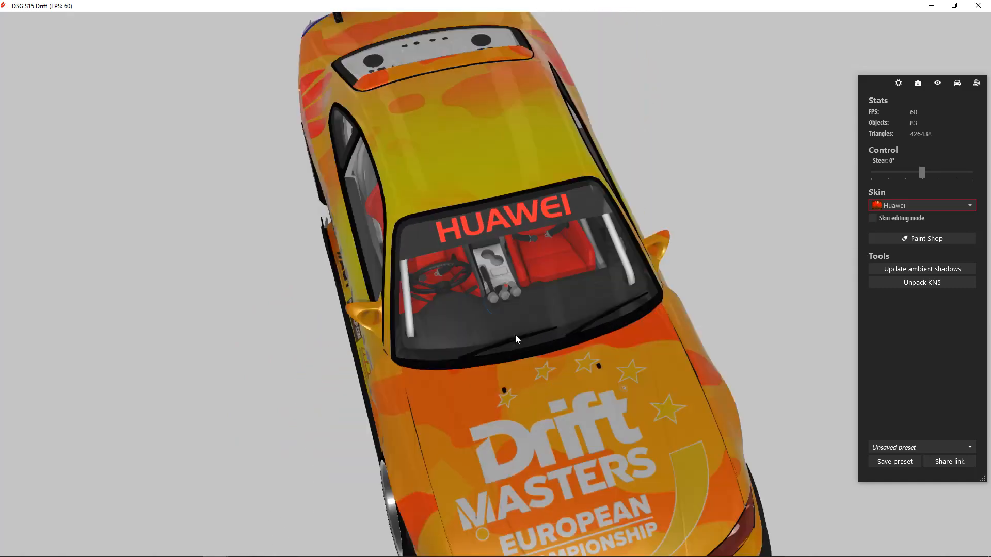